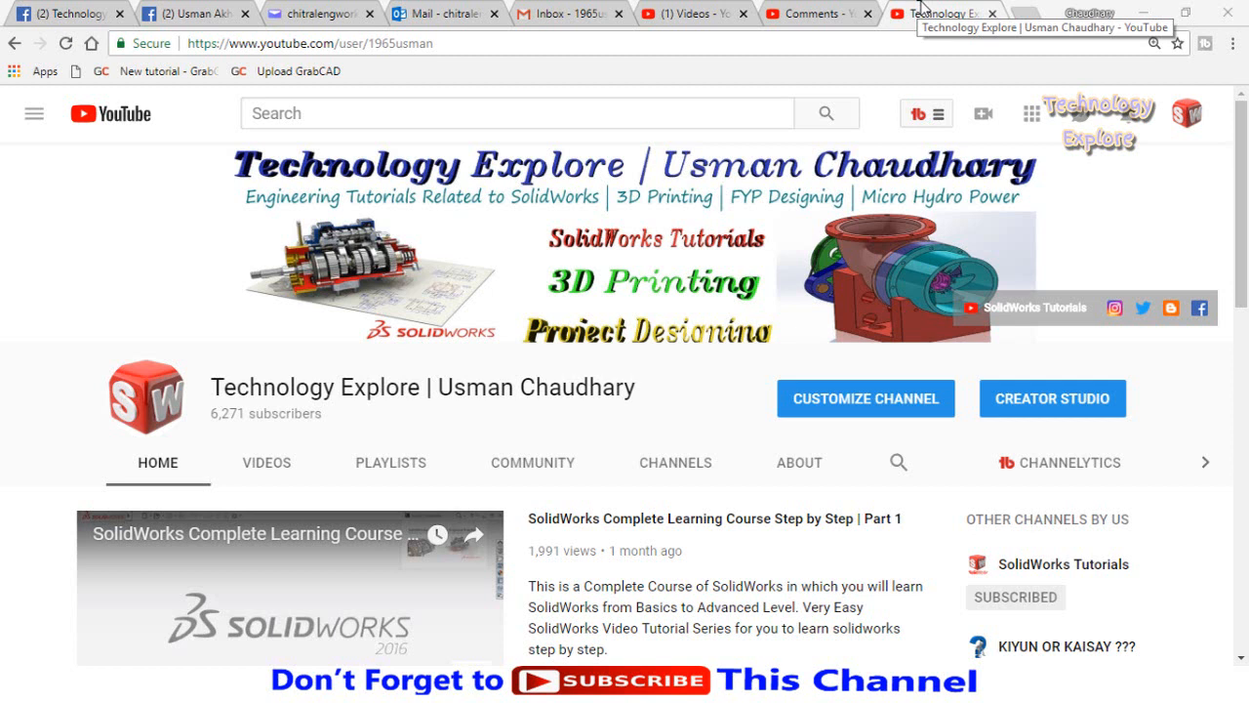
mouse_move(923, 10)
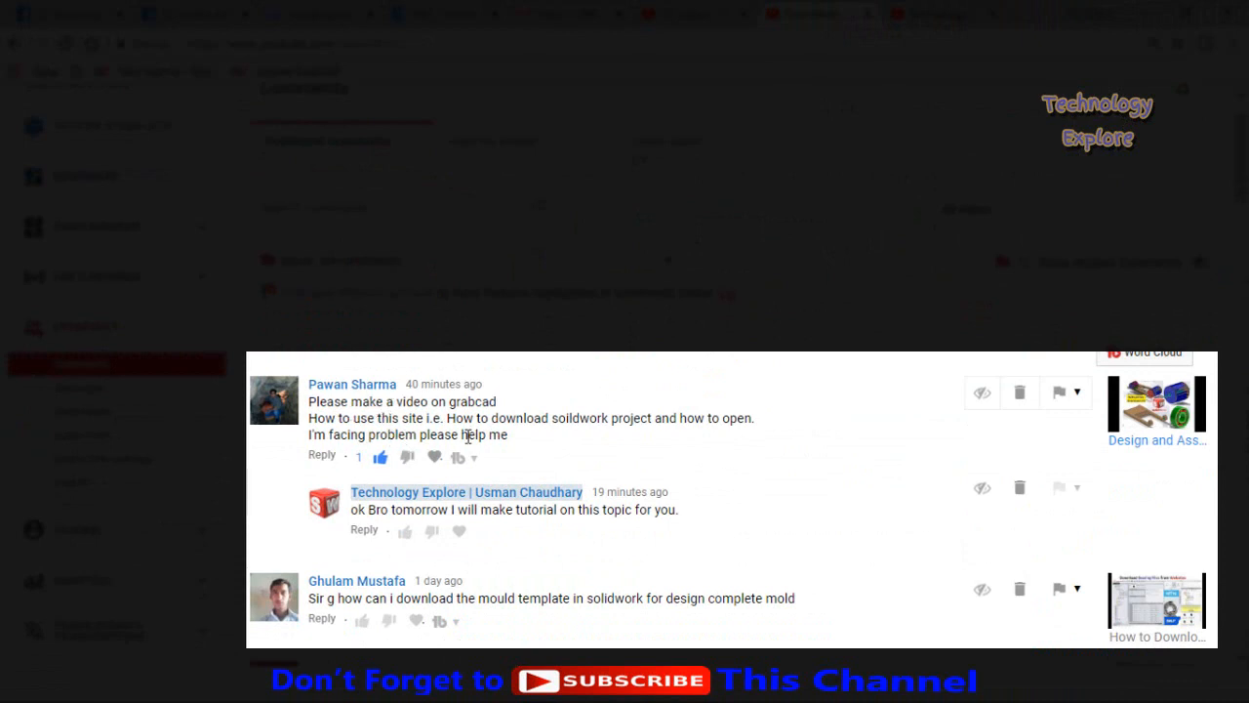
mouse_move(520, 439)
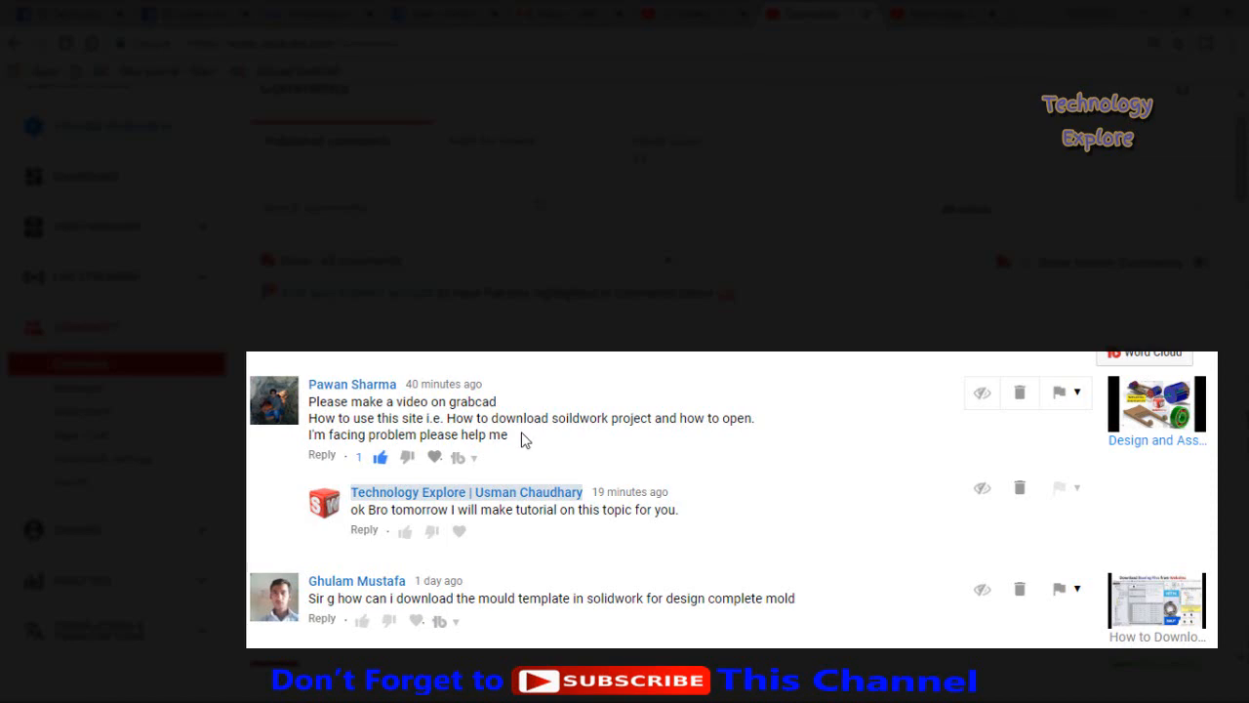
mouse_move(691, 478)
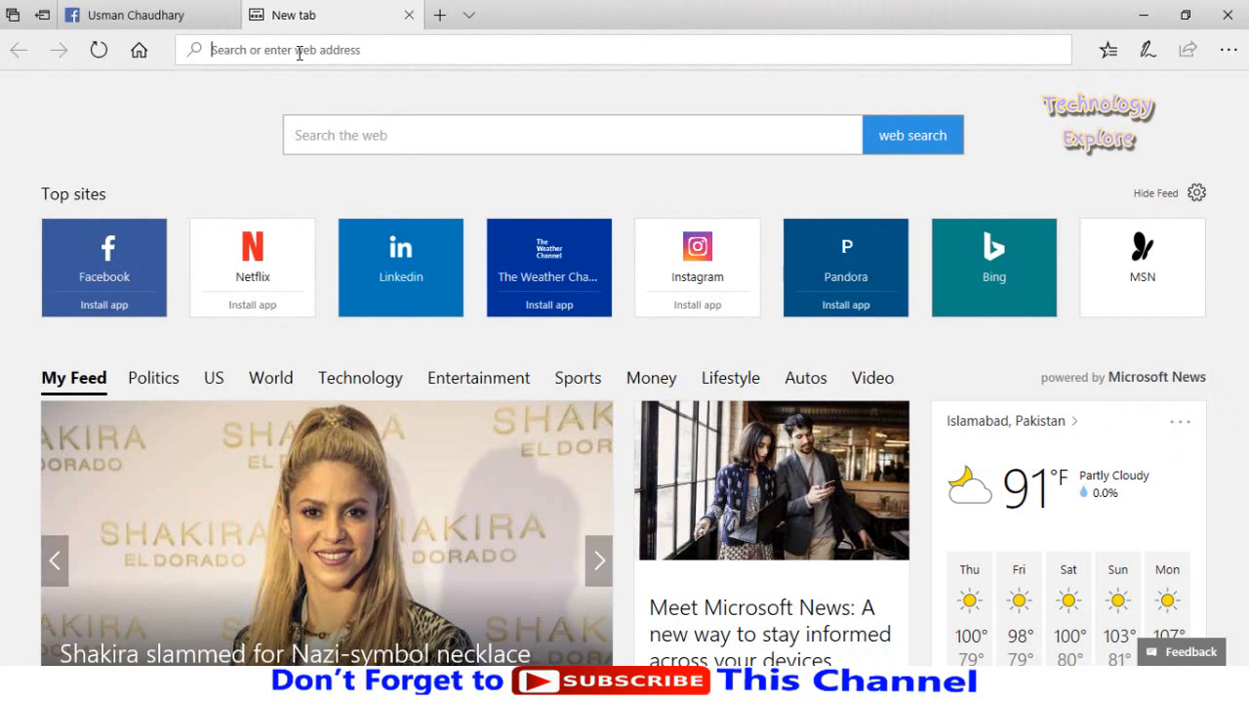
Go to grabcad.com and open the GrabCAD login page
type("grabcad.com/")
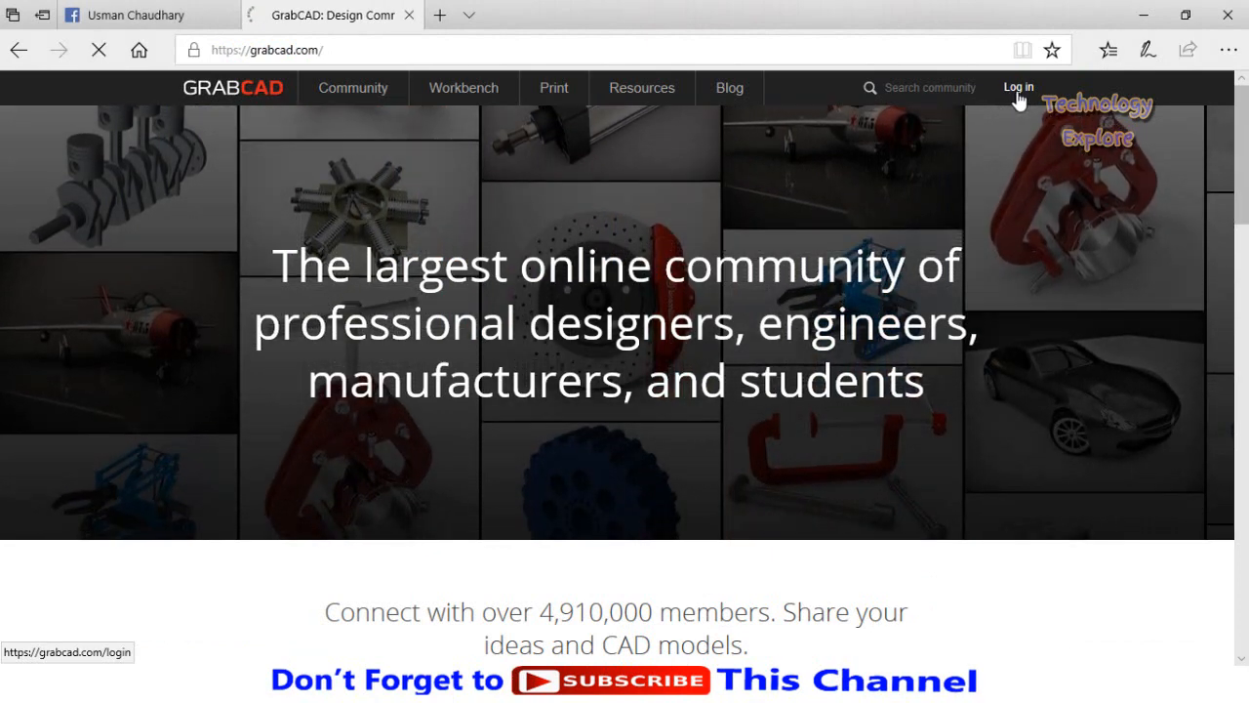
left_click(1018, 86)
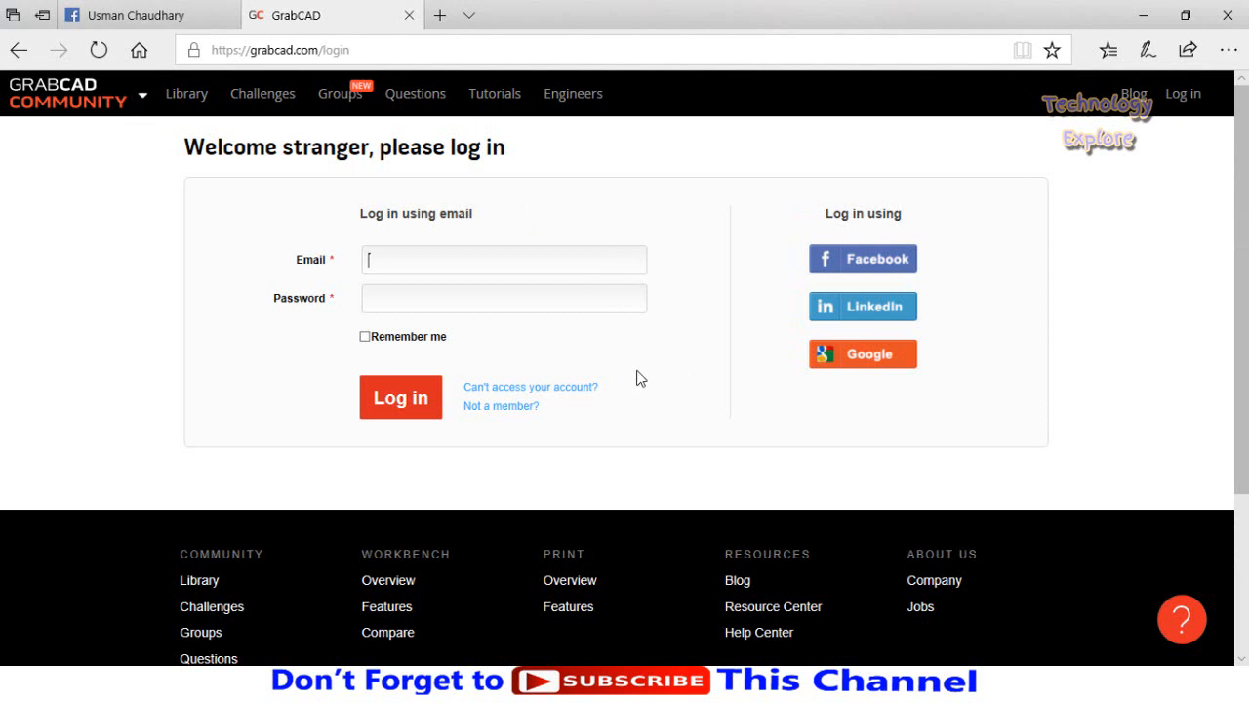
mouse_move(525, 423)
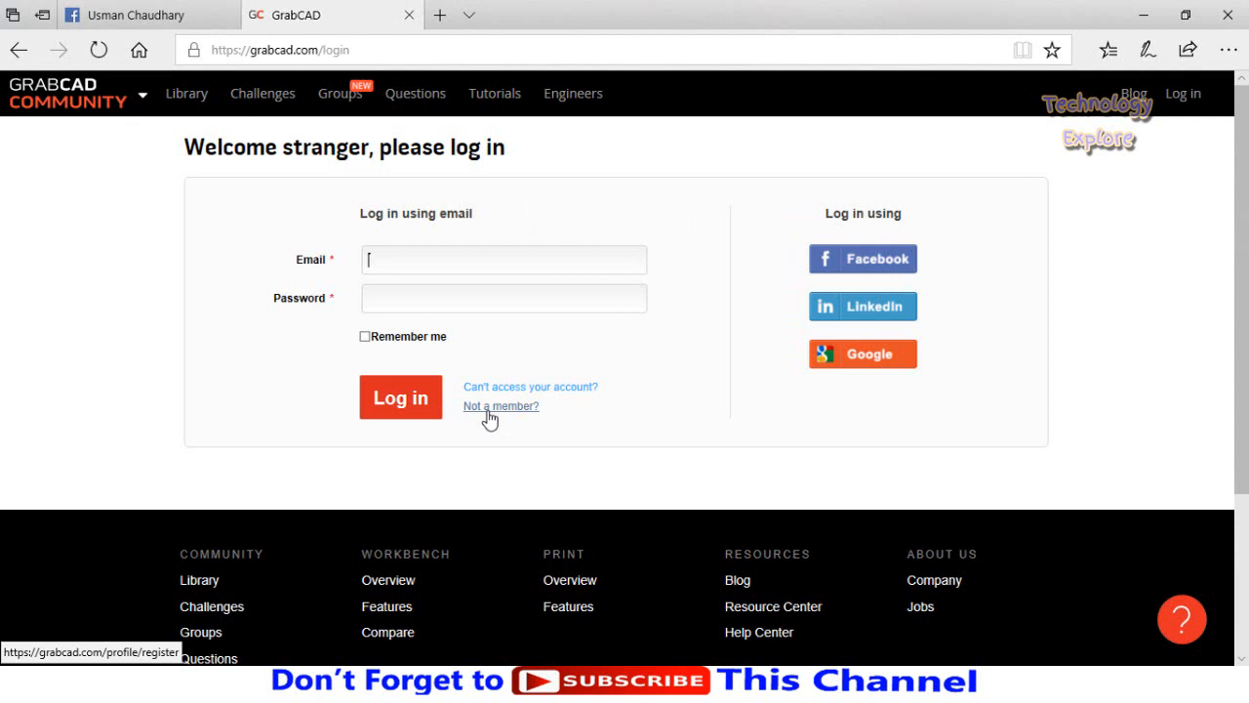
mouse_move(496, 418)
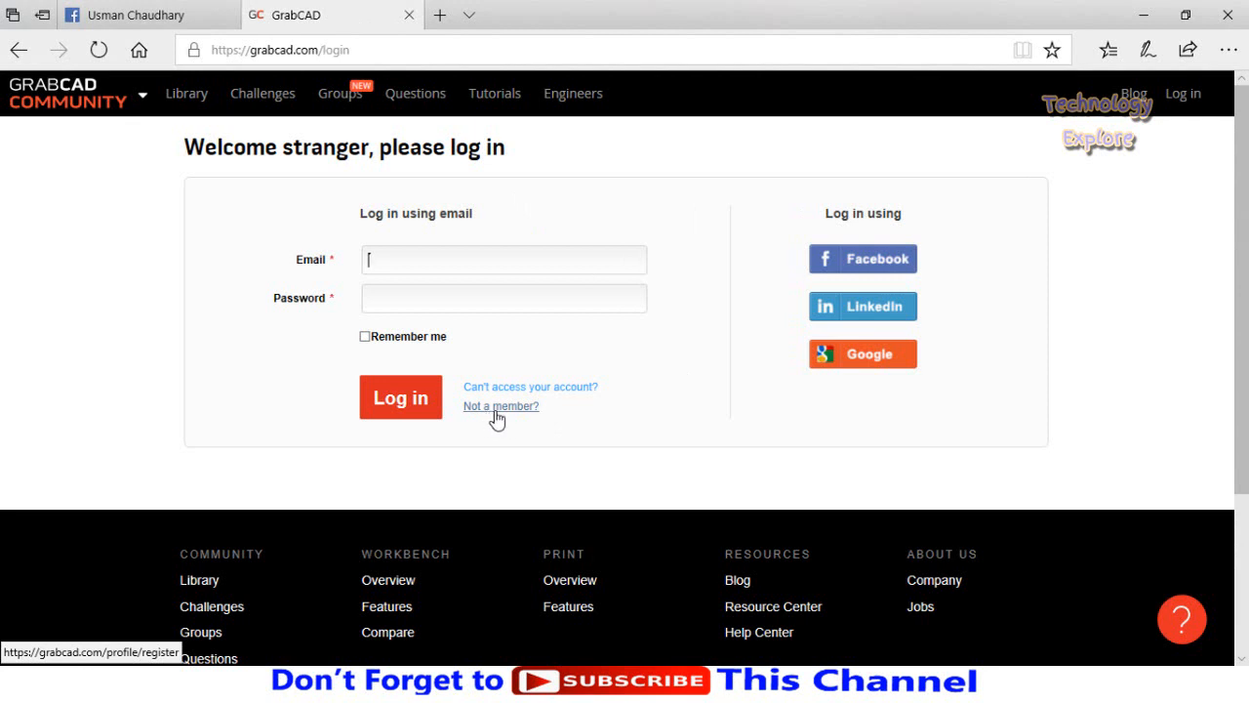
mouse_move(693, 307)
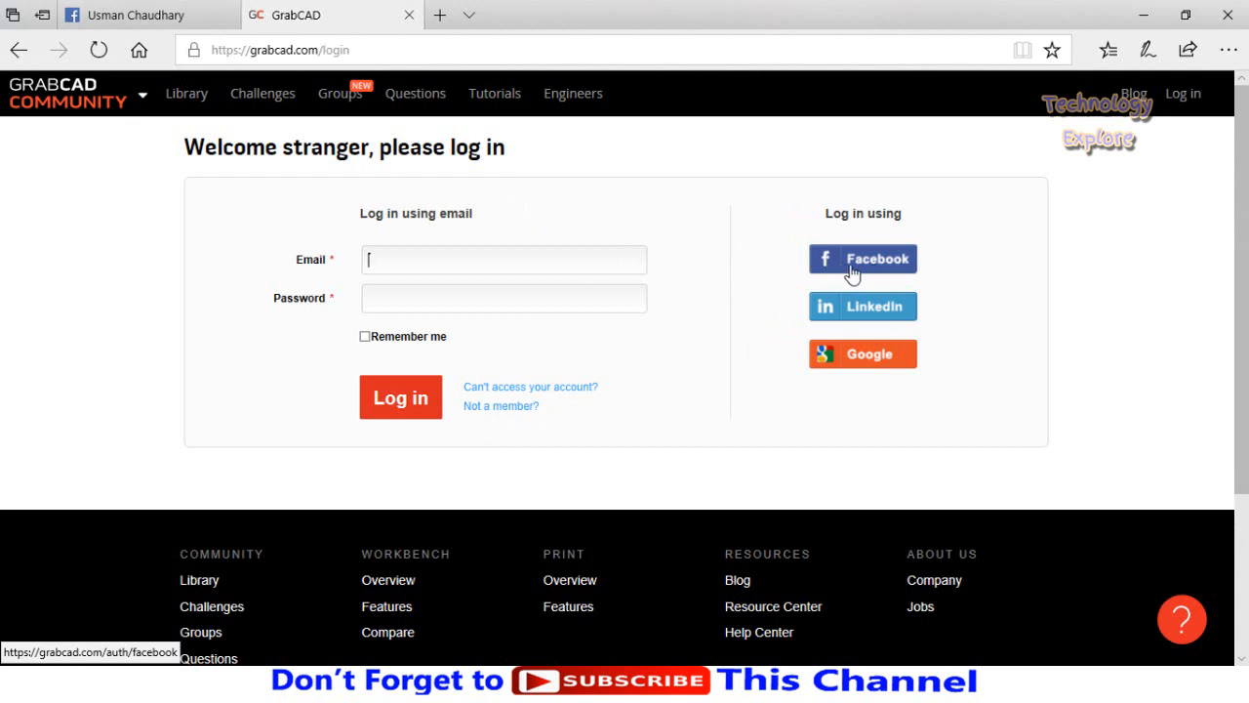
mouse_move(978, 356)
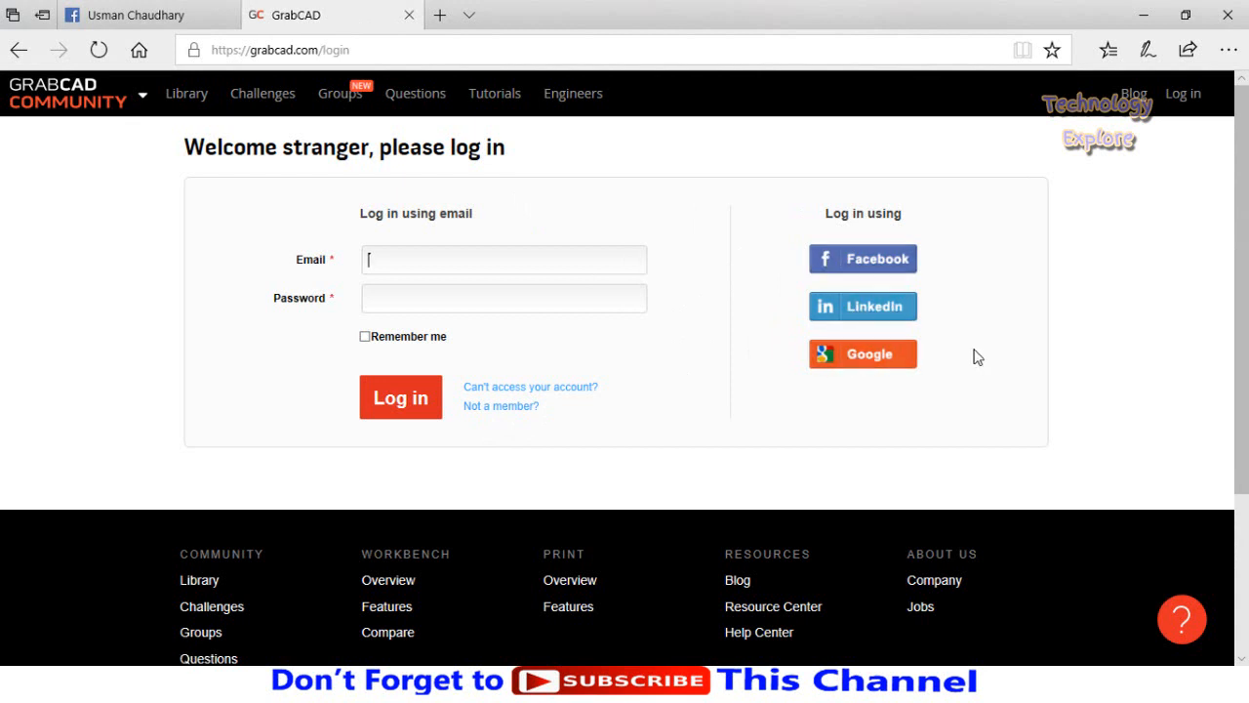
mouse_move(964, 268)
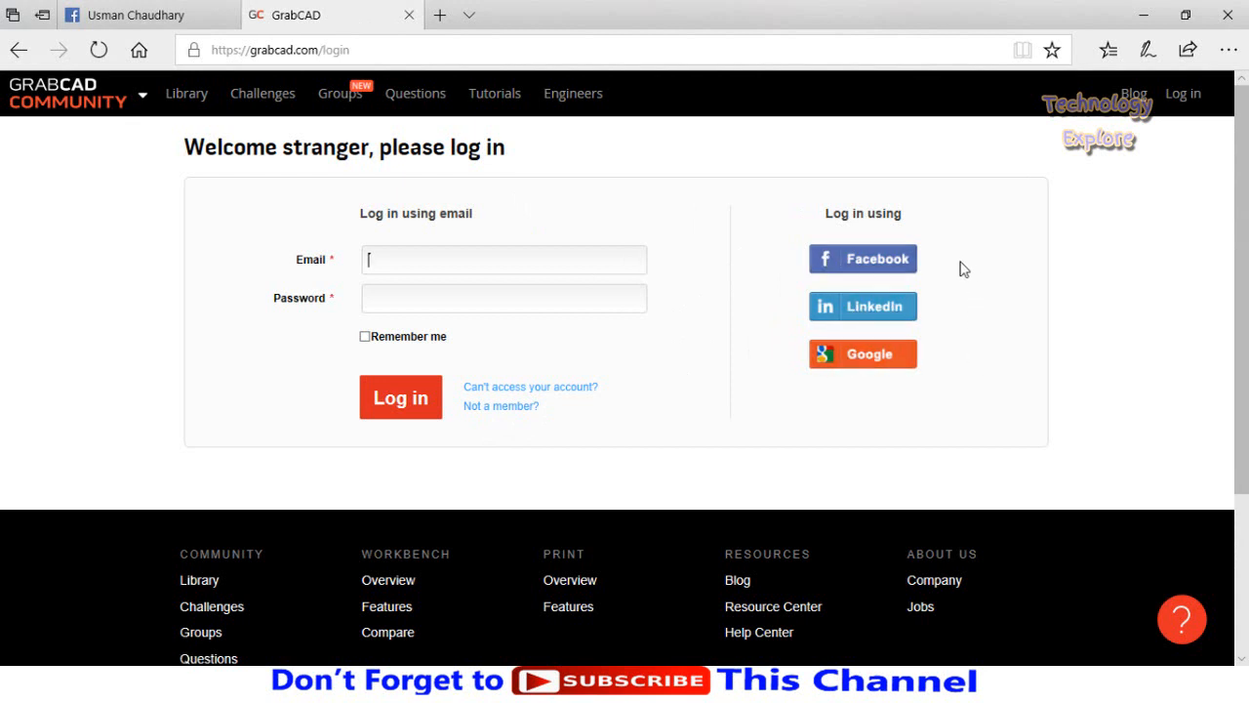
mouse_move(877, 274)
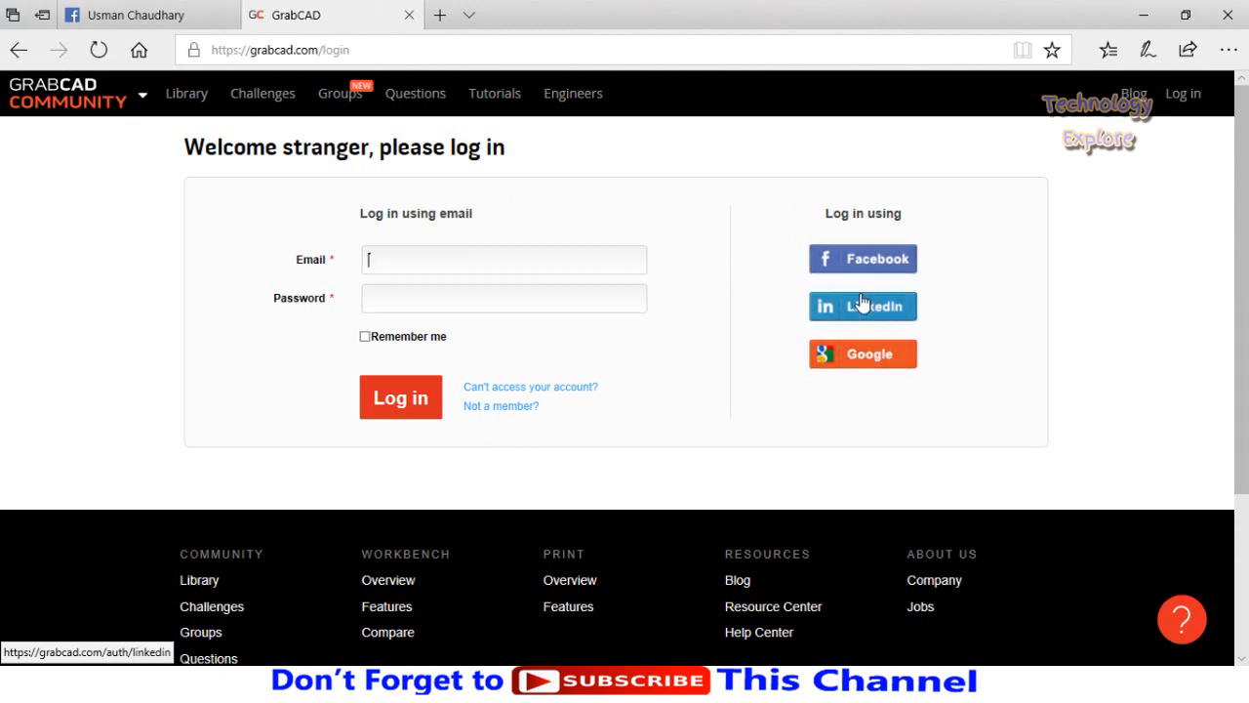
mouse_move(518, 101)
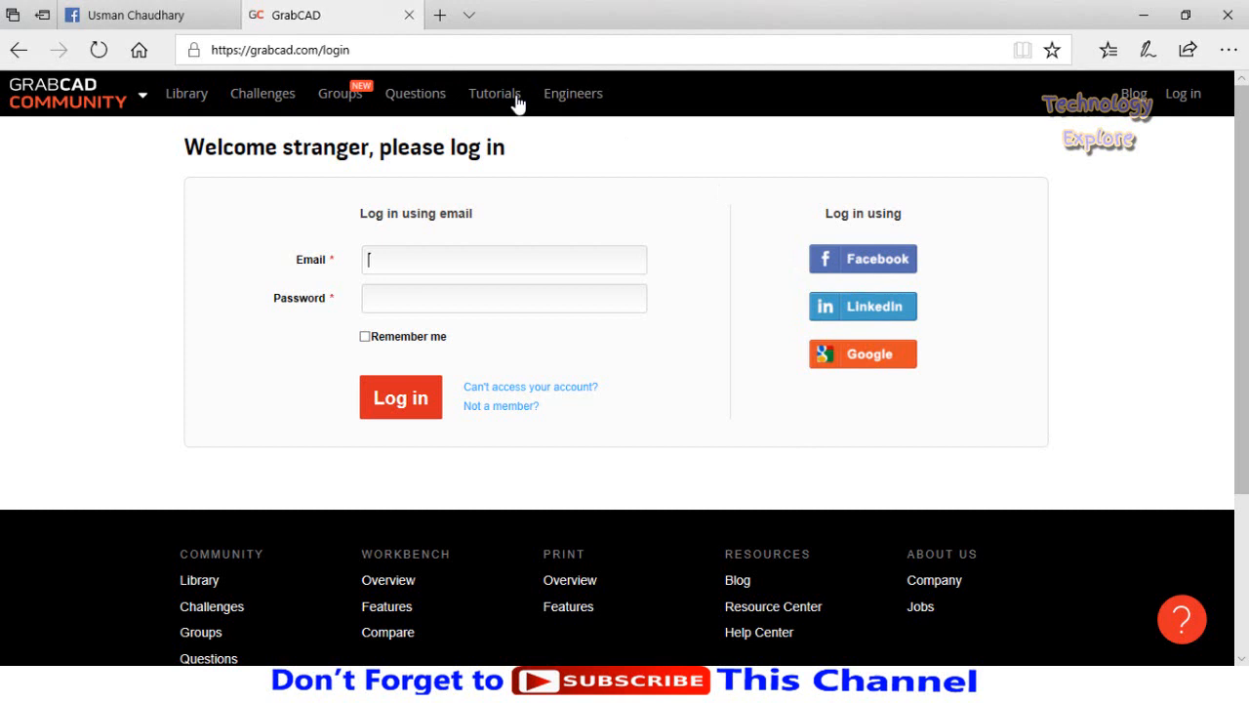
mouse_move(861, 305)
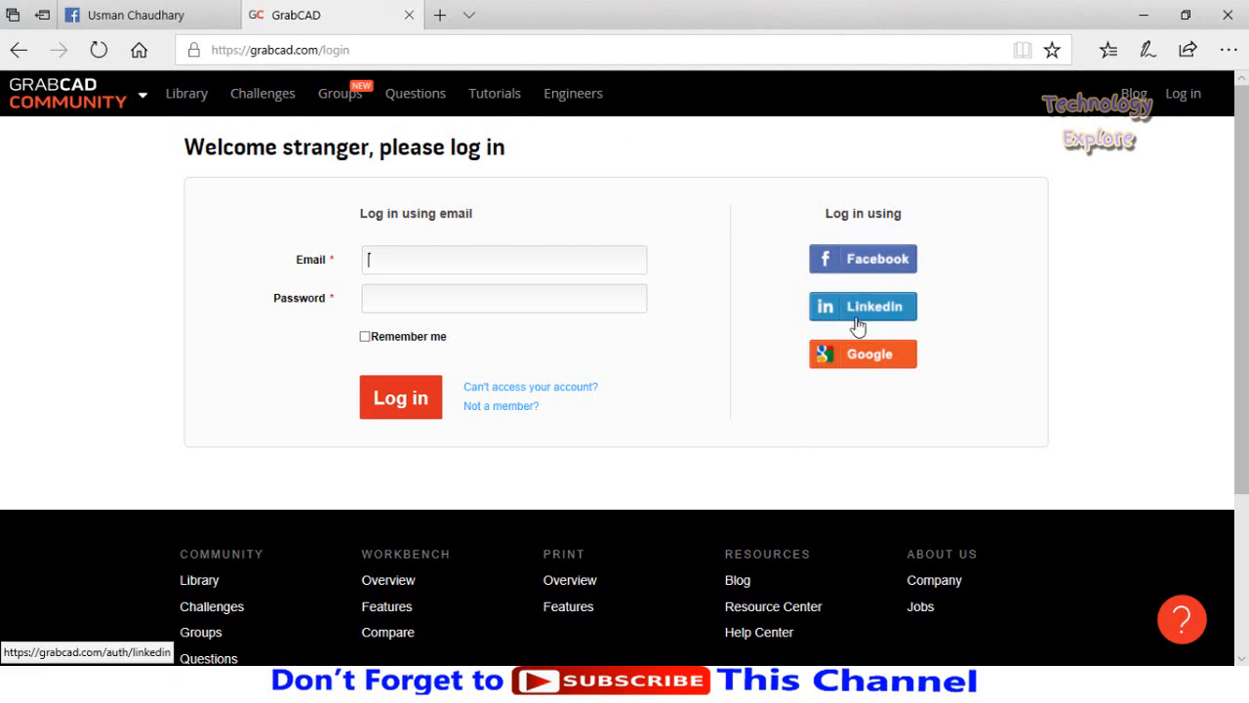
mouse_move(852, 328)
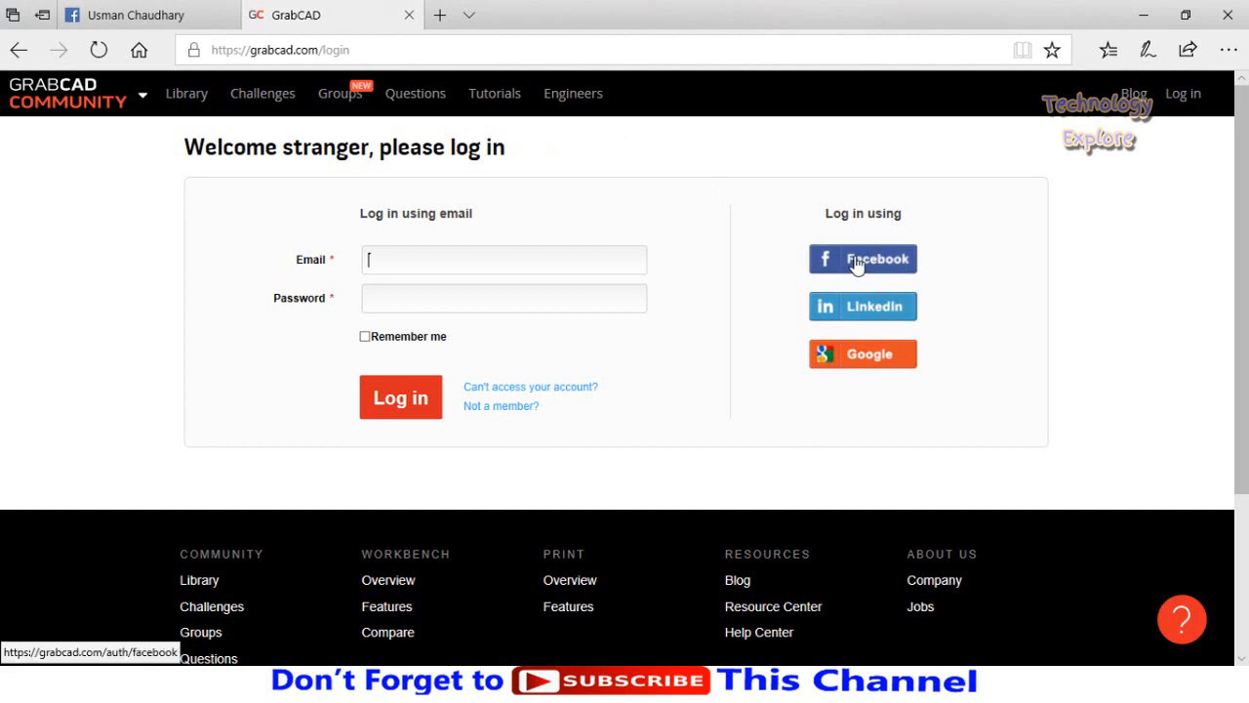
Sign in with Facebook, allow profile access, and dismiss the reCAPTCHA connection error
left_click(862, 258)
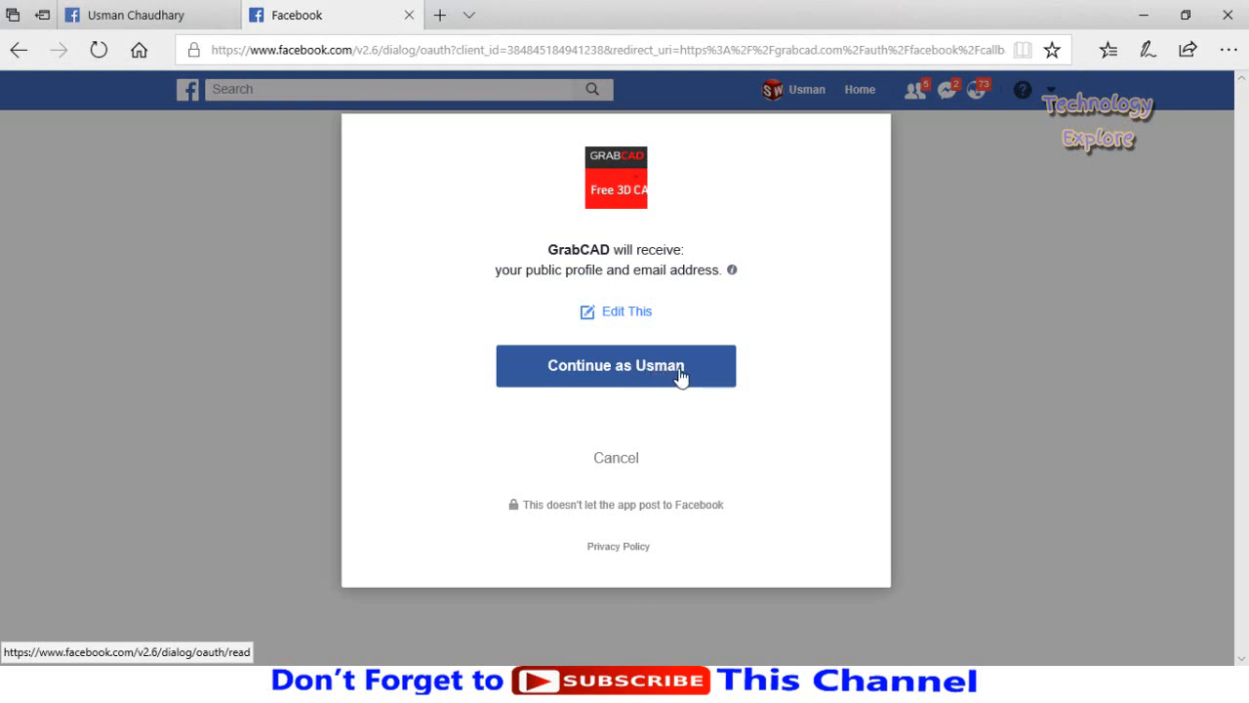
left_click(616, 365)
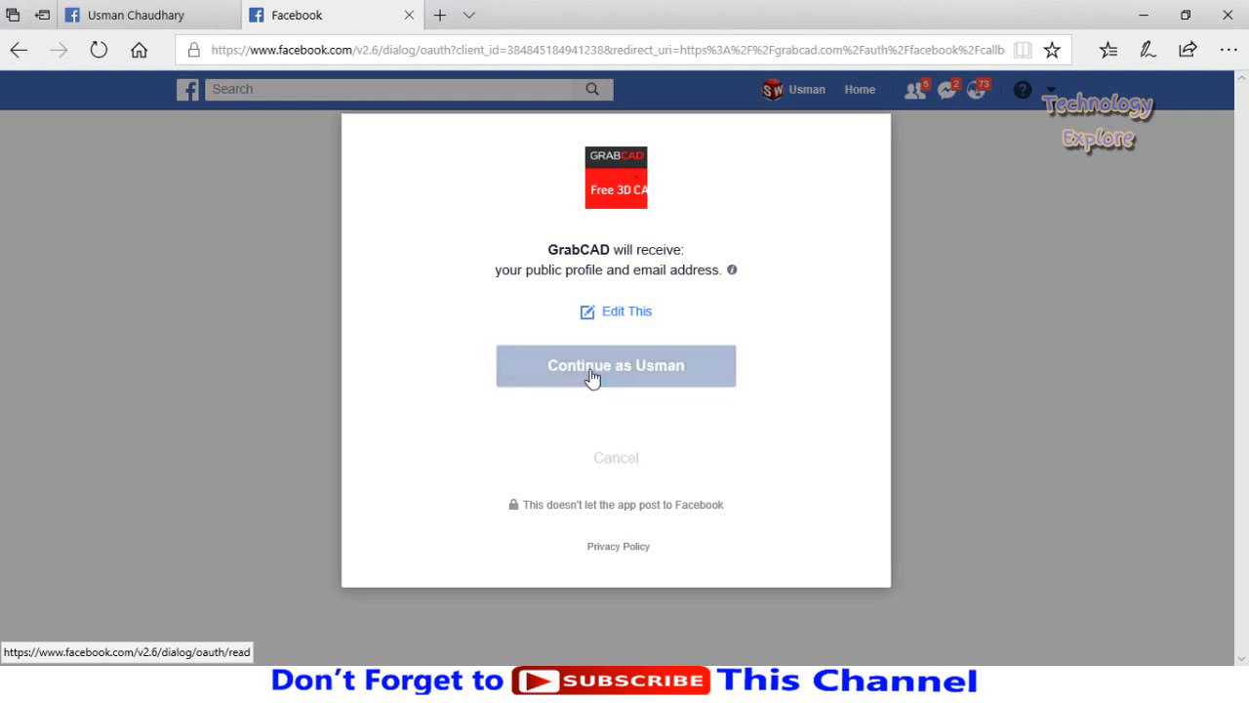
mouse_move(615, 411)
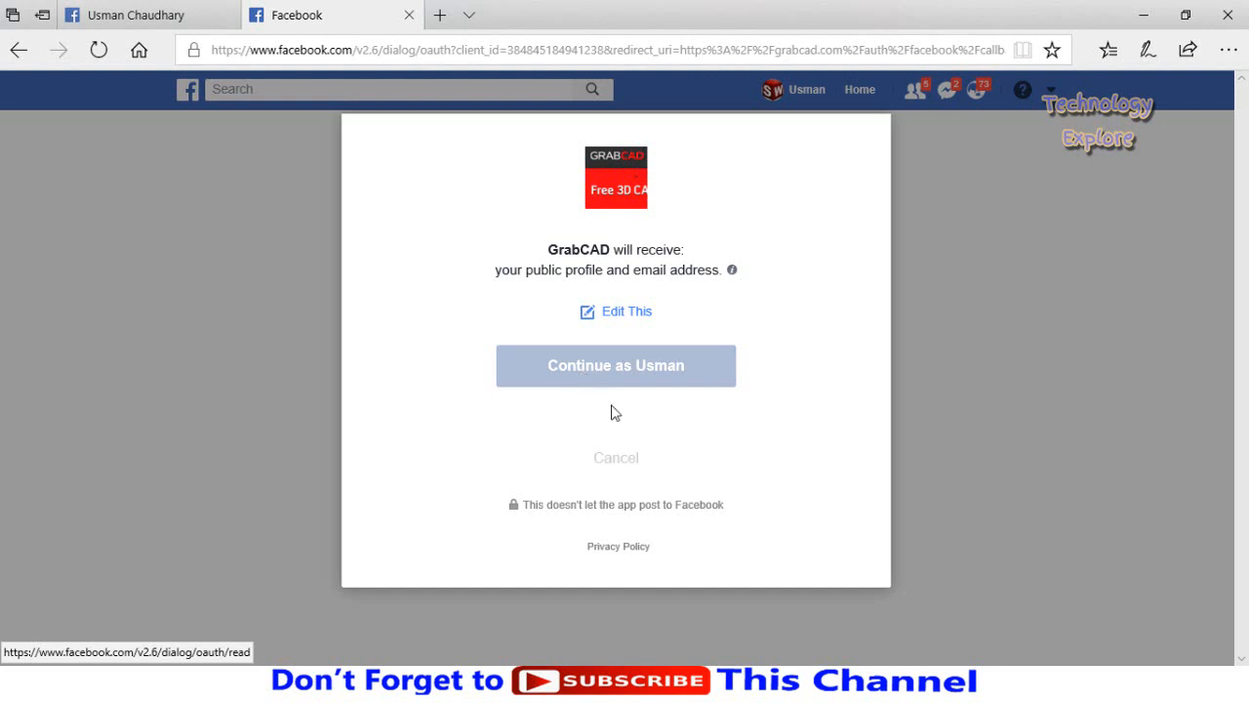
left_click(616, 365)
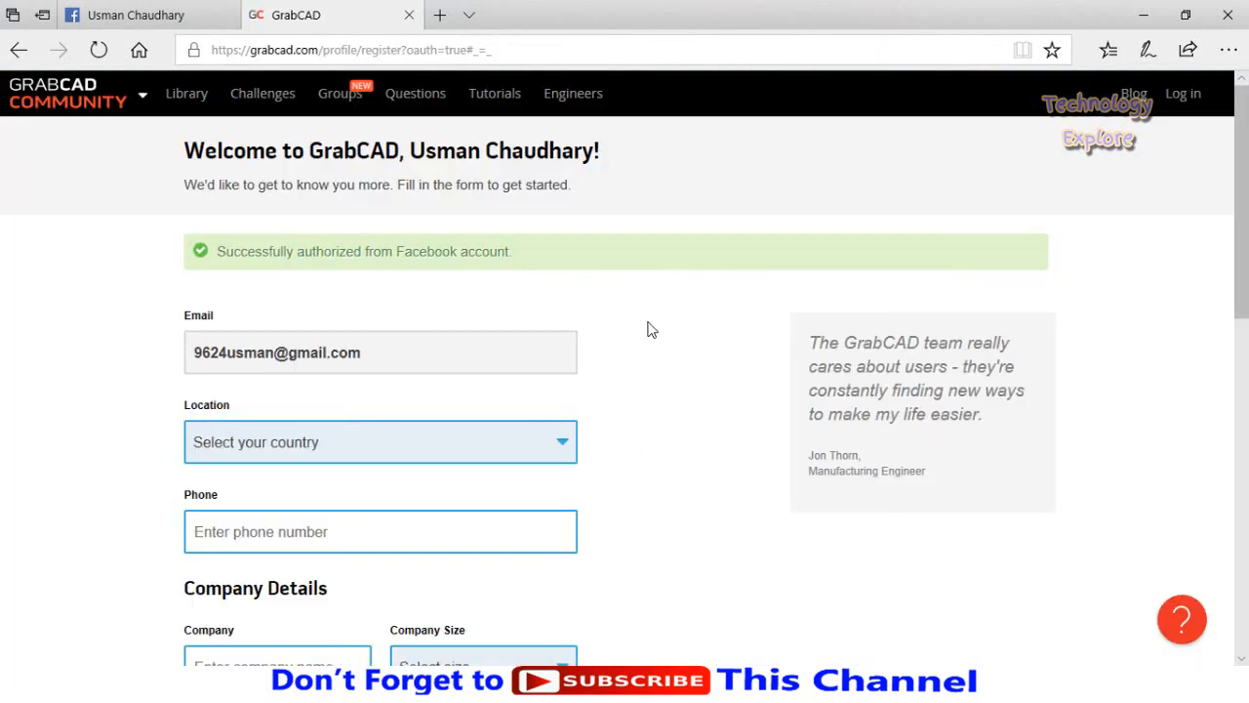
scroll("down", 3)
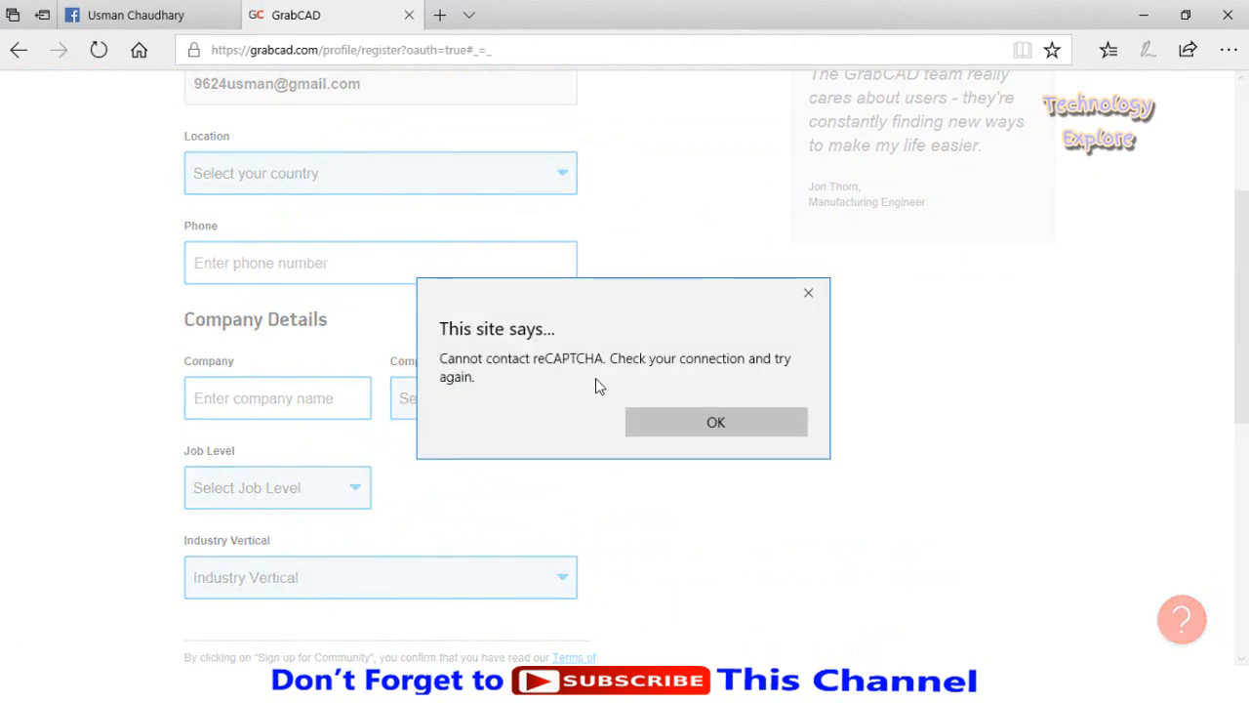
left_click(715, 421)
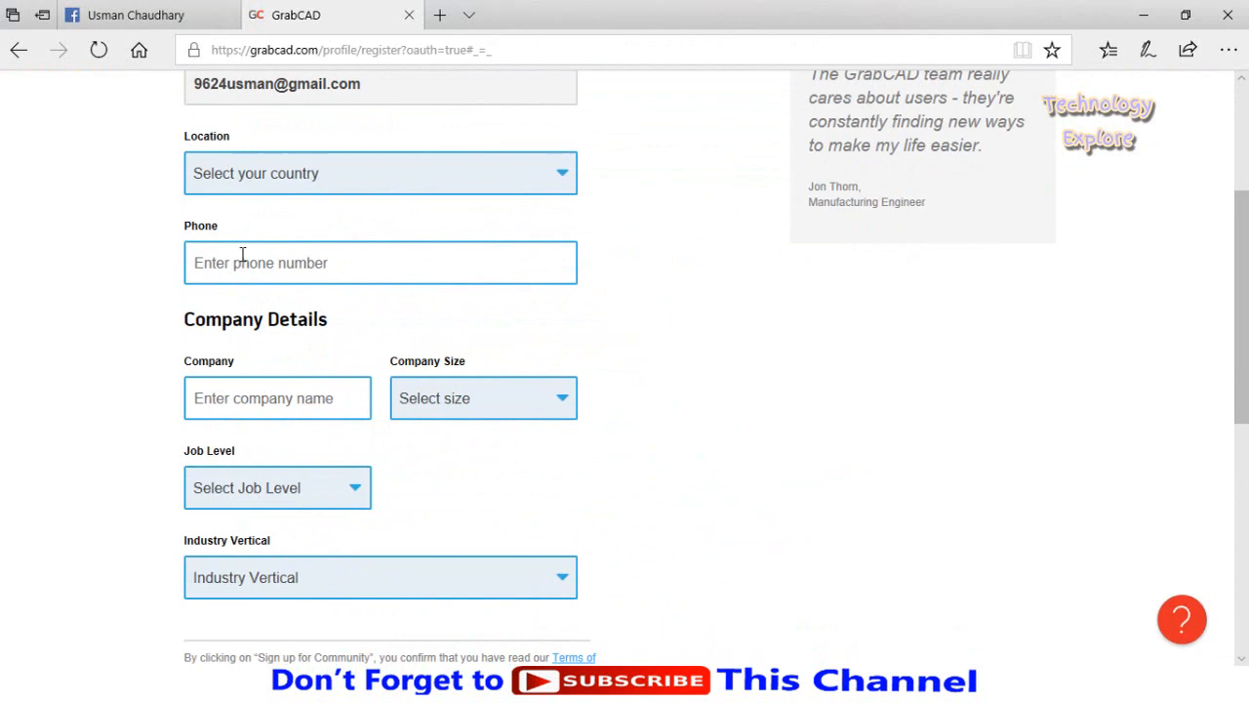
scroll("down", 3)
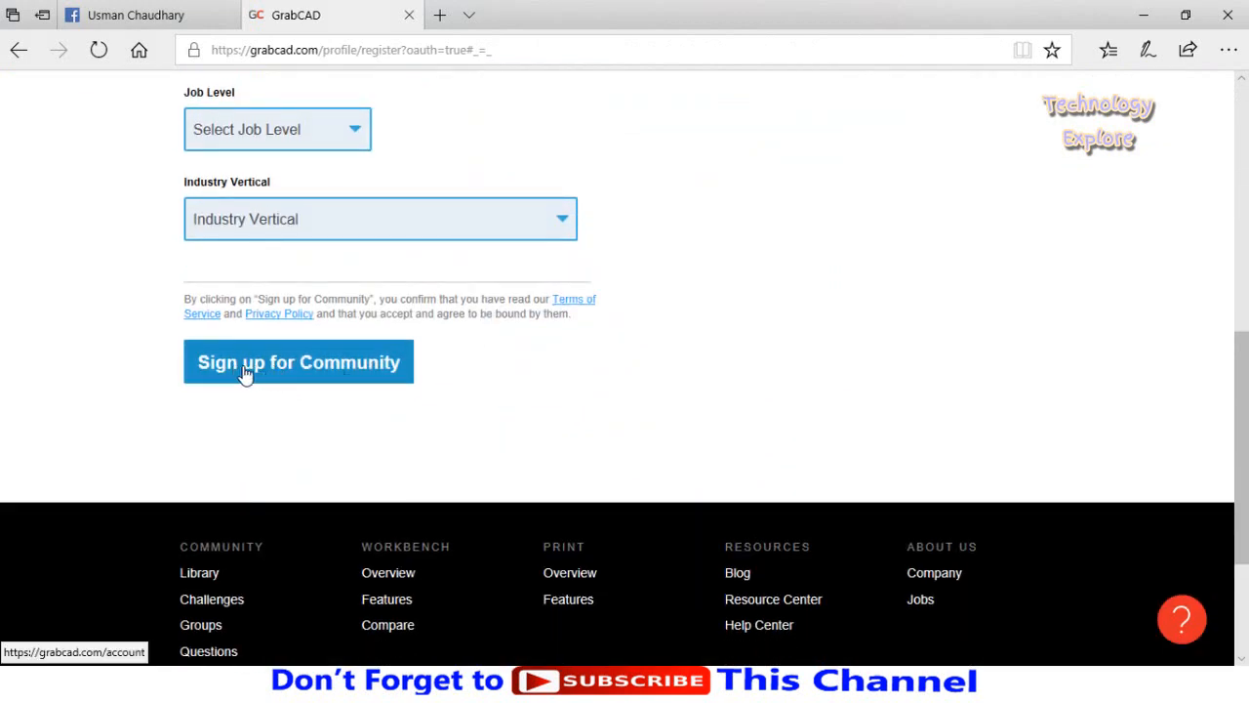
Submit the Community sign-up form and verify the car-image reCAPTCHA
left_click(298, 362)
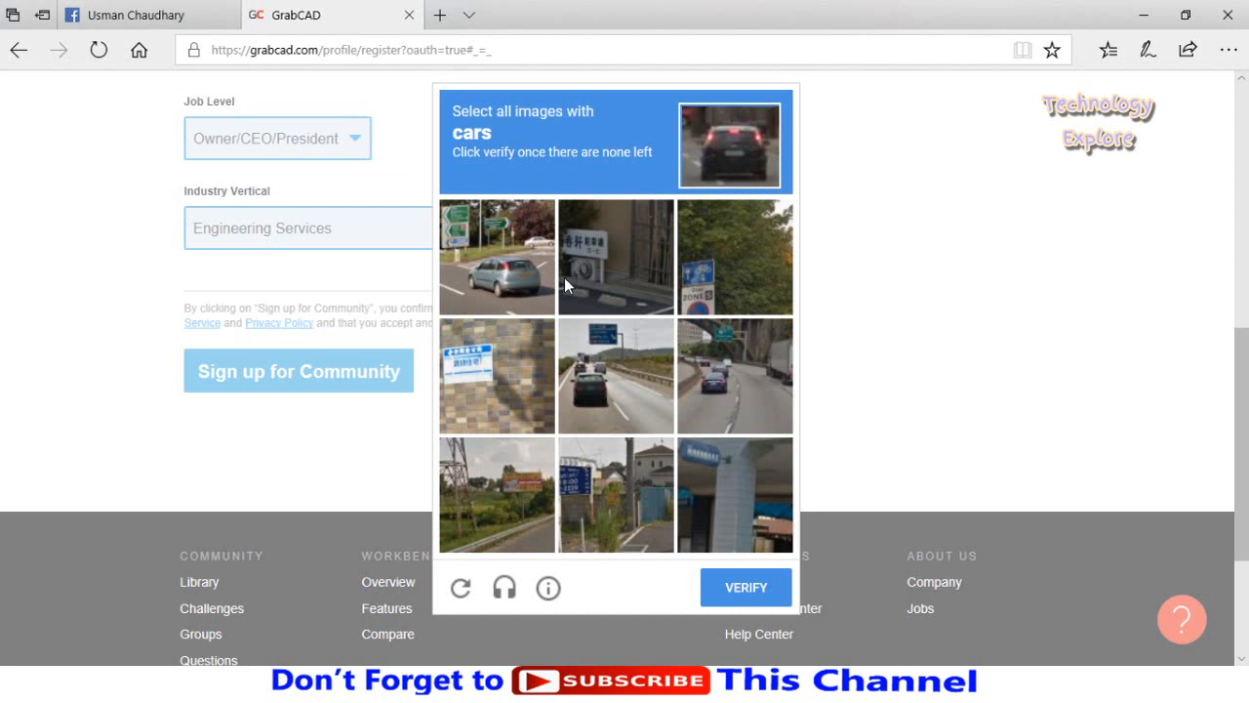
mouse_move(500, 241)
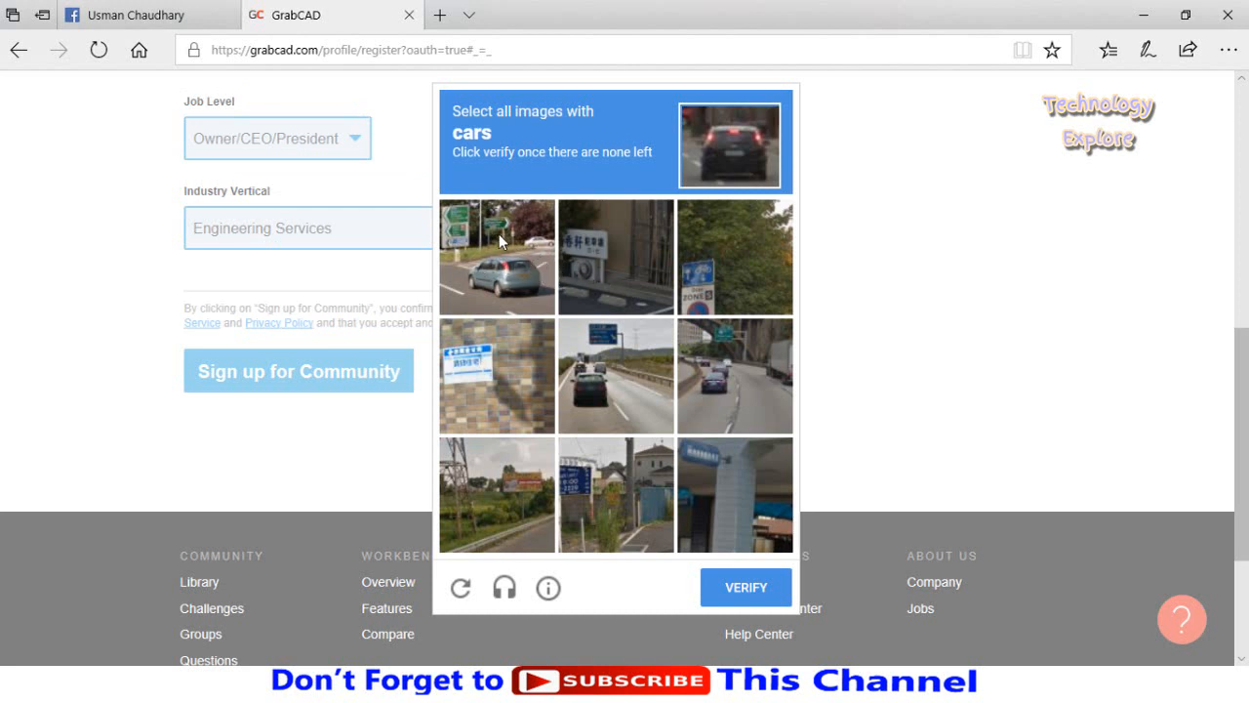
mouse_move(548, 278)
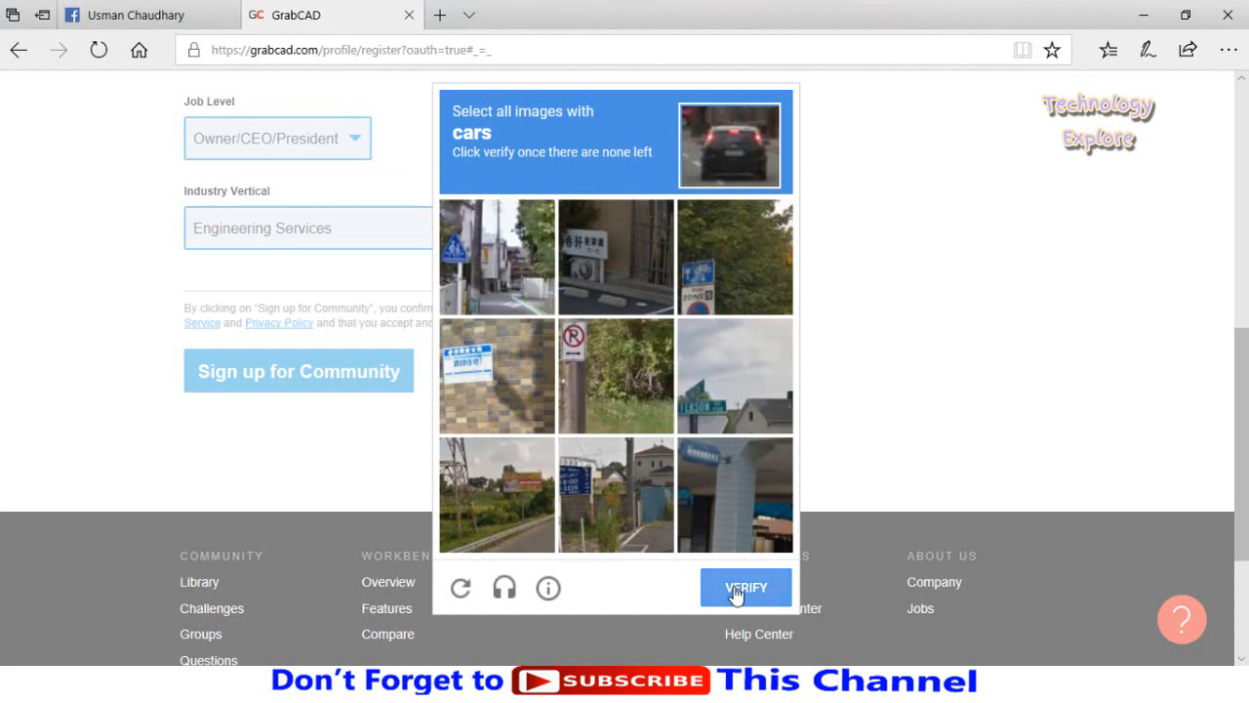
left_click(744, 587)
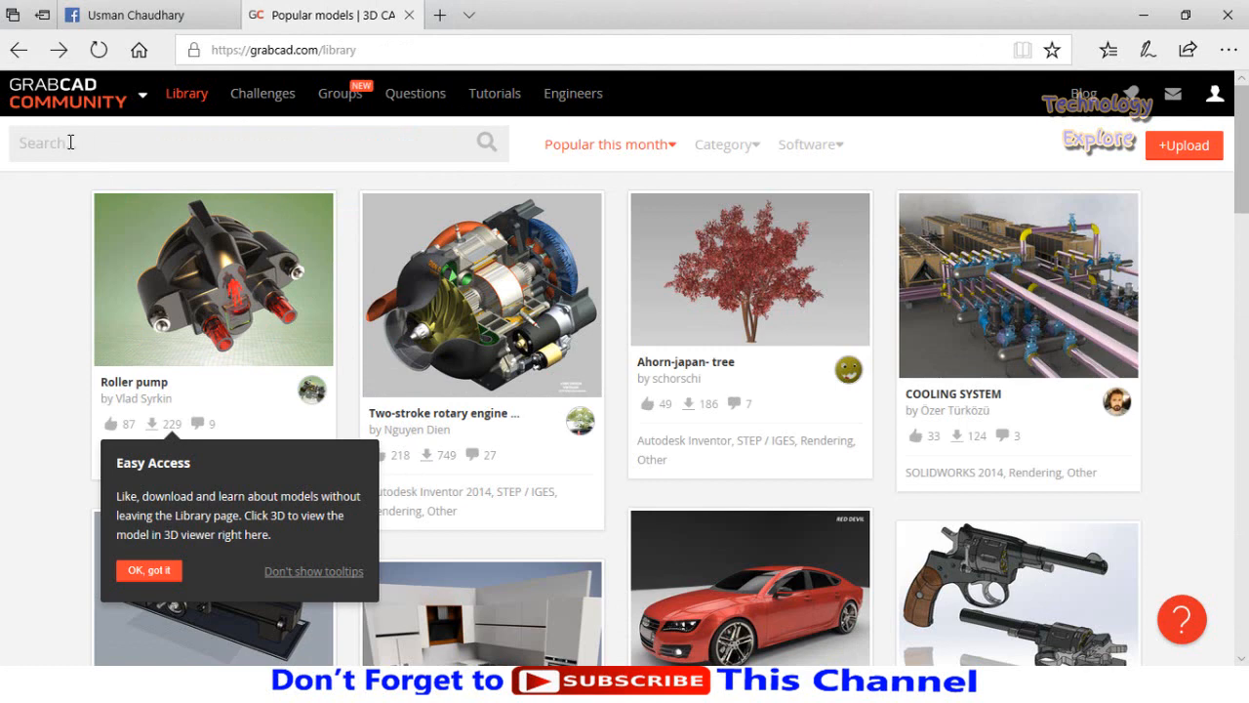
mouse_move(286, 172)
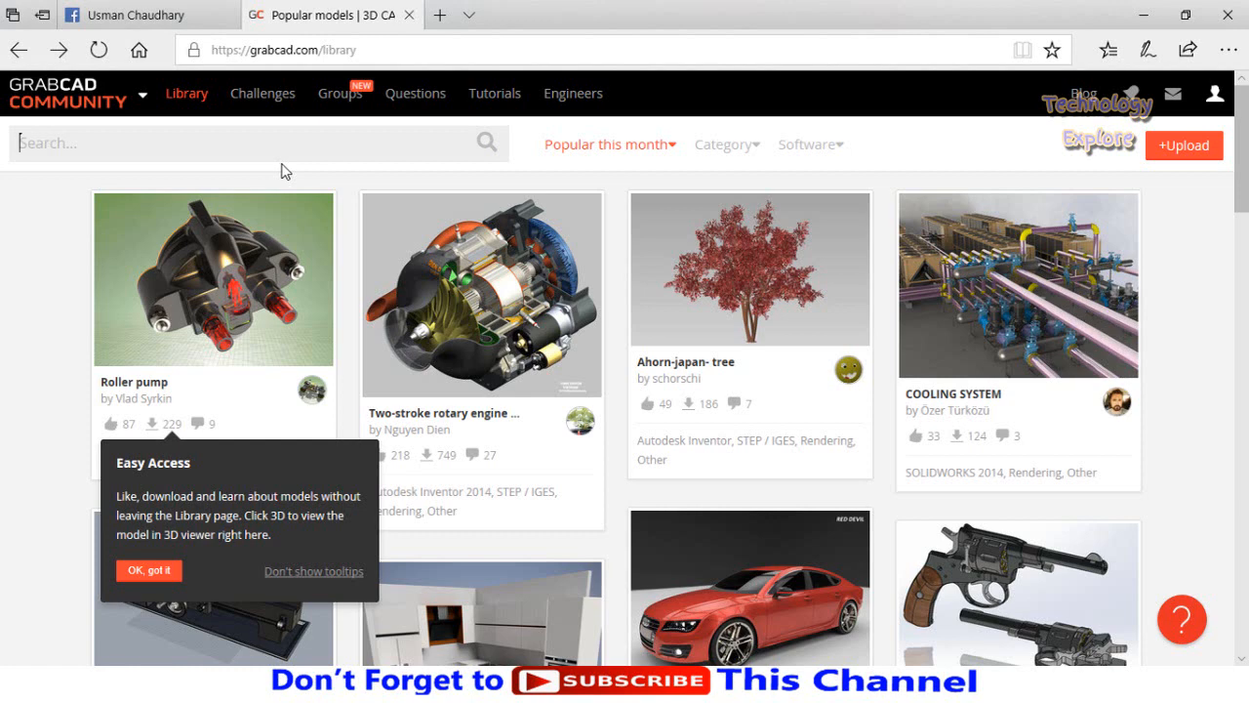
Search the GrabCAD library for 'turbine'
type("turbine")
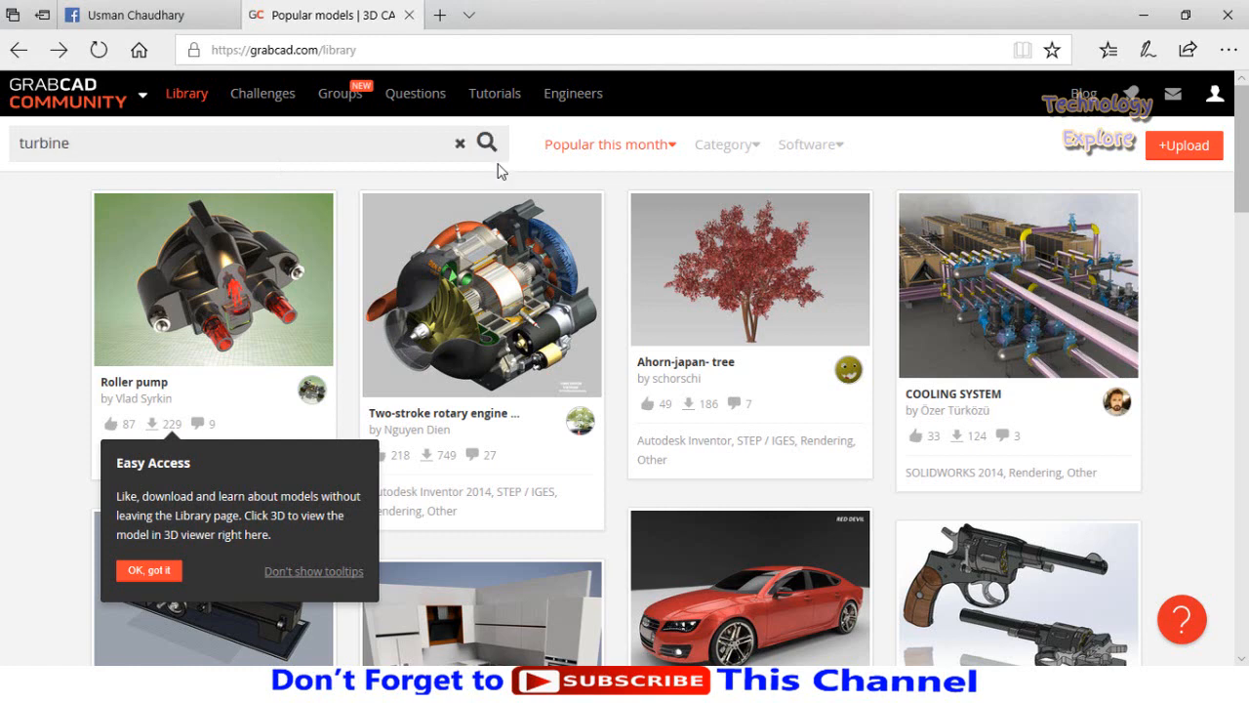
left_click(485, 144)
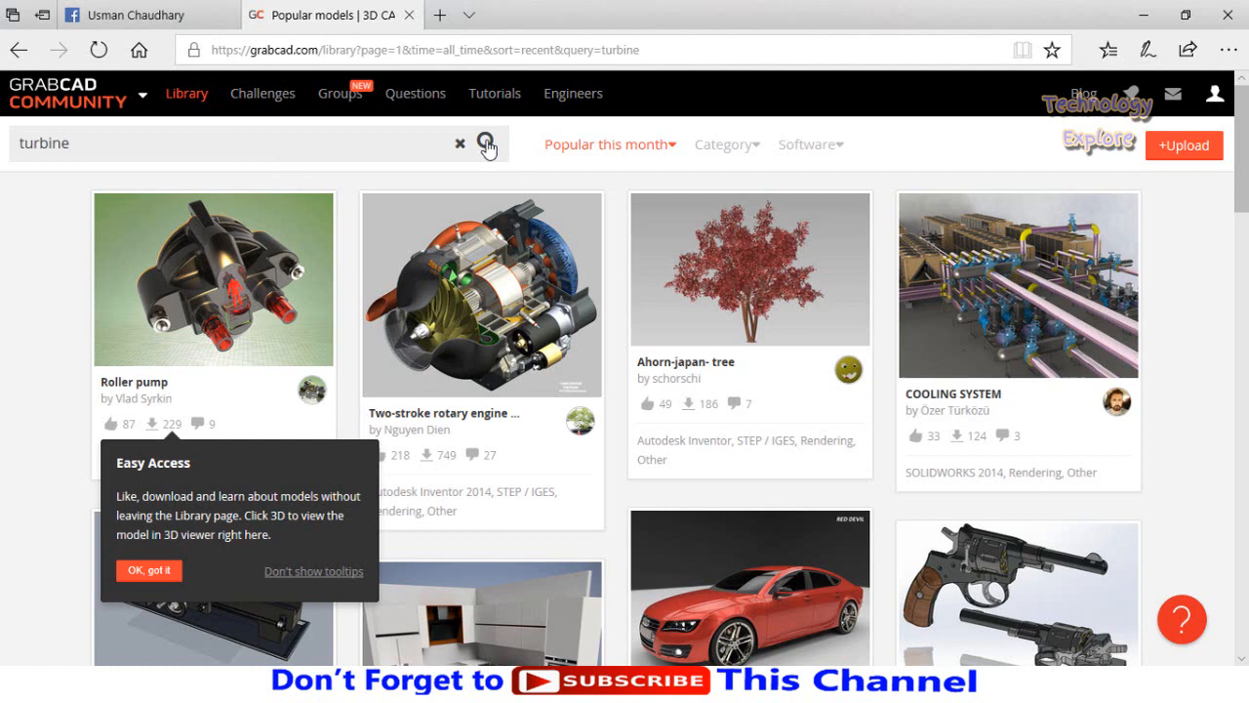
left_click(605, 144)
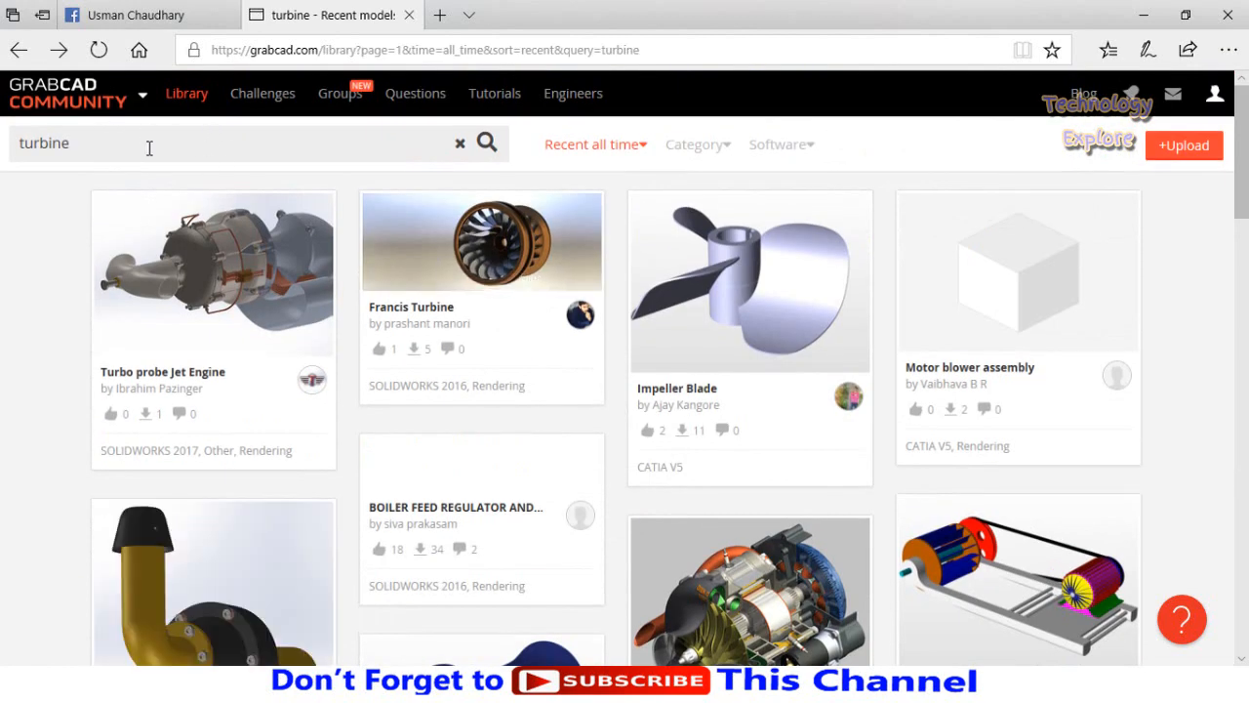
mouse_move(519, 154)
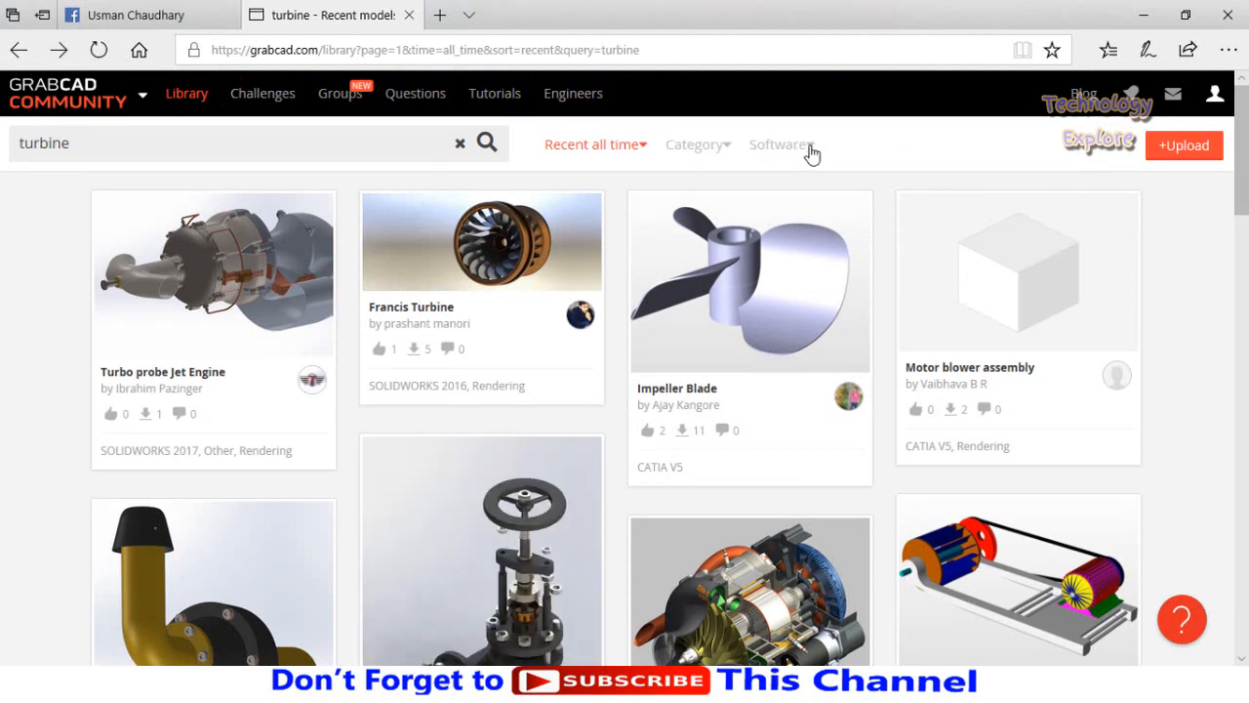
Set the Software filter on the turbine results to SOLIDWORKS
left_click(780, 143)
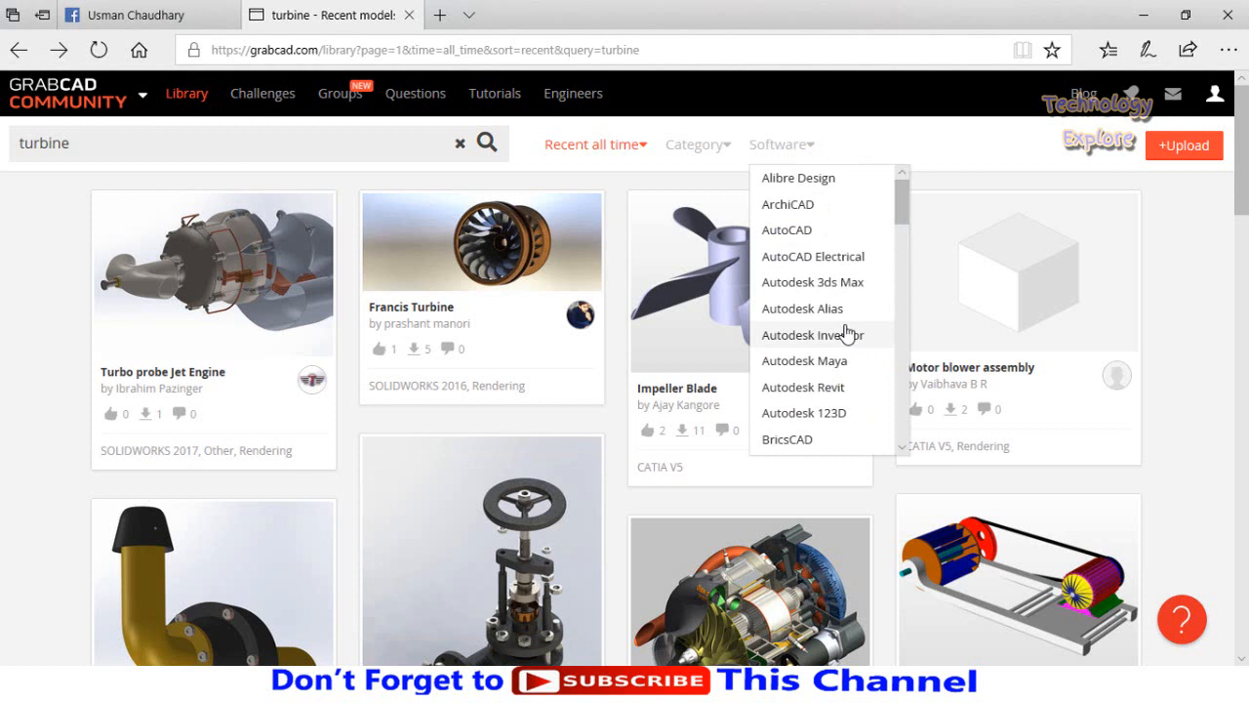
scroll("down", 3)
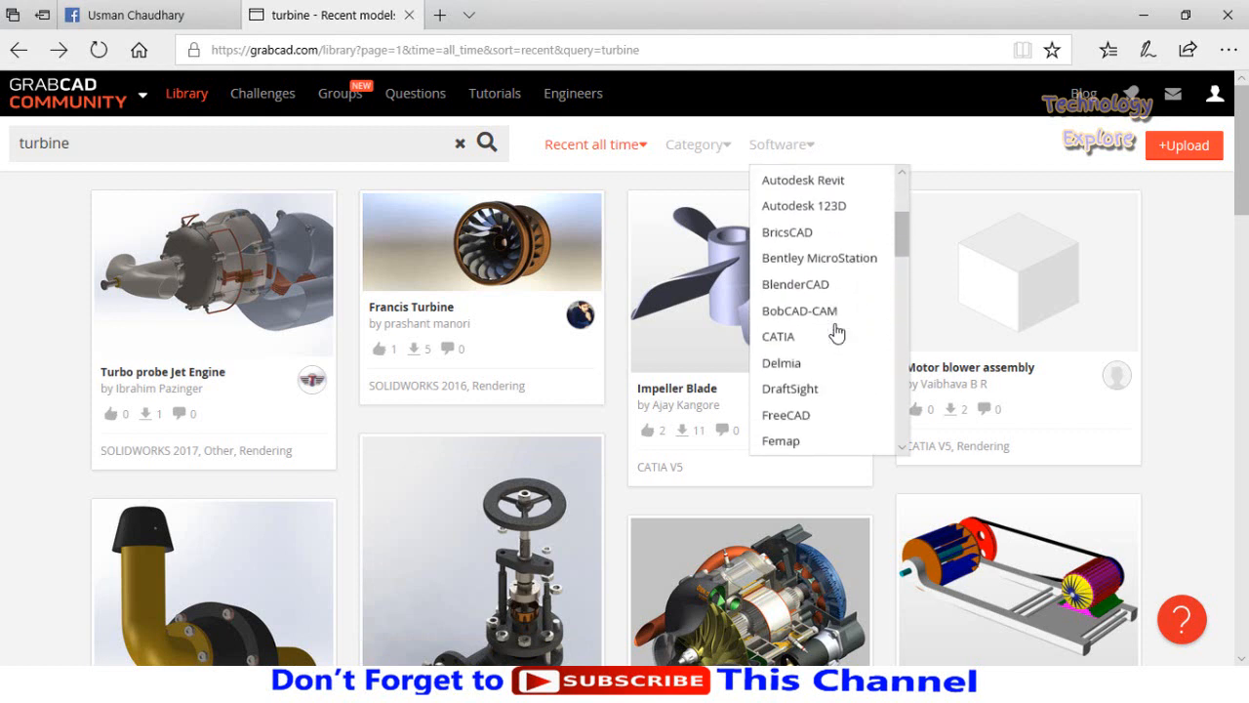
scroll("down", 3)
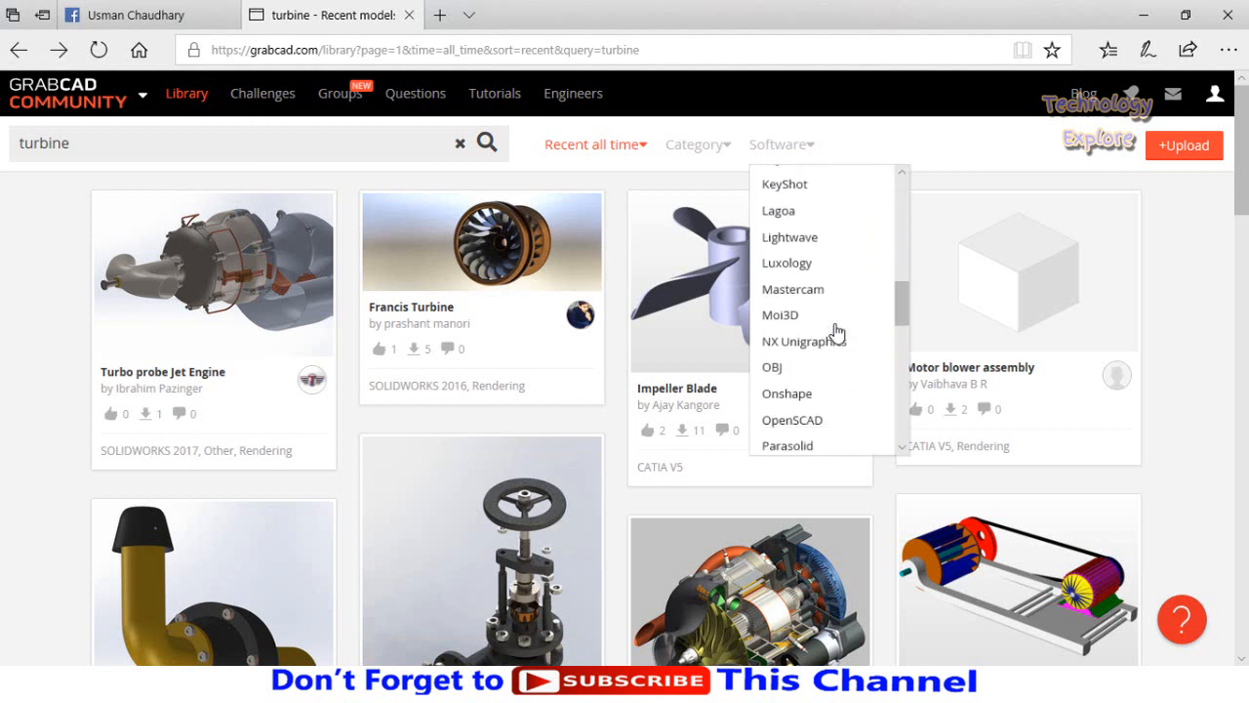
scroll("down", 3)
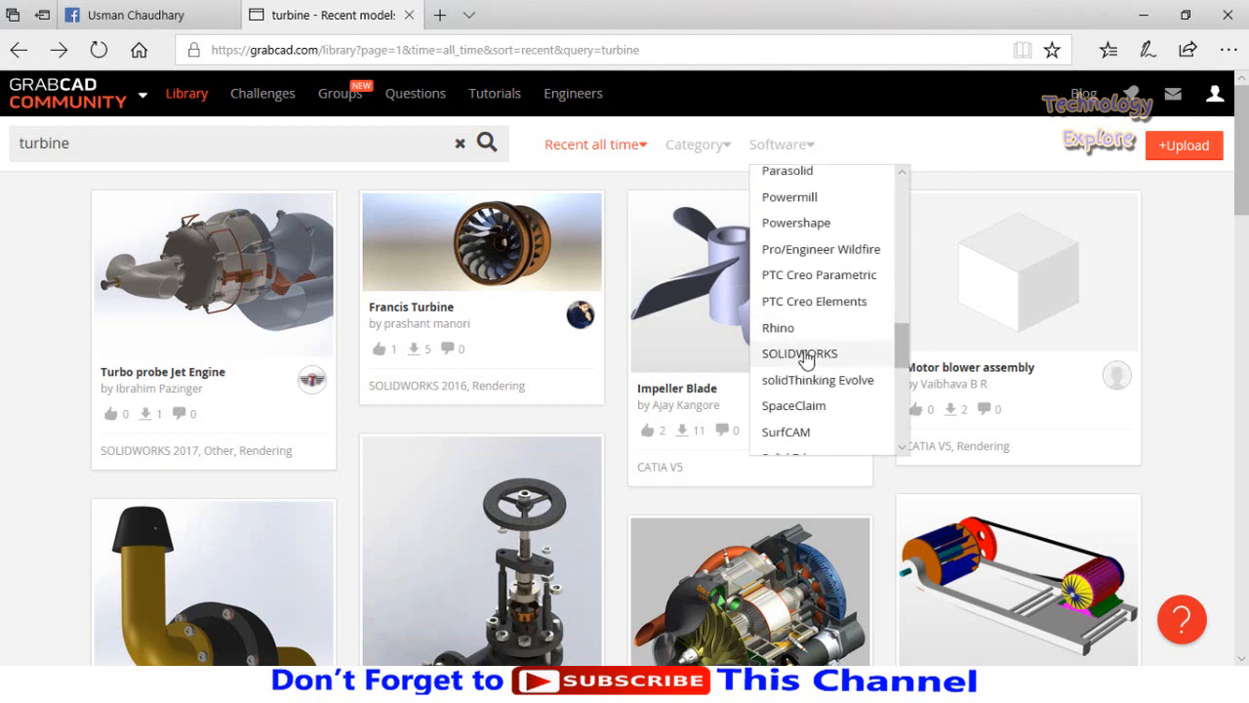
left_click(799, 353)
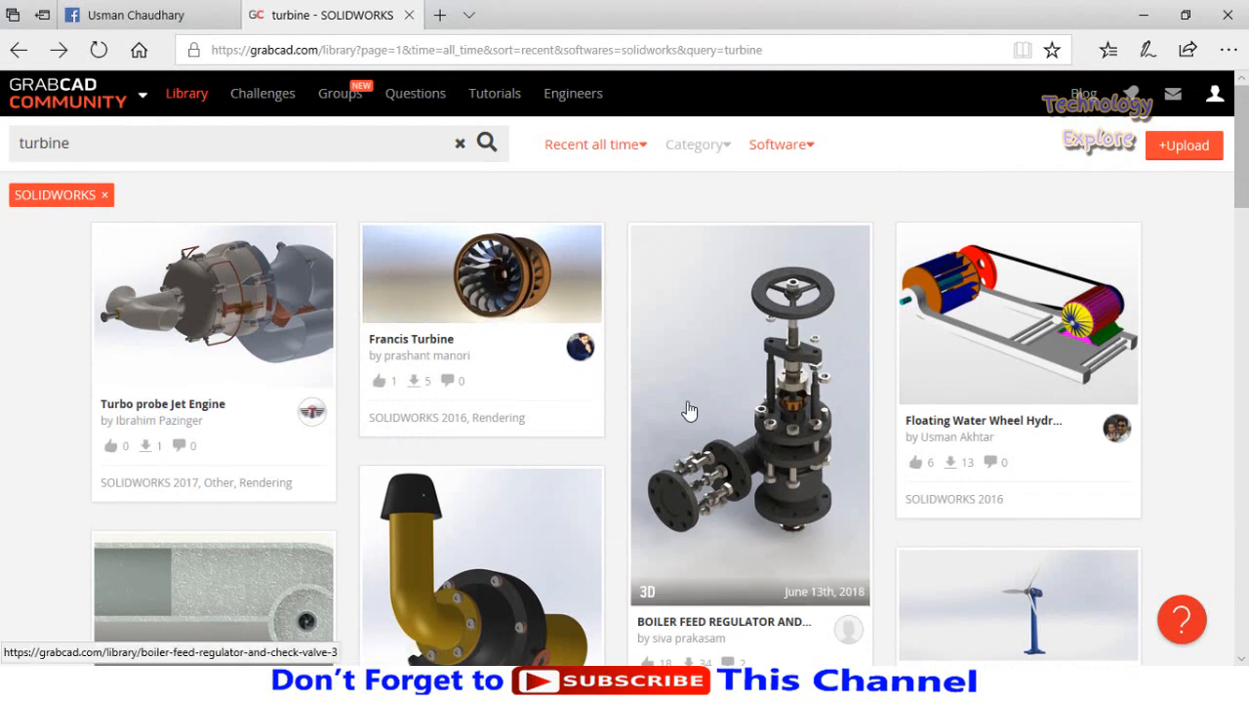
scroll("down", 3)
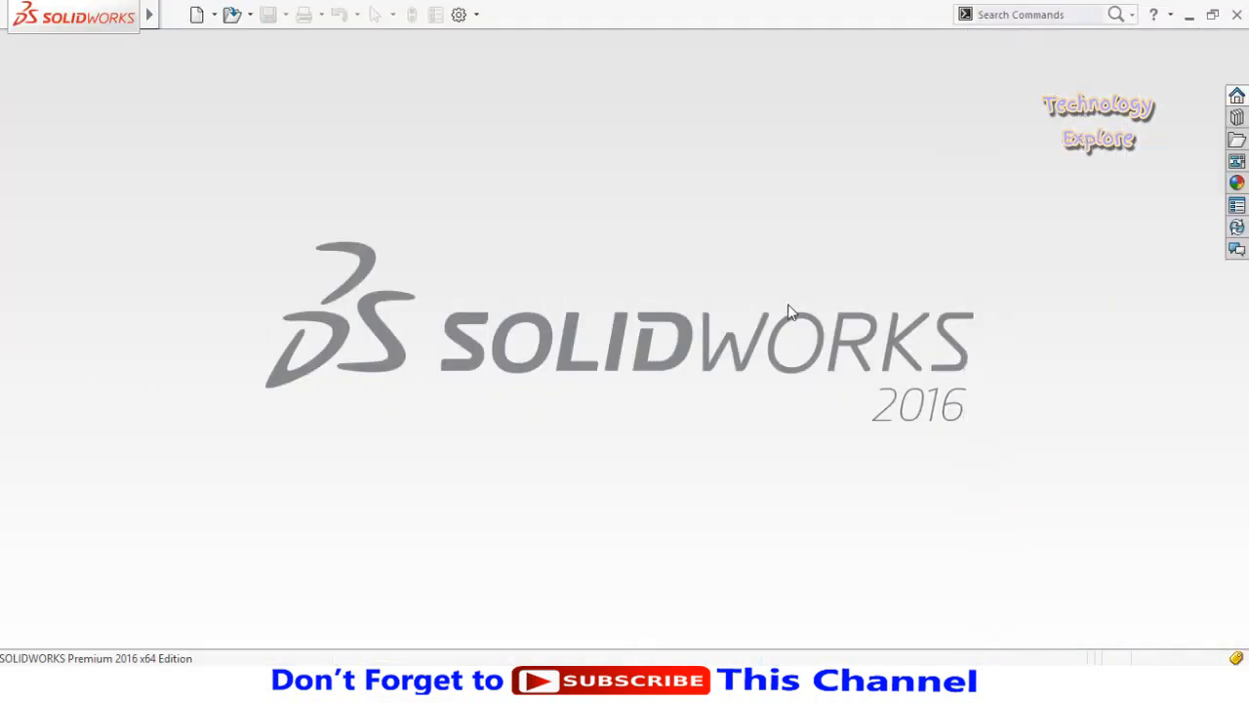
mouse_move(908, 455)
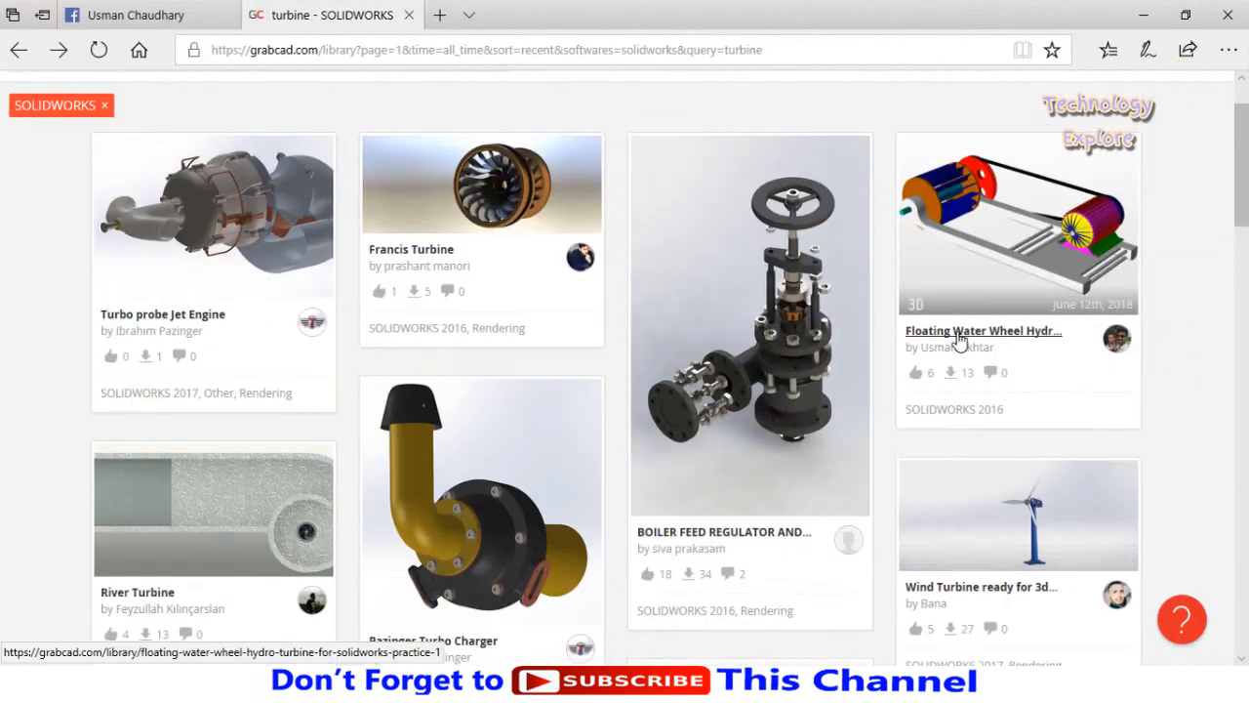
scroll("down", 3)
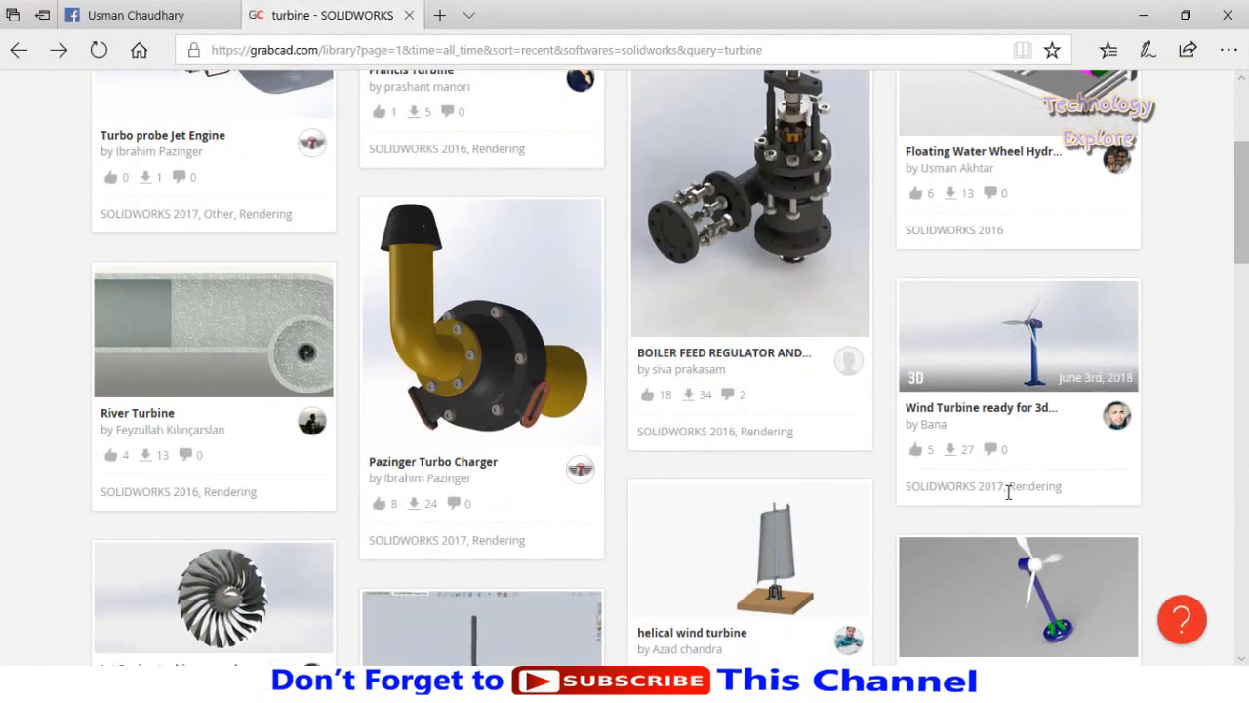
double_click(990, 486)
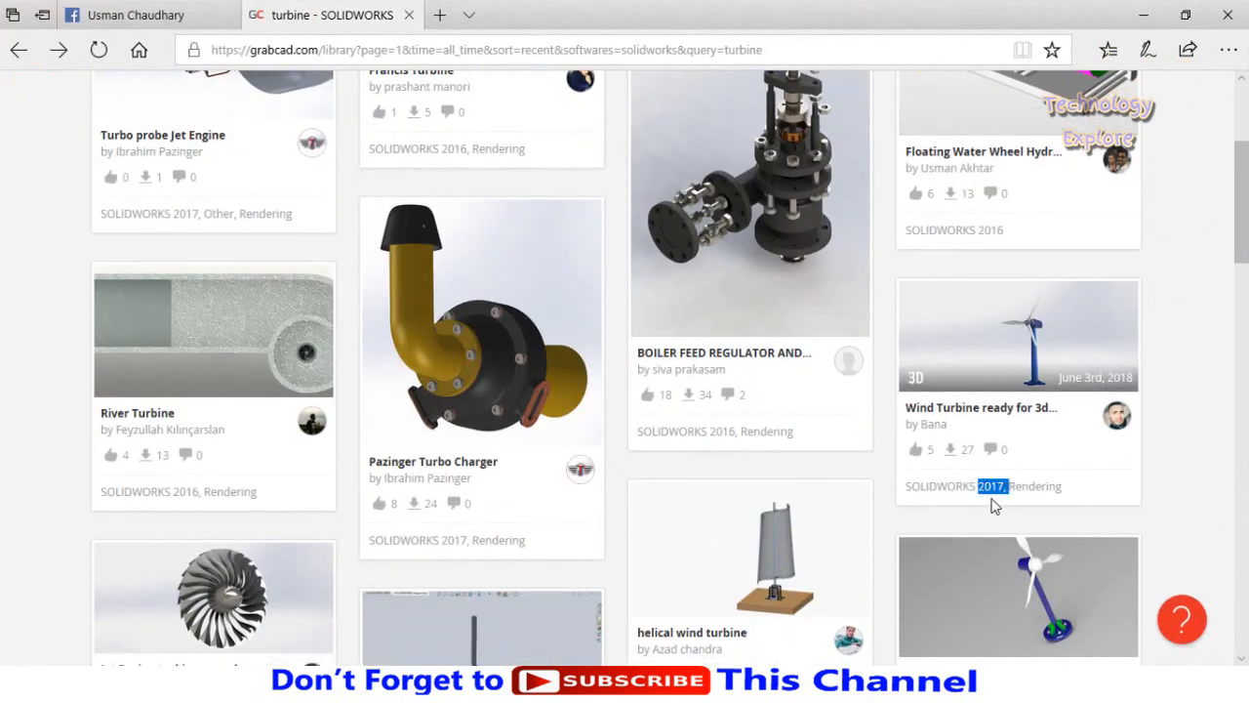
mouse_move(774, 619)
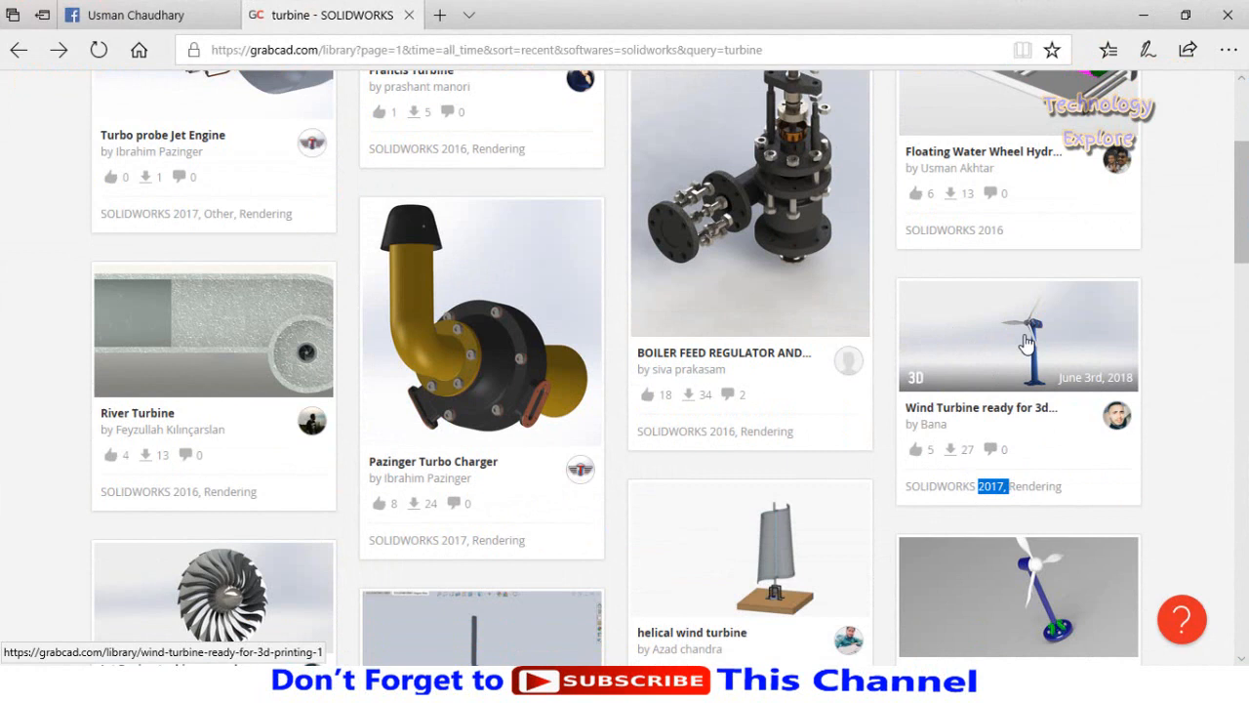
mouse_move(739, 433)
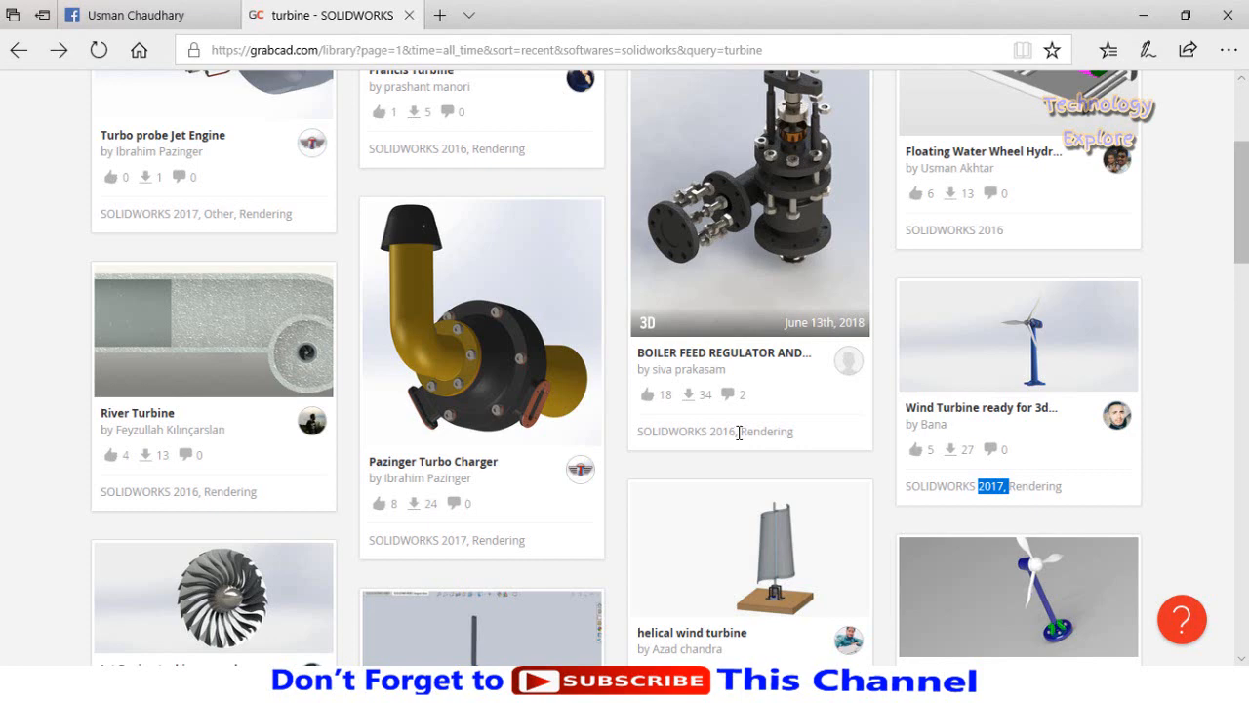
mouse_move(766, 429)
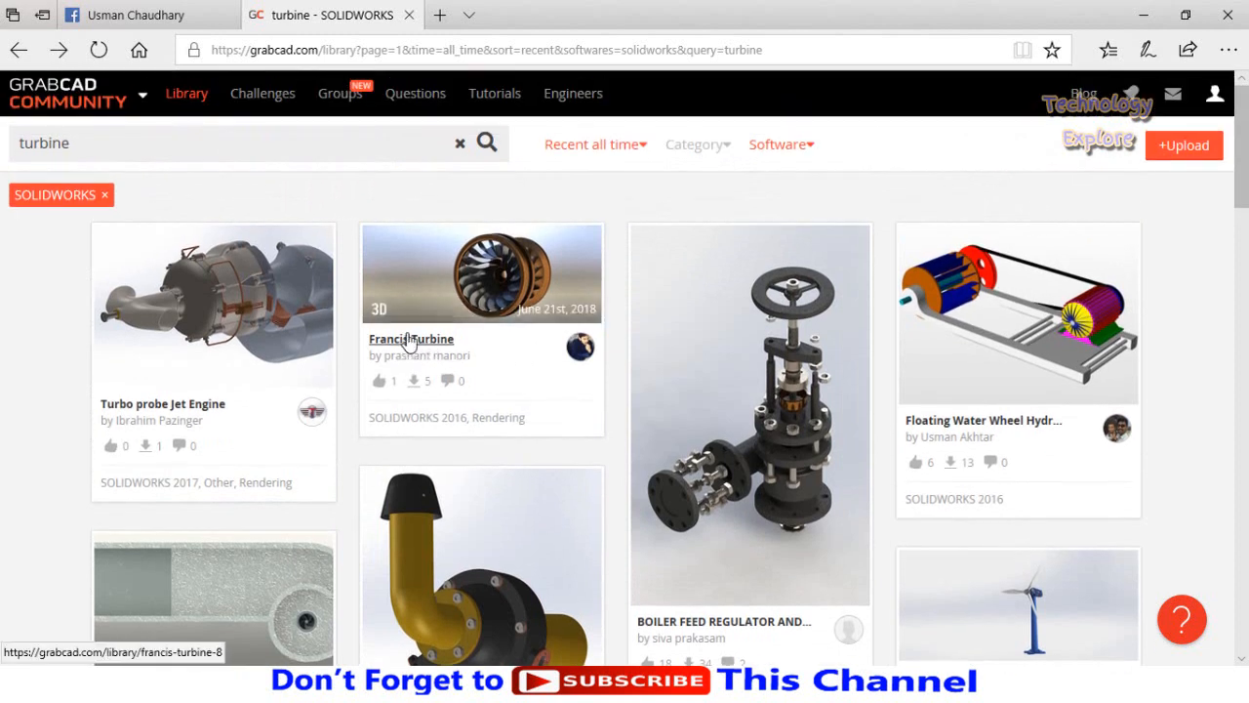
mouse_move(473, 271)
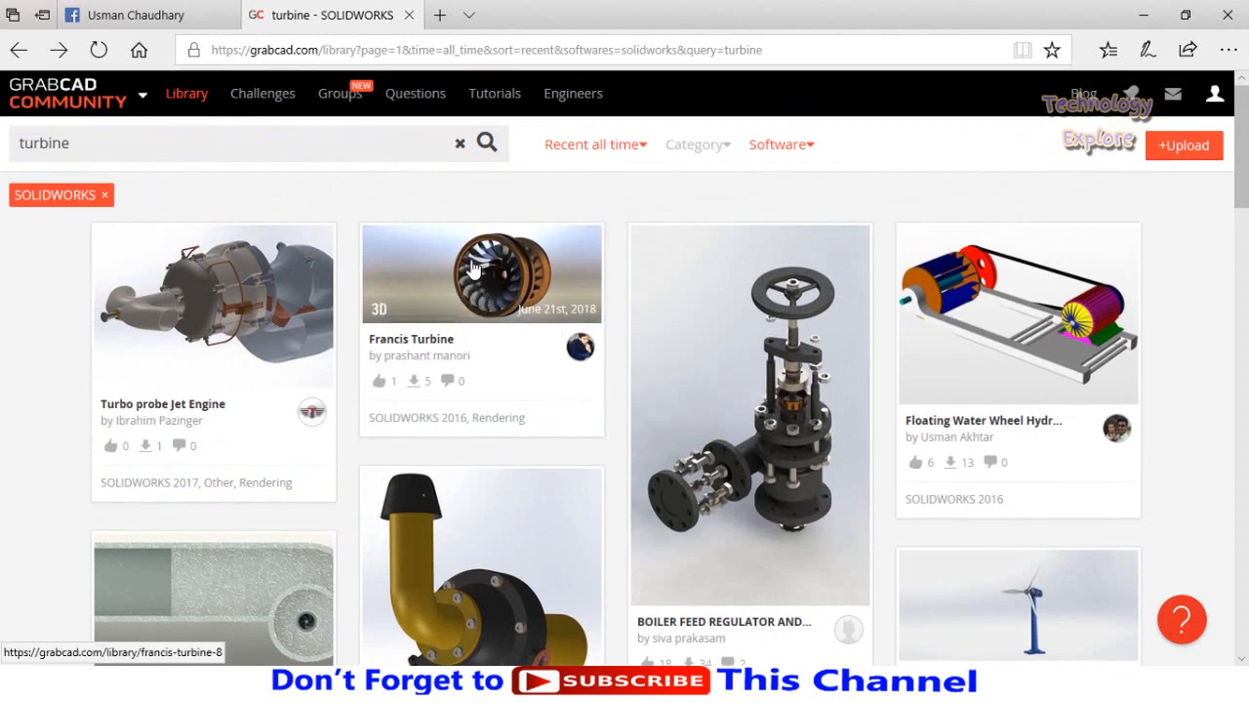
left_click(472, 271)
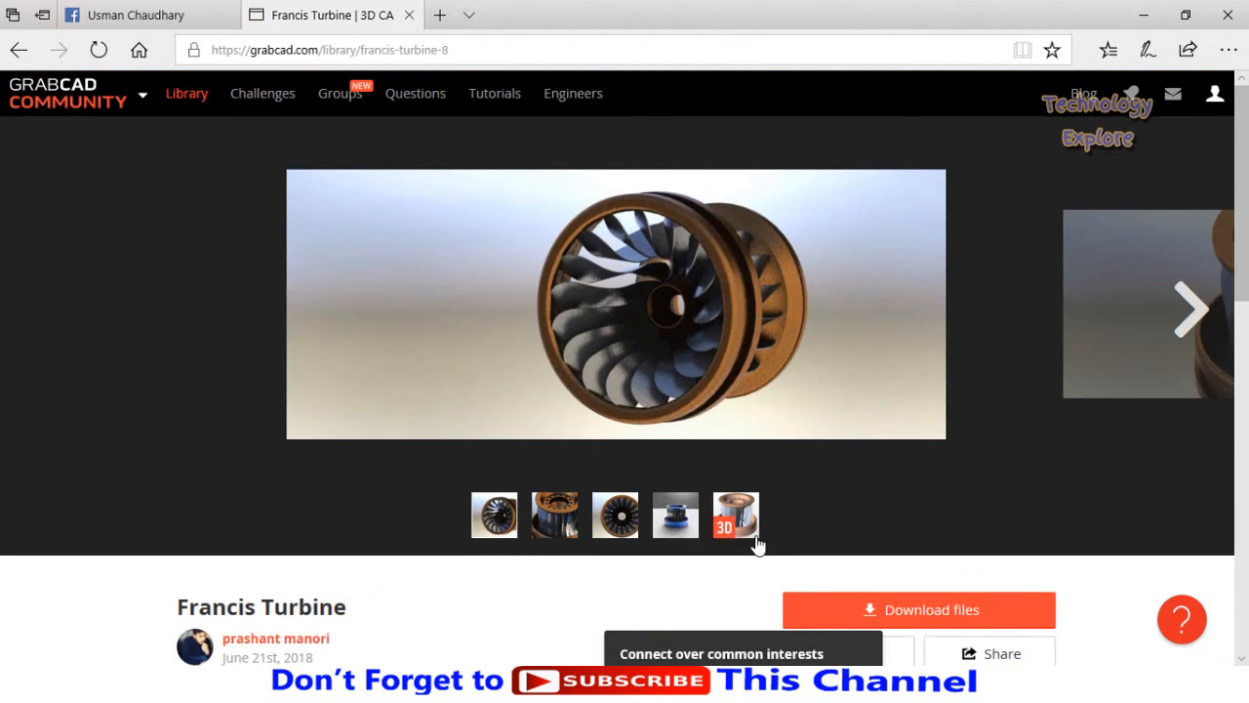
mouse_move(675, 515)
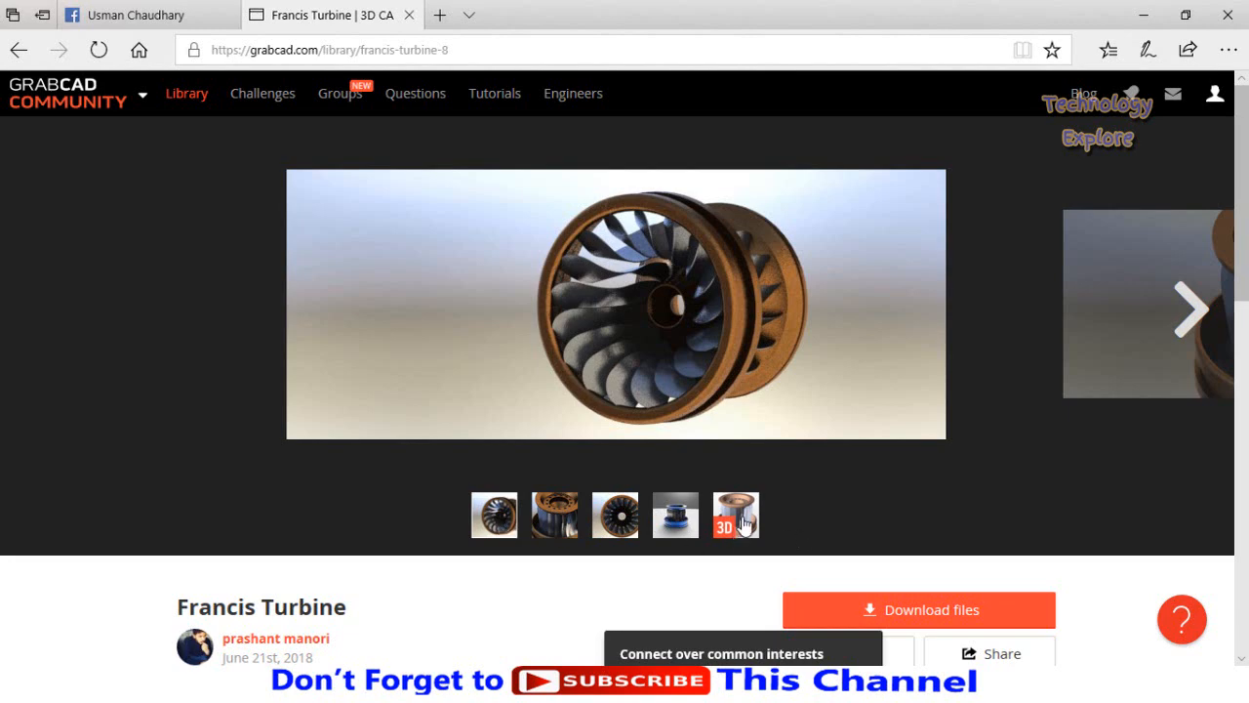
Scroll down the Francis Turbine page to review its five listed files
scroll("down", 3)
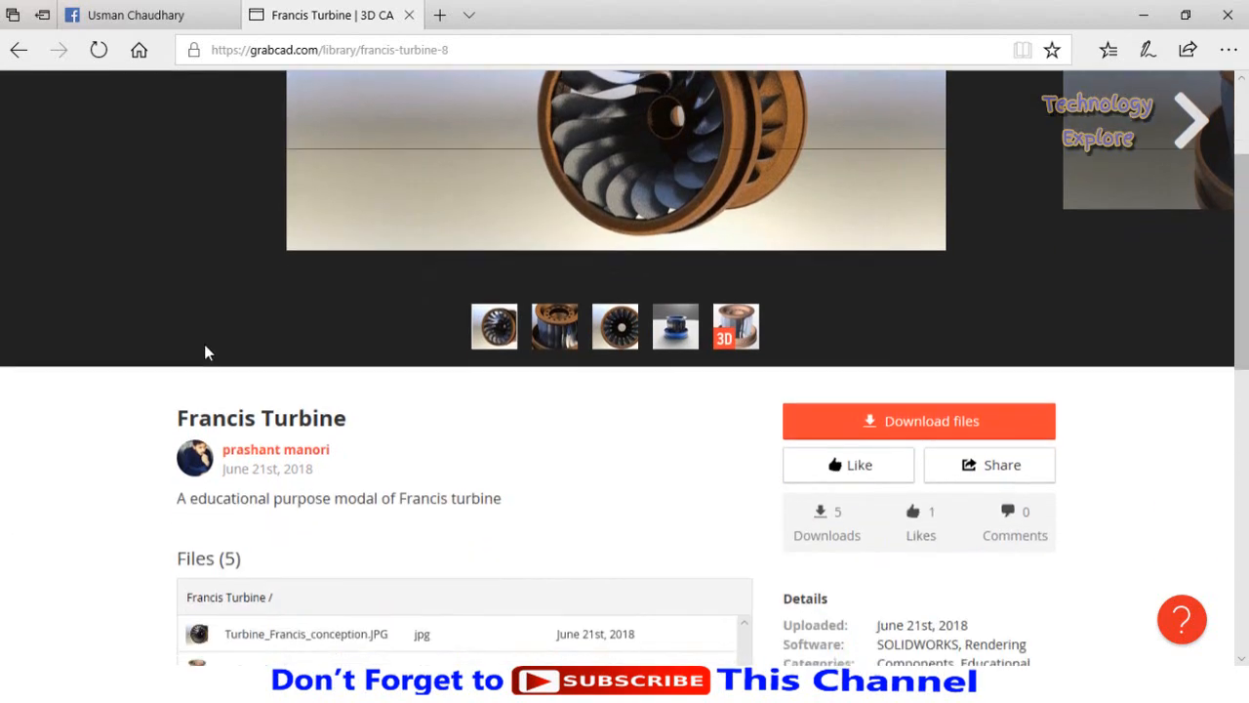
scroll("down", 3)
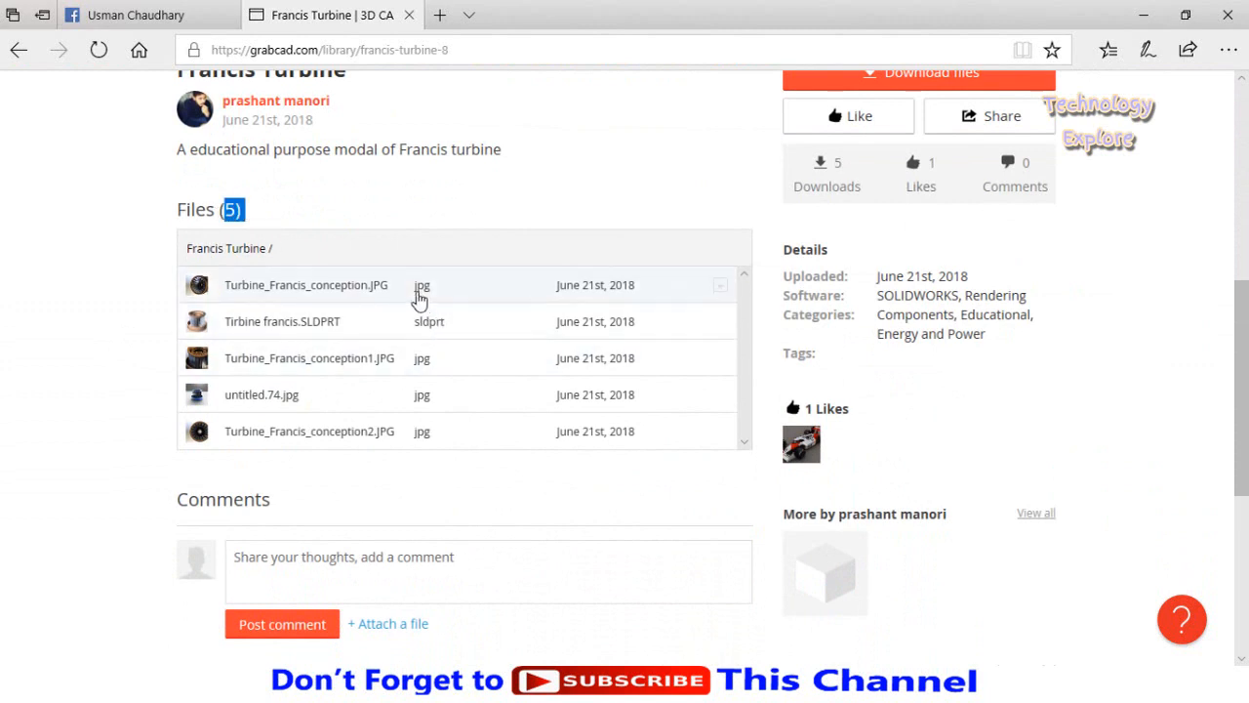
mouse_move(439, 358)
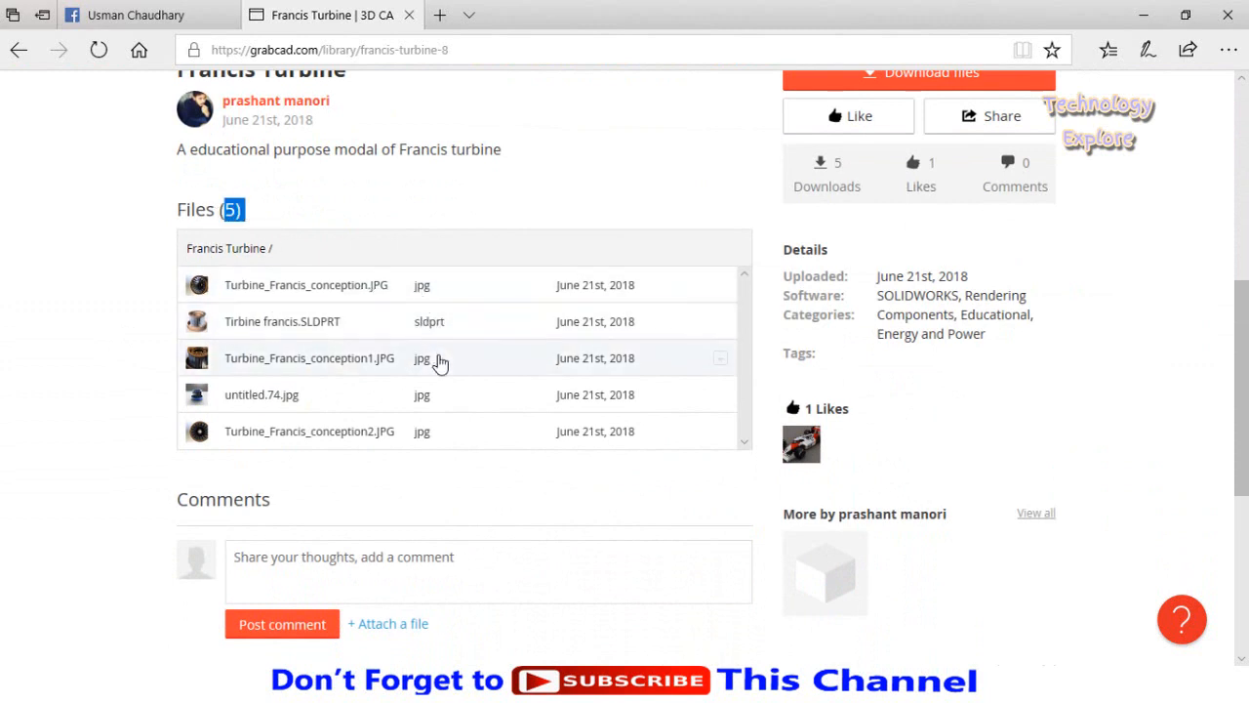
mouse_move(449, 326)
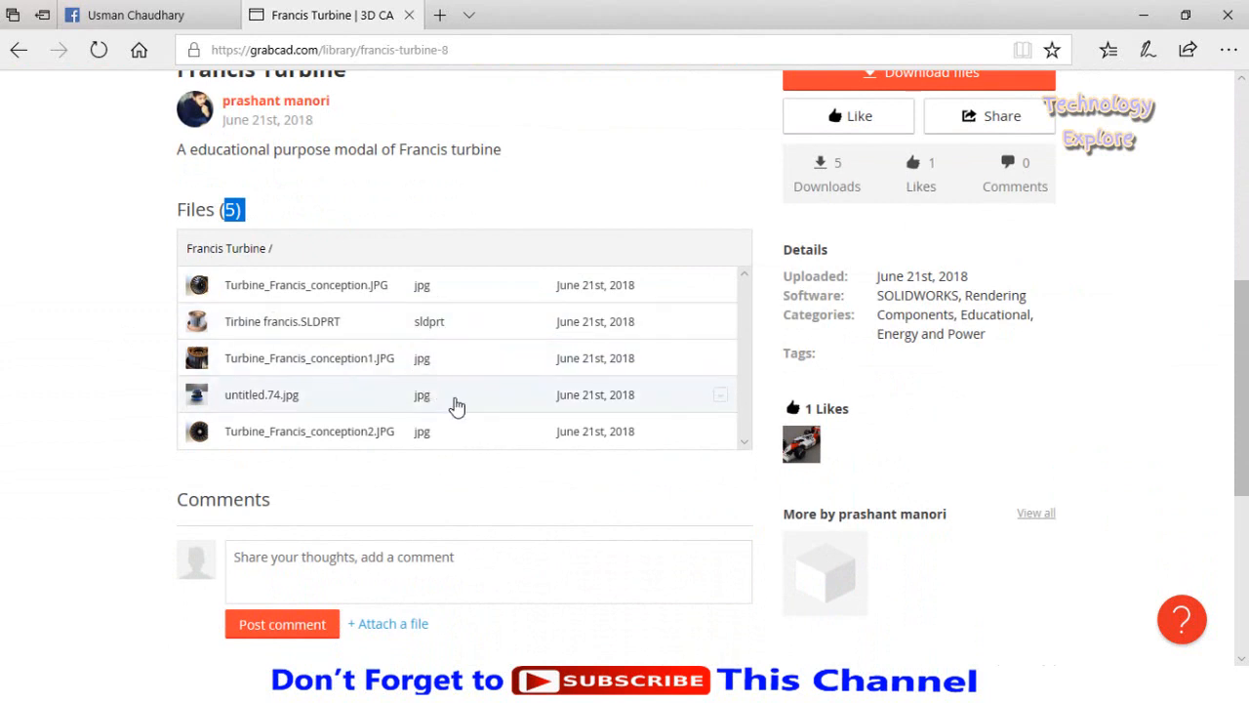
mouse_move(433, 445)
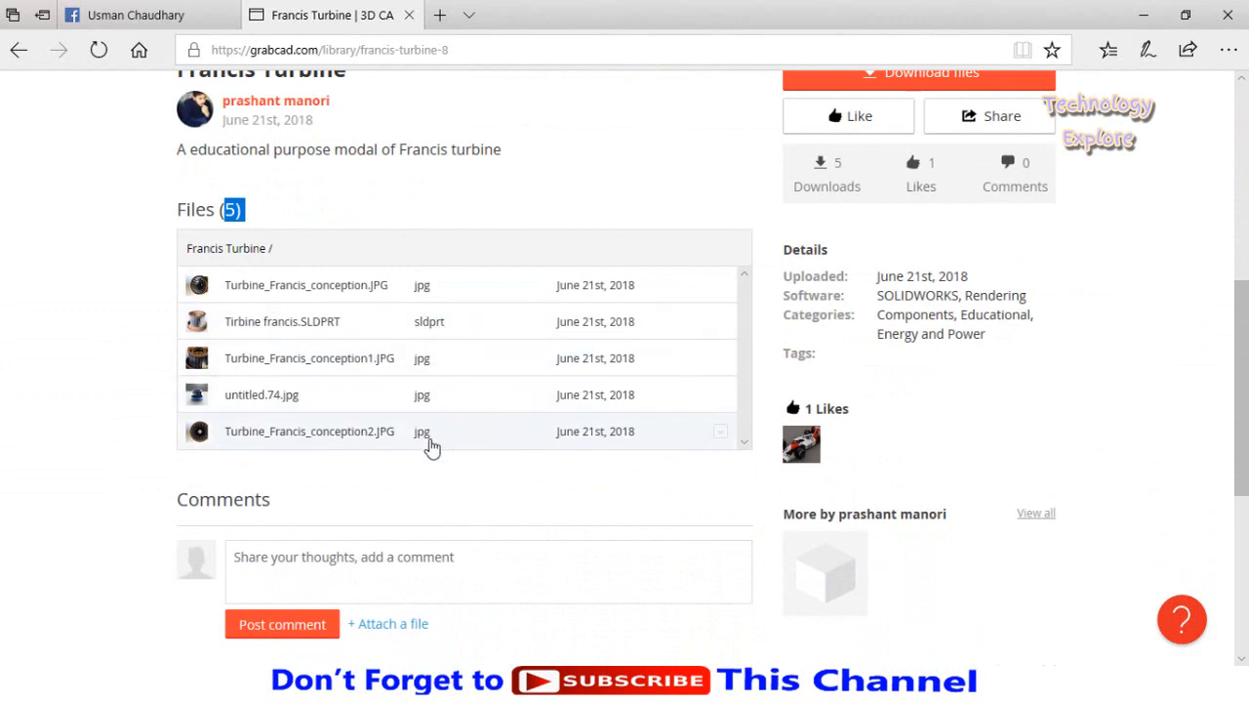
mouse_move(269, 294)
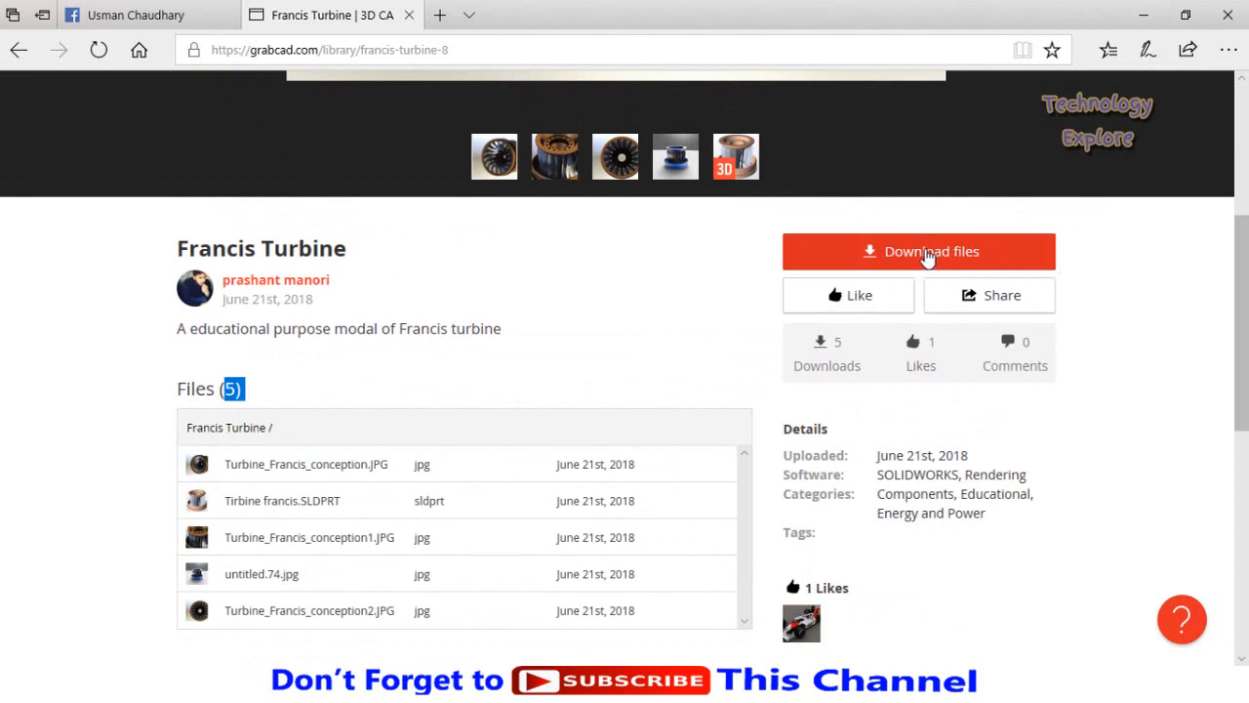
mouse_move(521, 282)
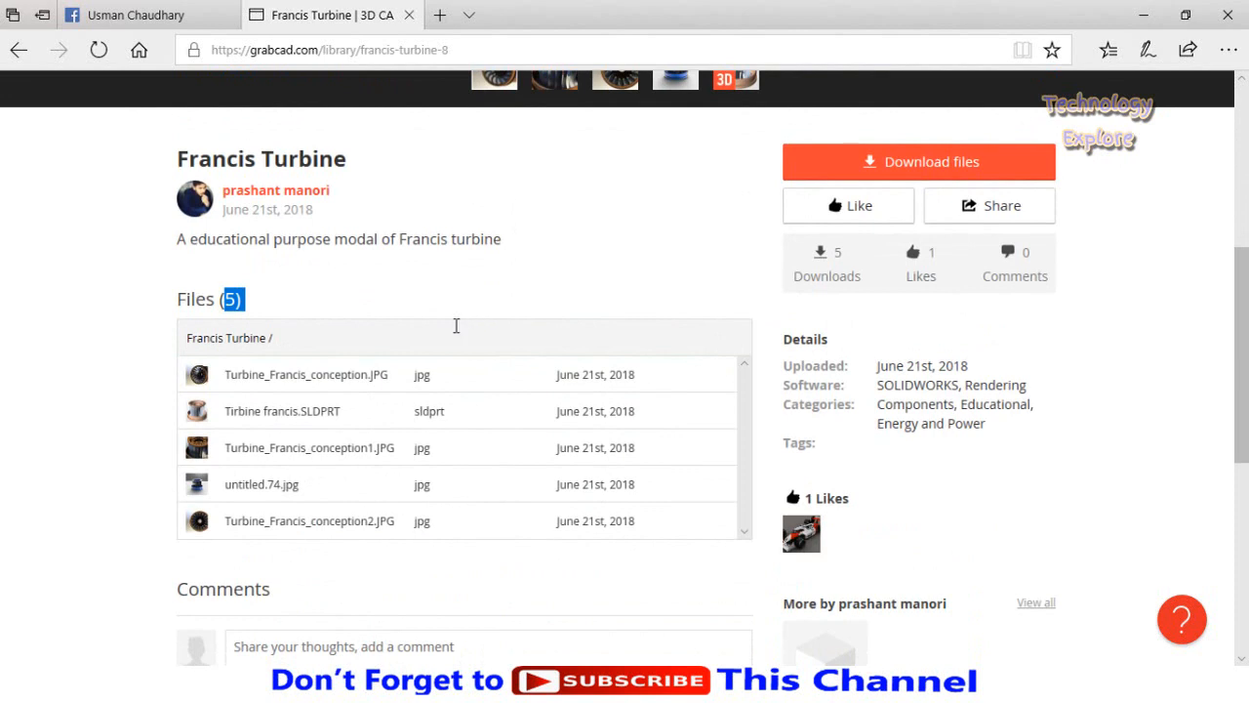
scroll("down", 3)
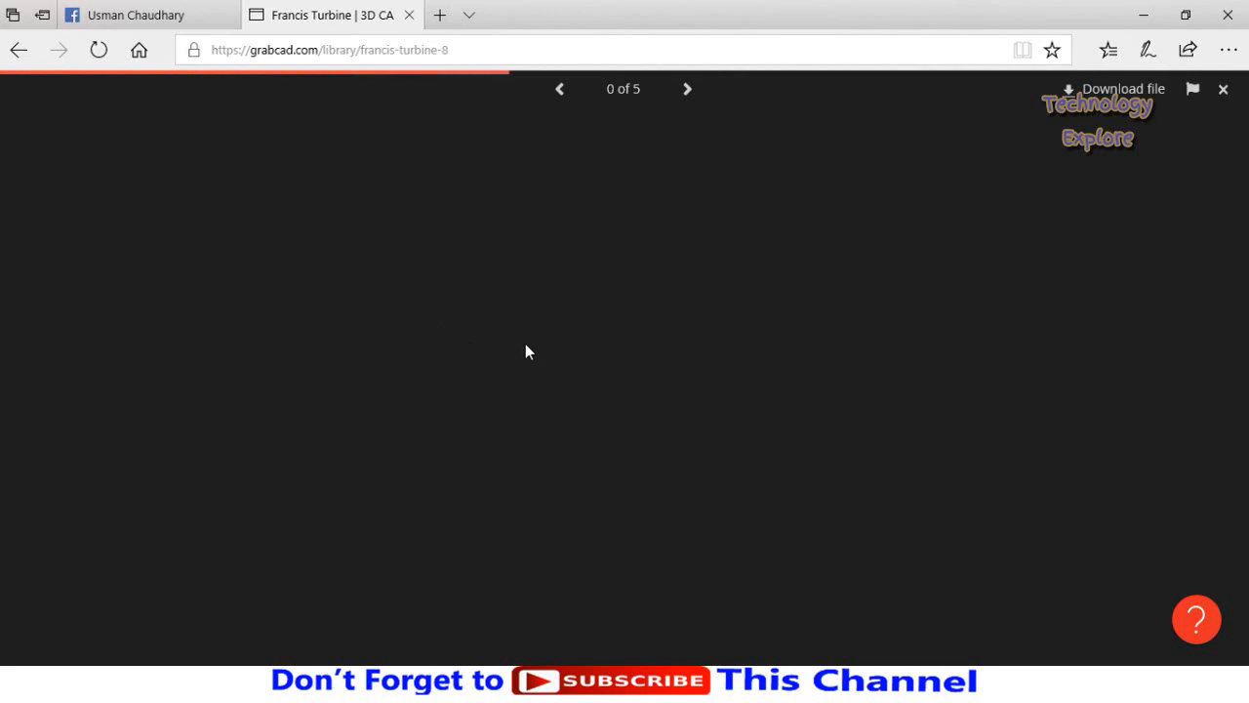
Preview Tirbine francis.SLDPRT in the 3D viewer and save a download of it
left_click(687, 89)
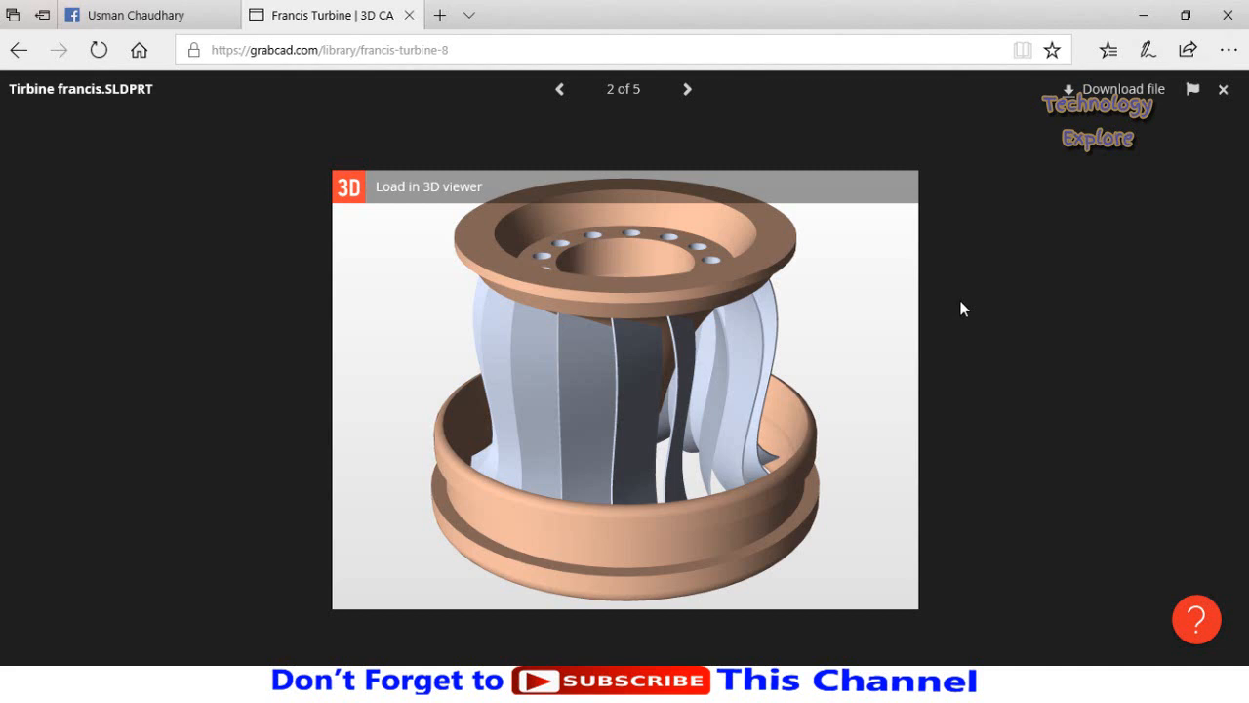
mouse_move(1108, 104)
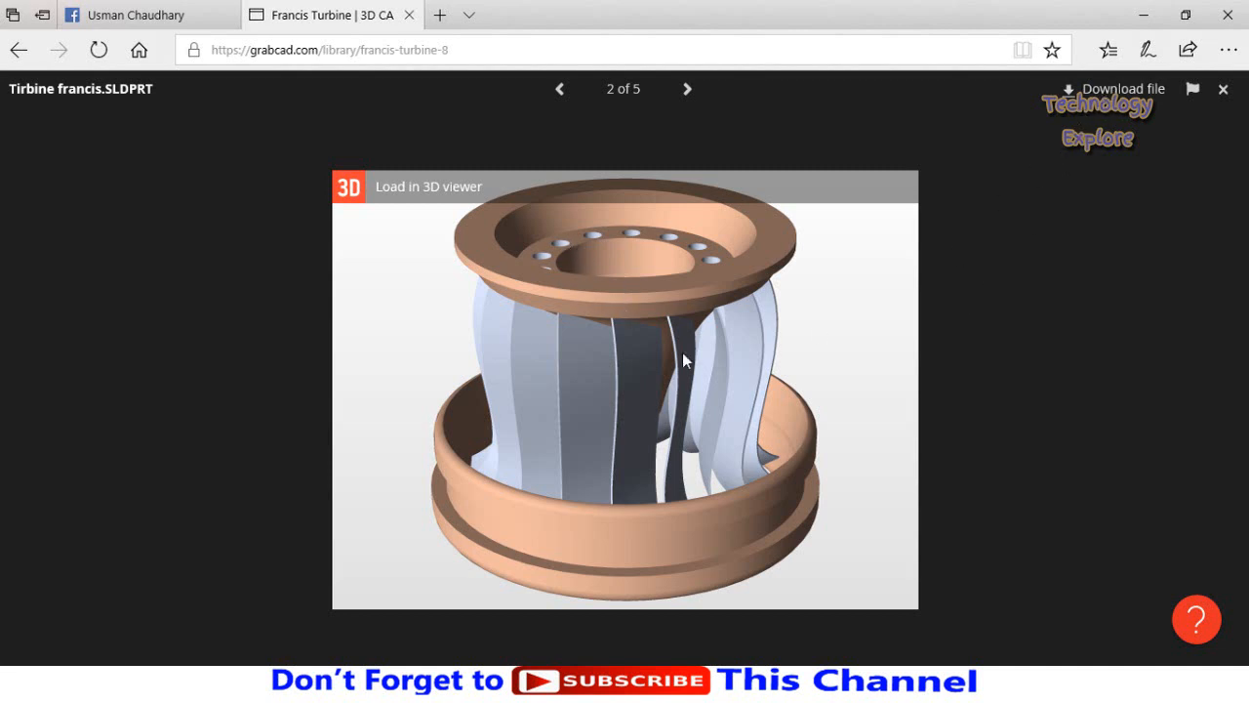
mouse_move(456, 200)
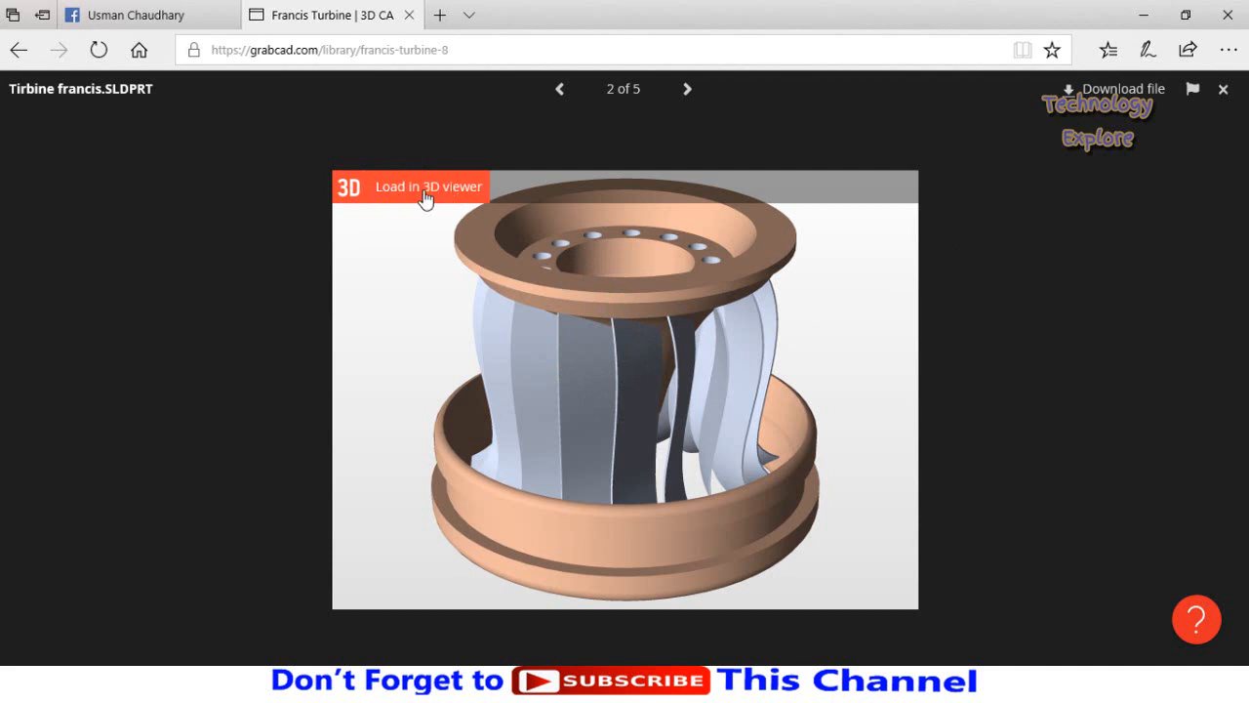
left_click(427, 186)
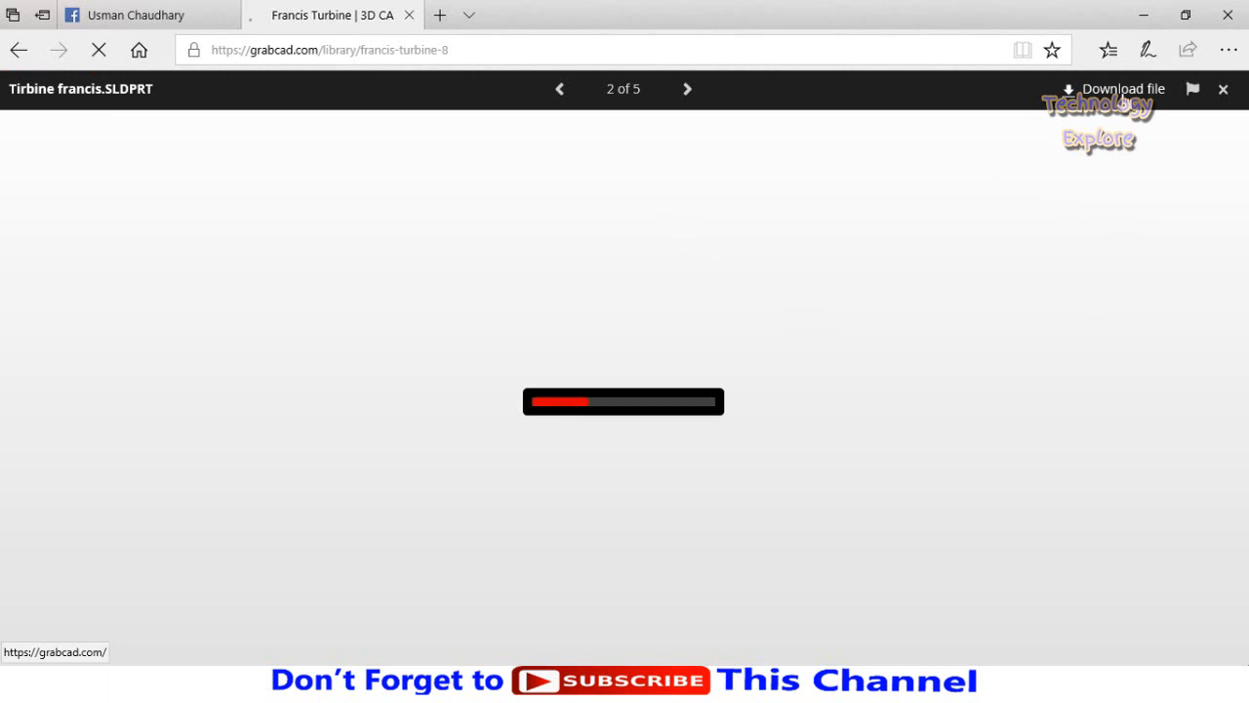
left_click(1122, 89)
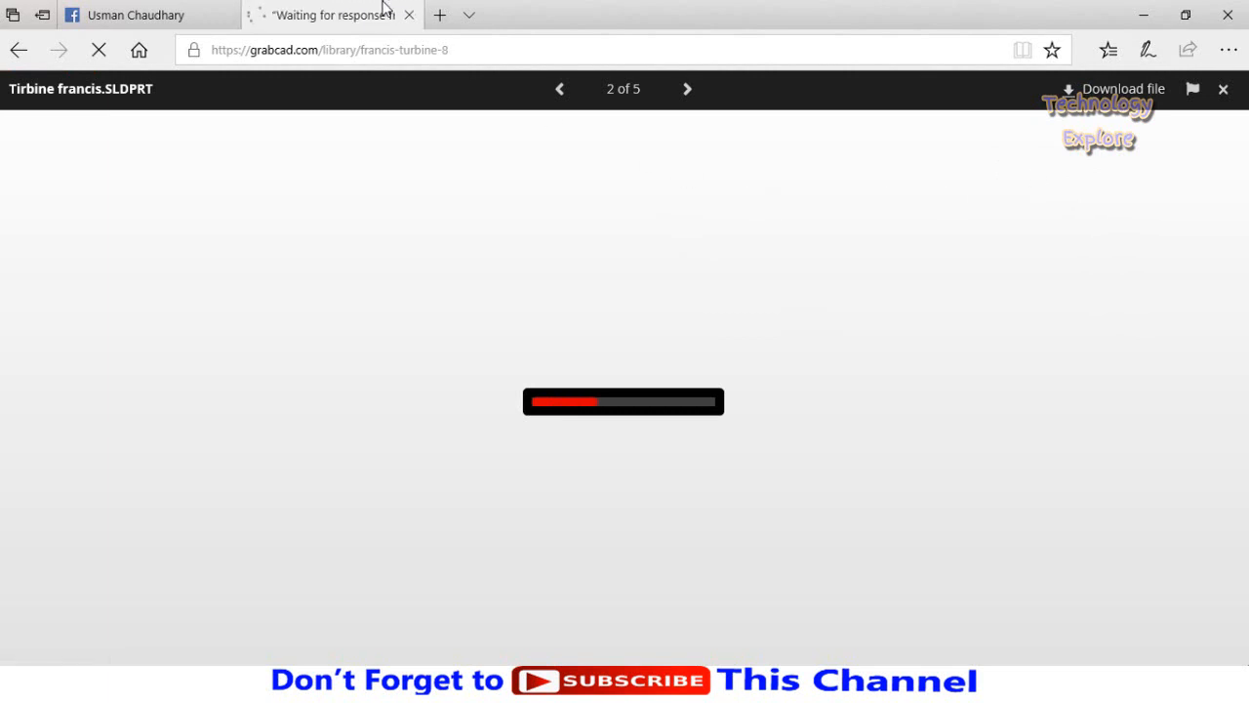
left_click(1123, 89)
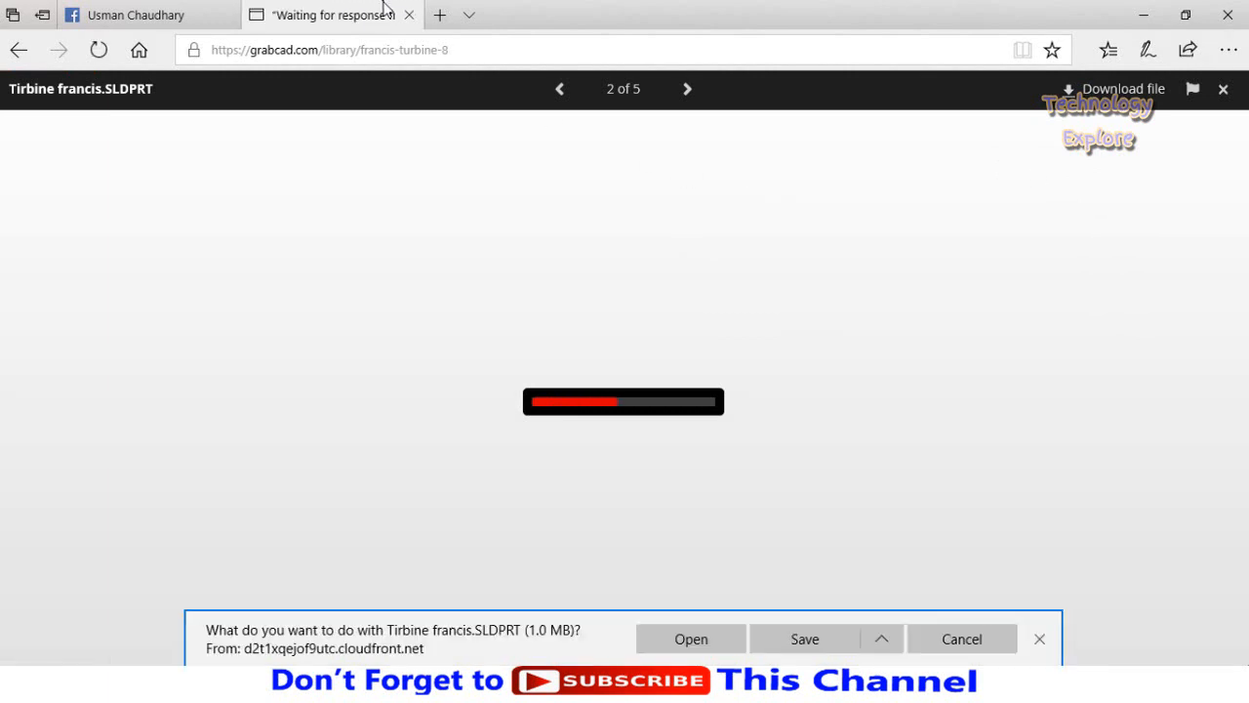
left_click(804, 638)
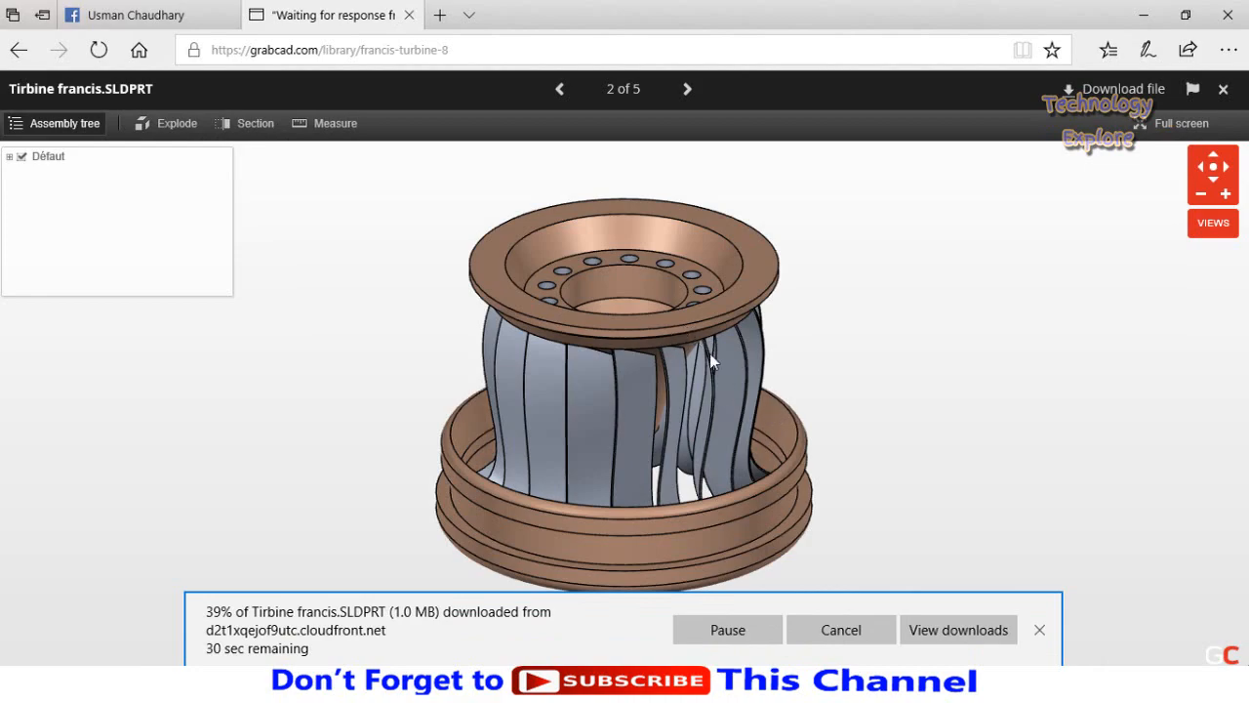
Orbit the Francis turbine in the 3D viewer, then return toward the search results
left_click_drag(712, 361, 814, 429)
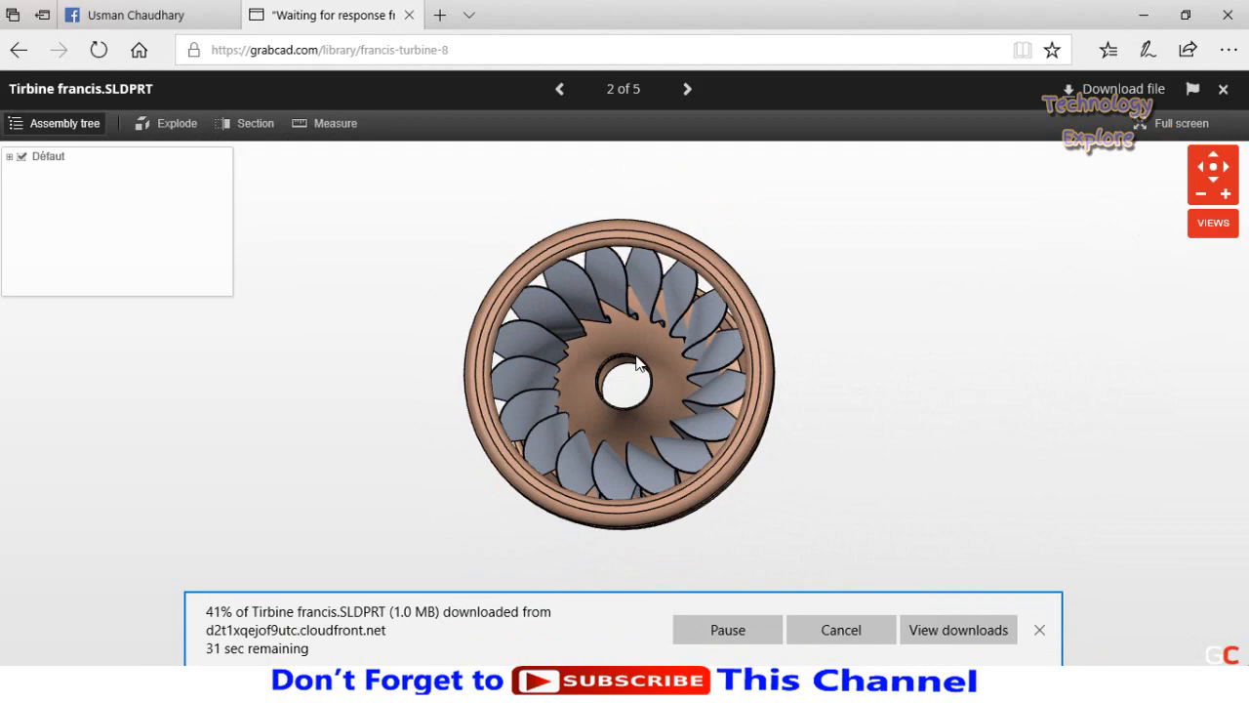
left_click_drag(634, 366, 576, 396)
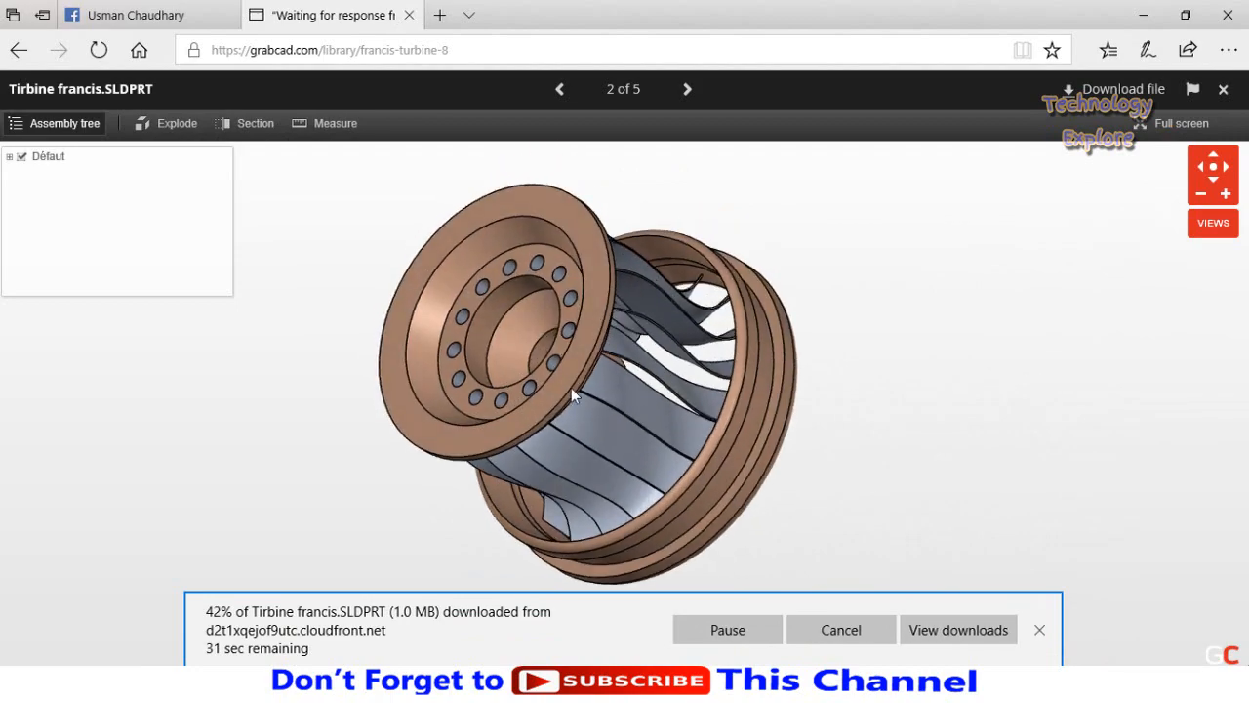
left_click_drag(571, 396, 902, 280)
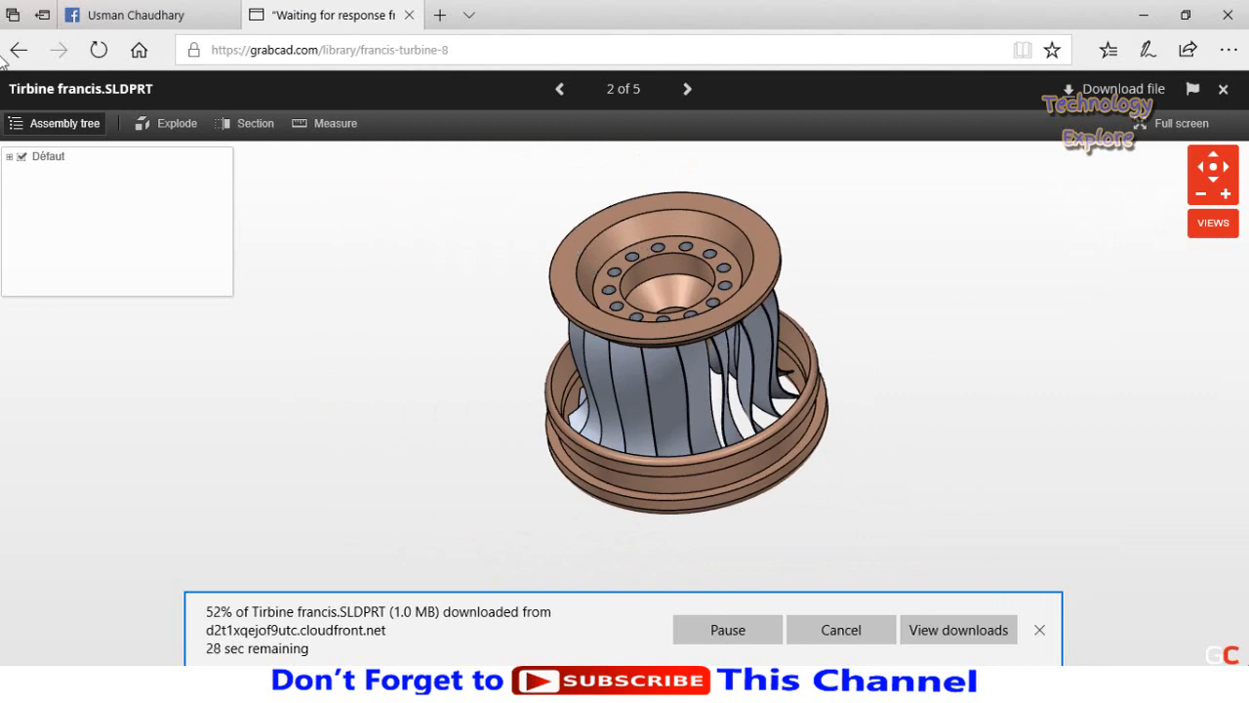
left_click(18, 49)
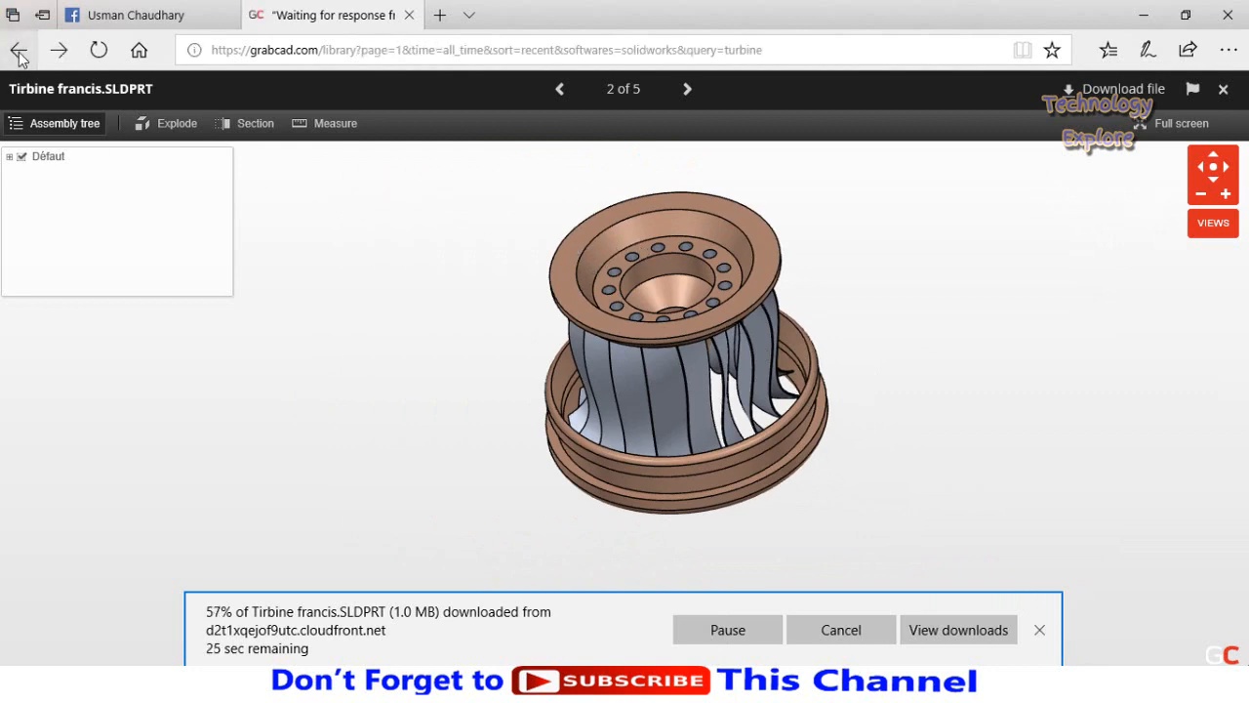
Re-filter turbine results to SOLIDWORKS and open the Floating Water Wheel Hydro Turbine page
left_click(18, 50)
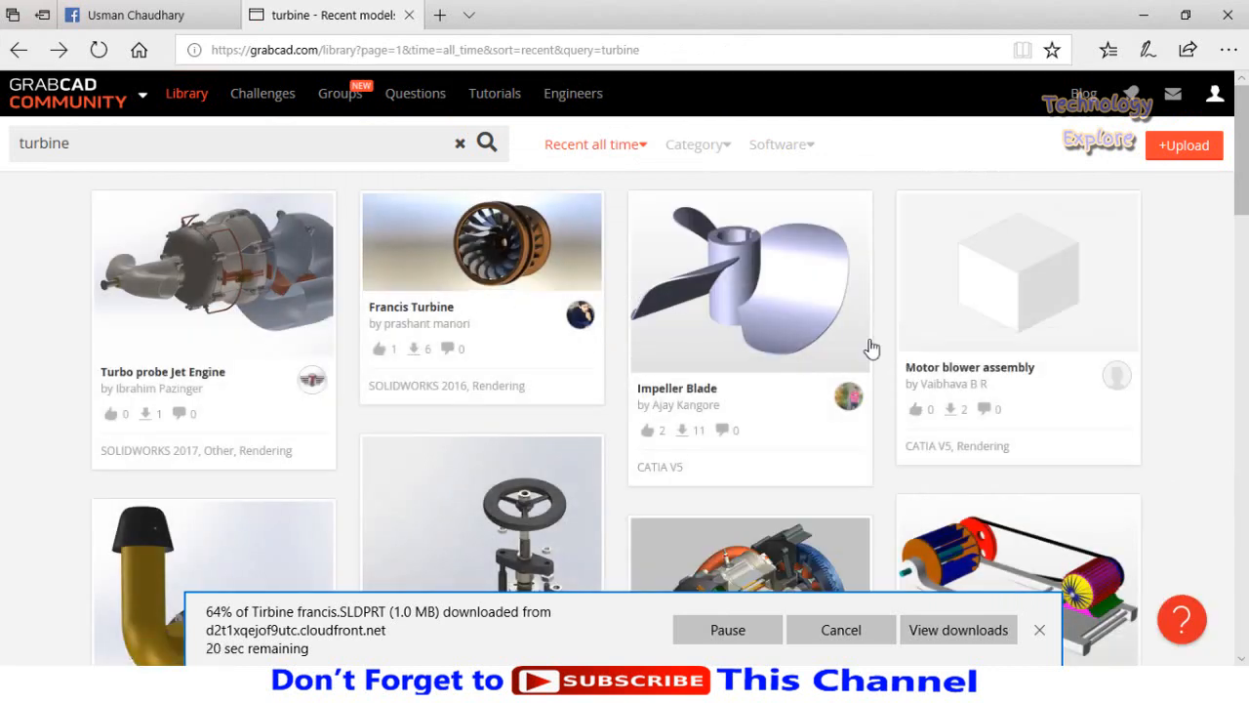
mouse_move(788, 149)
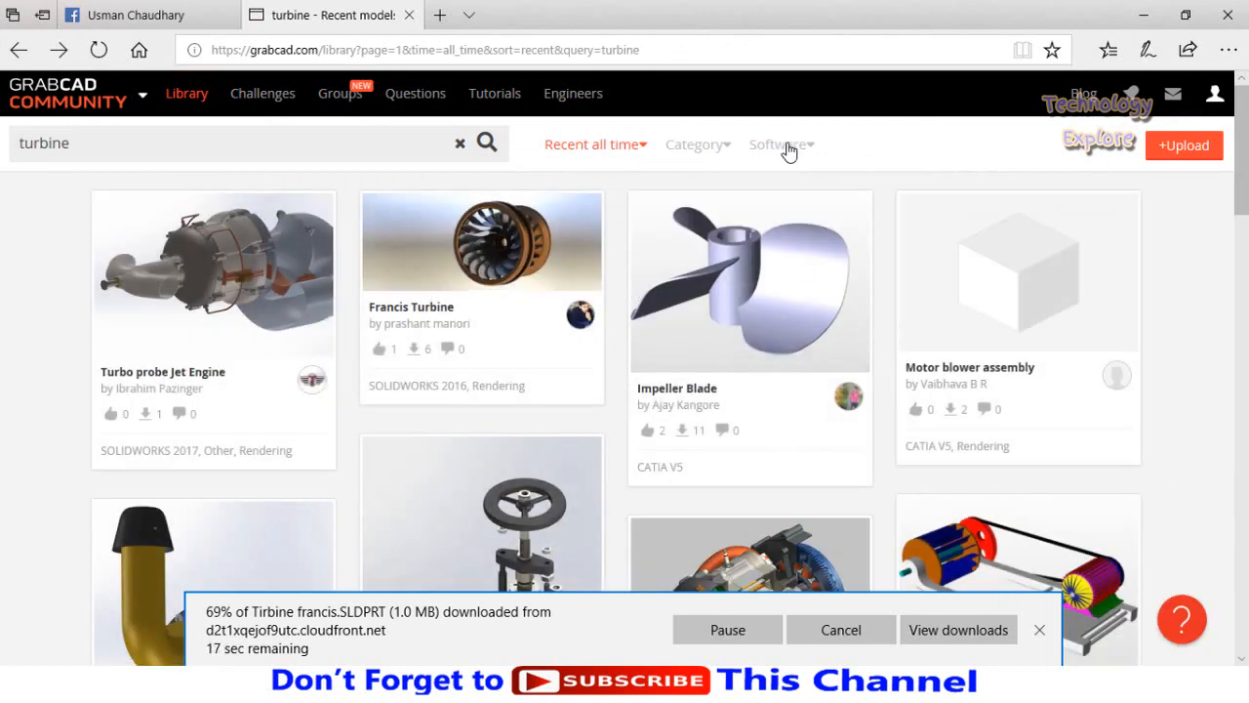
left_click(779, 143)
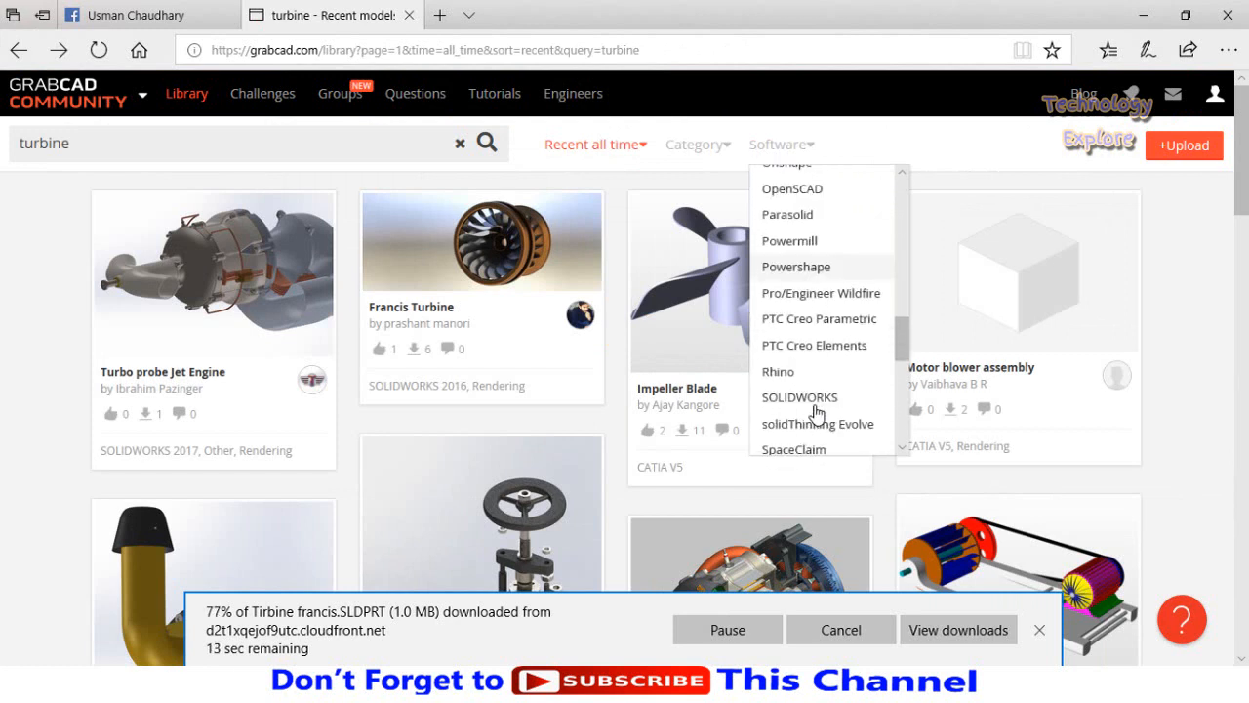
left_click(799, 397)
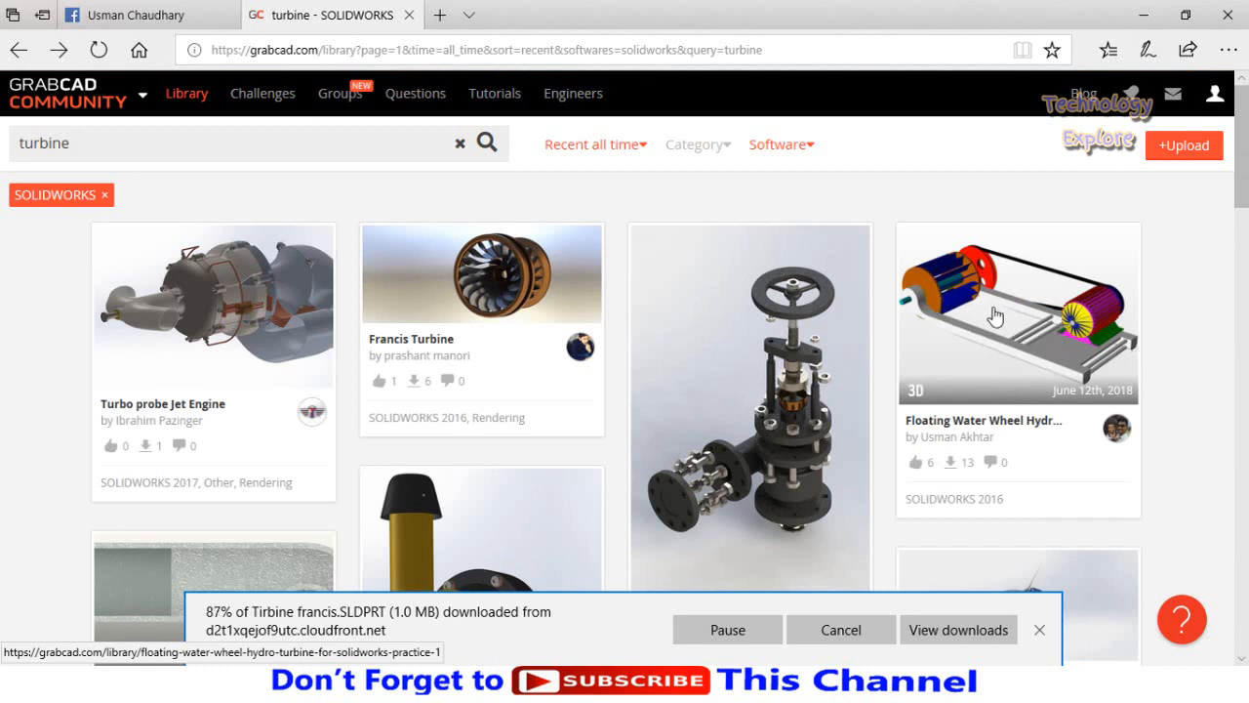
mouse_move(1015, 422)
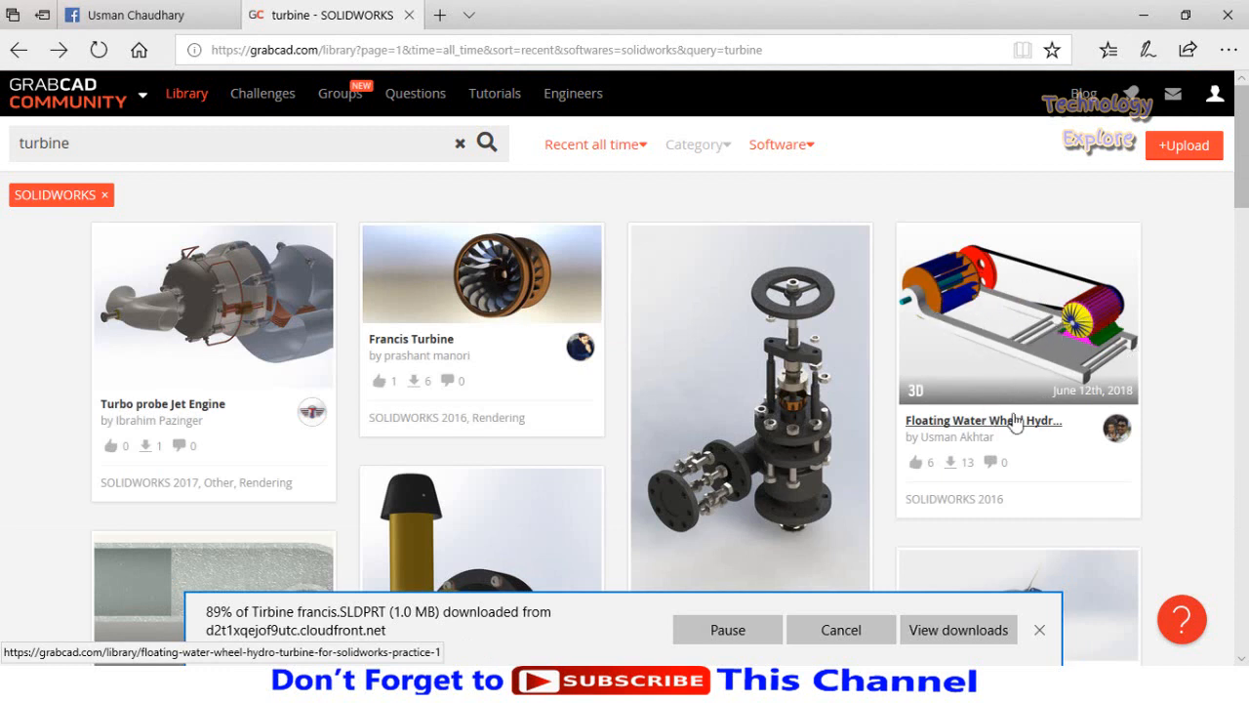
left_click(982, 421)
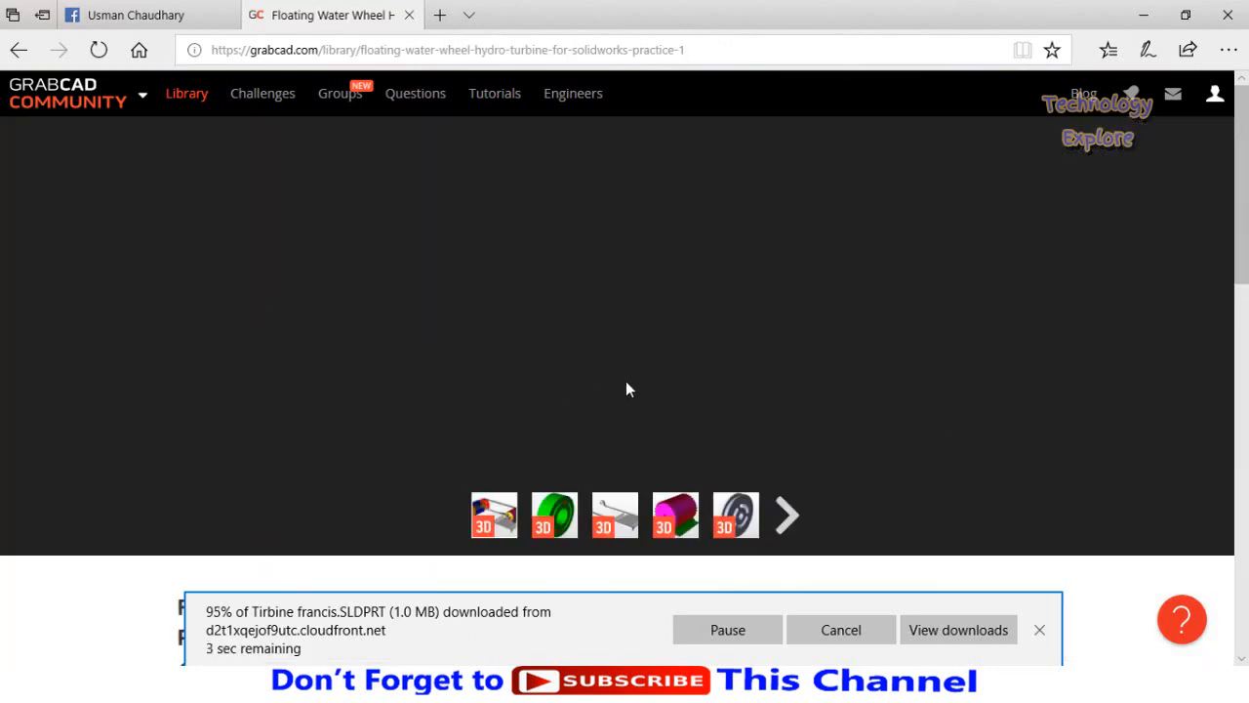
mouse_move(673, 371)
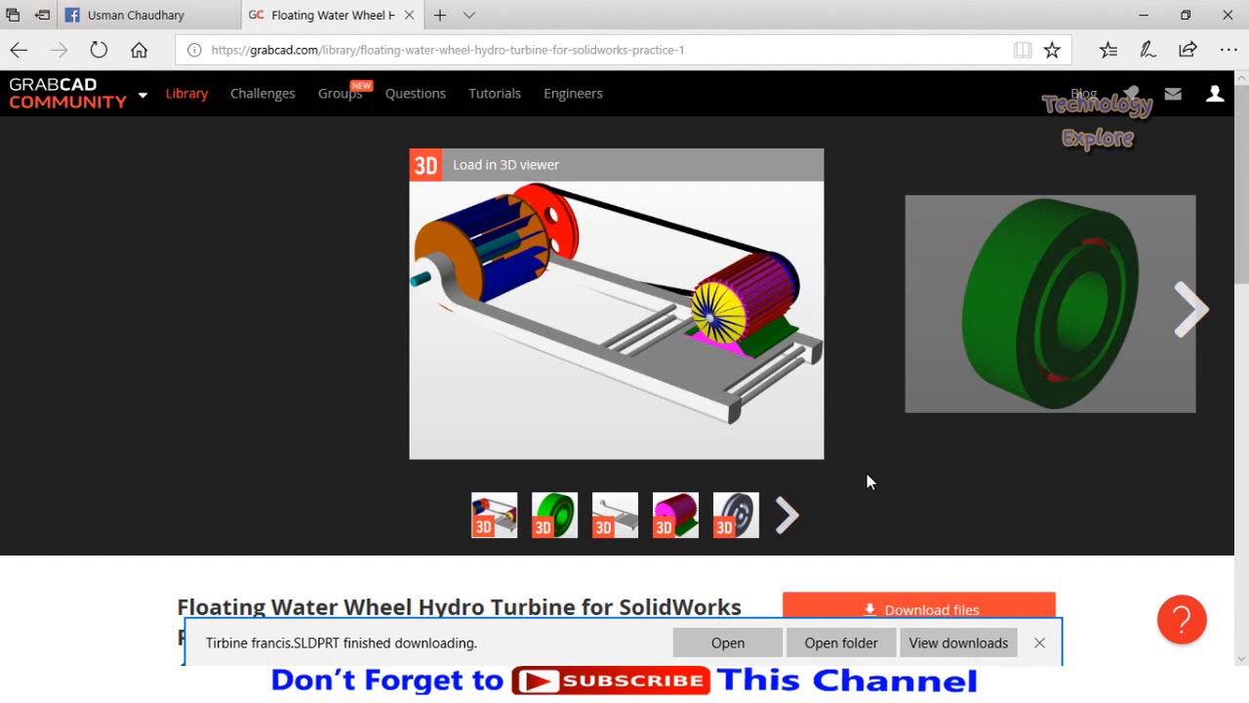
mouse_move(553, 514)
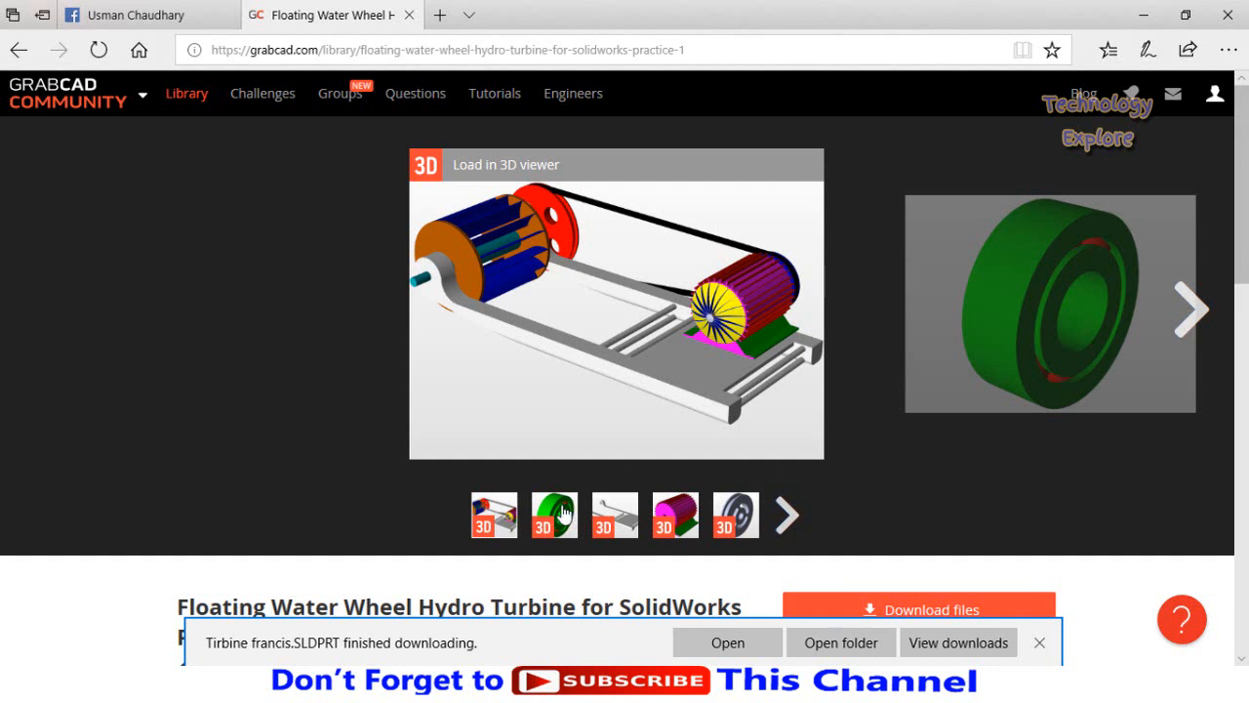
Download the Floating Water Wheel Hydro Turbine model files from further down its page
scroll("down", 3)
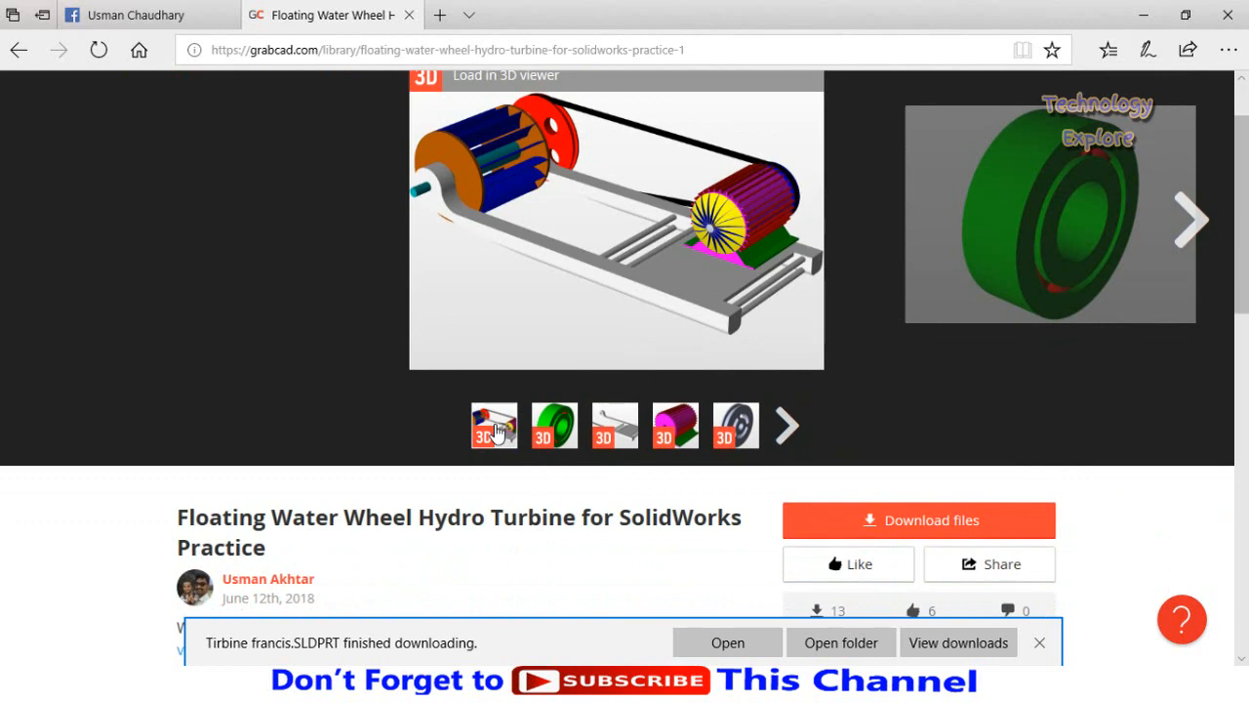
mouse_move(691, 273)
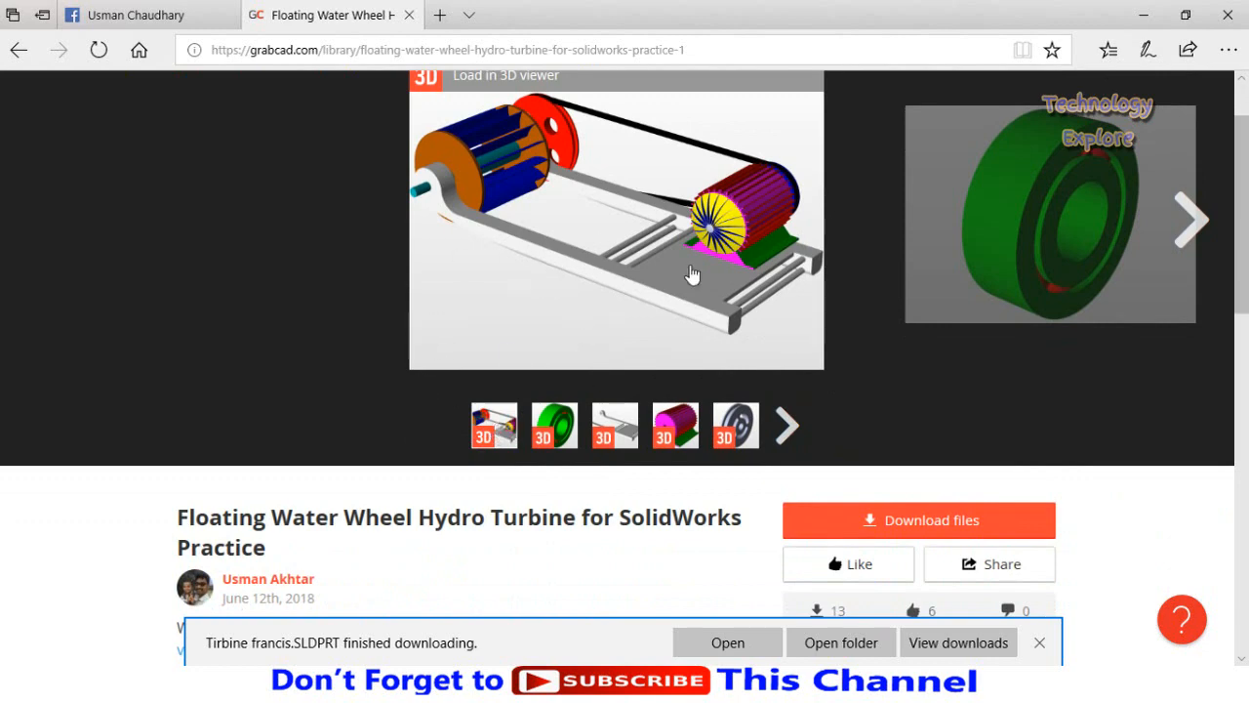
scroll("down", 3)
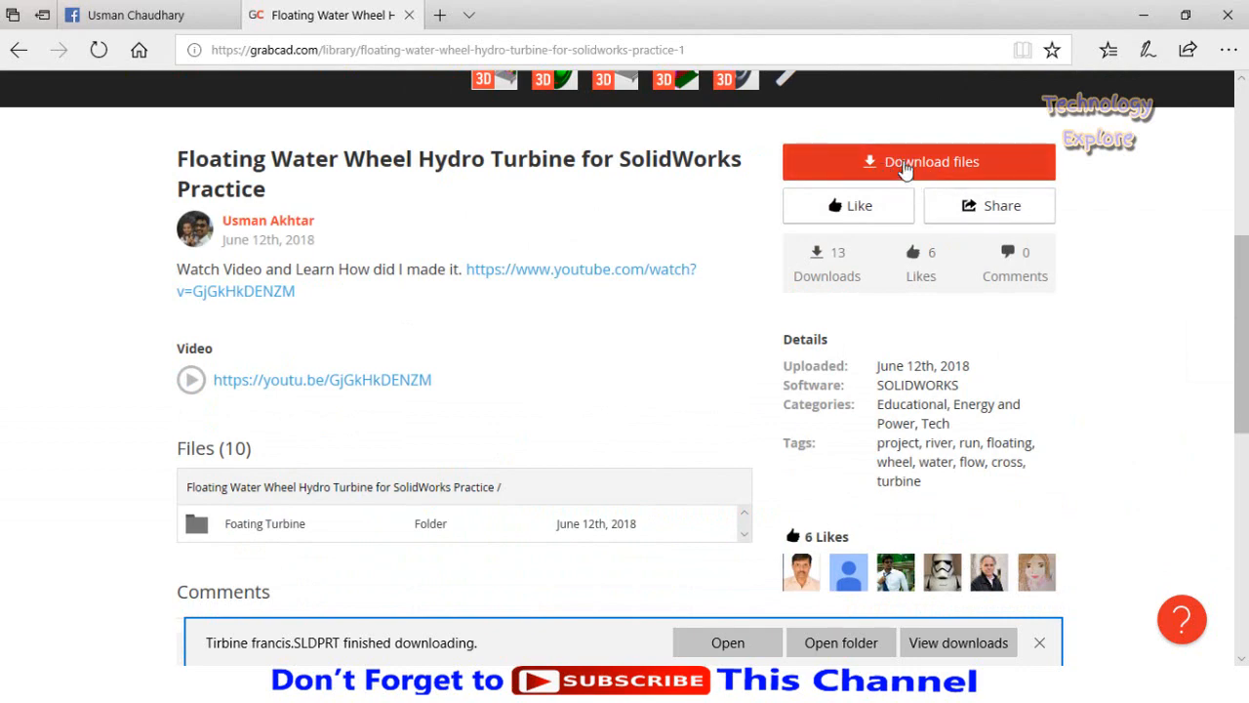
left_click(918, 161)
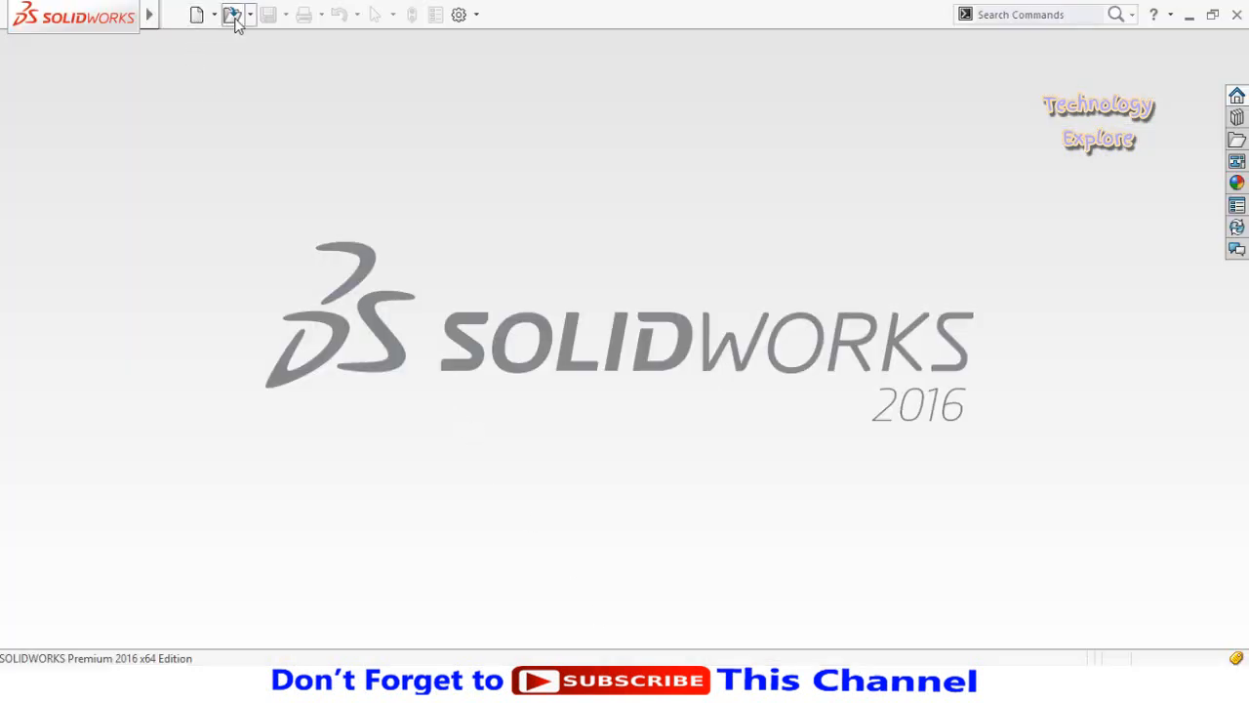
Browse to the Downloads folder in the SOLIDWORKS Open dialog
left_click(232, 13)
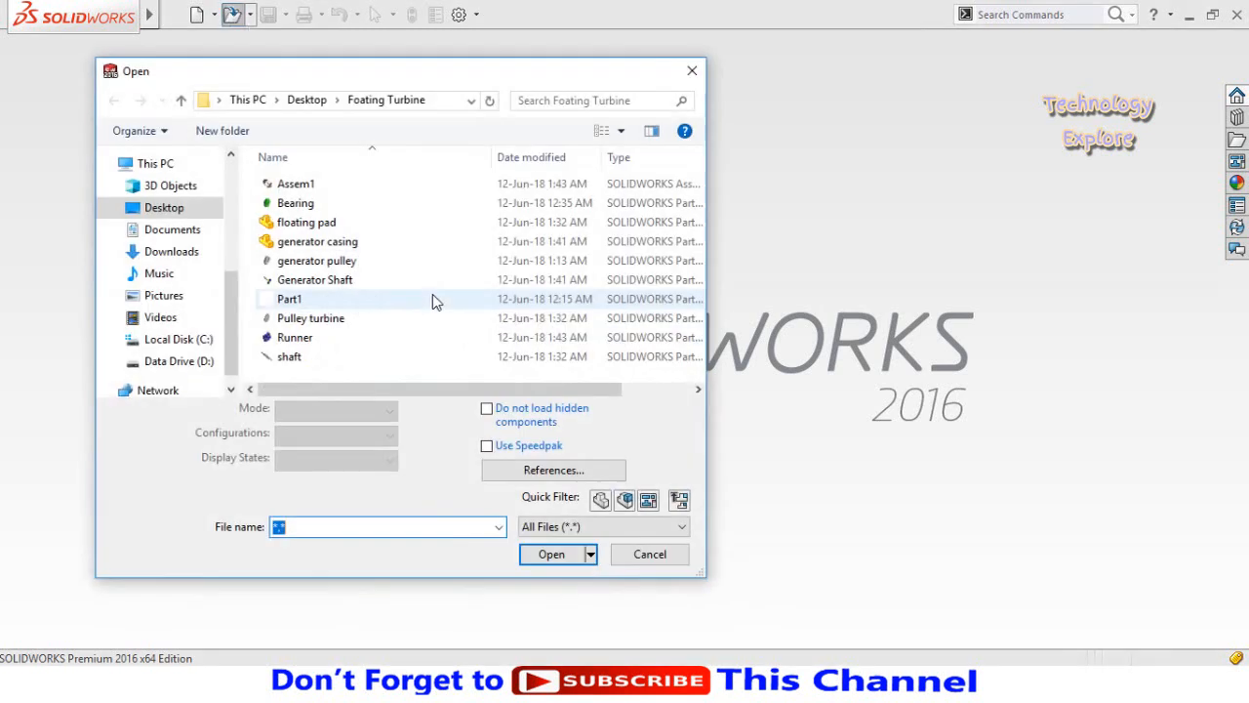
left_click(171, 251)
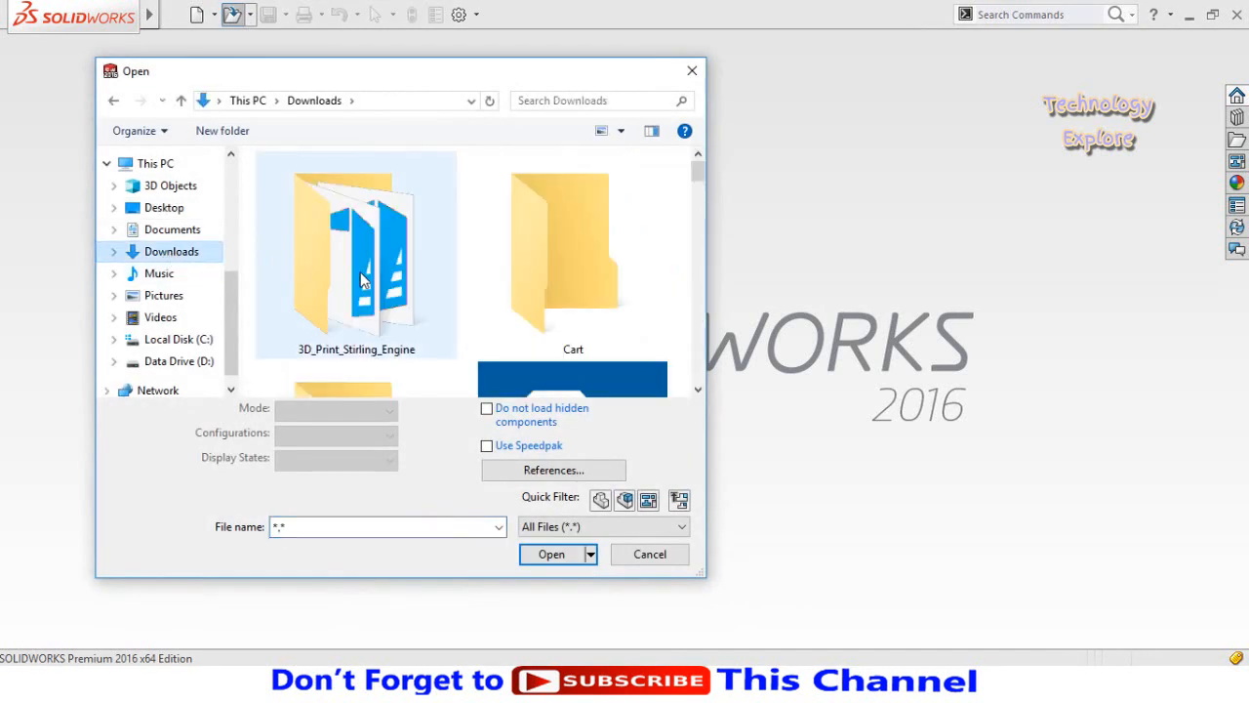
scroll("down", 3)
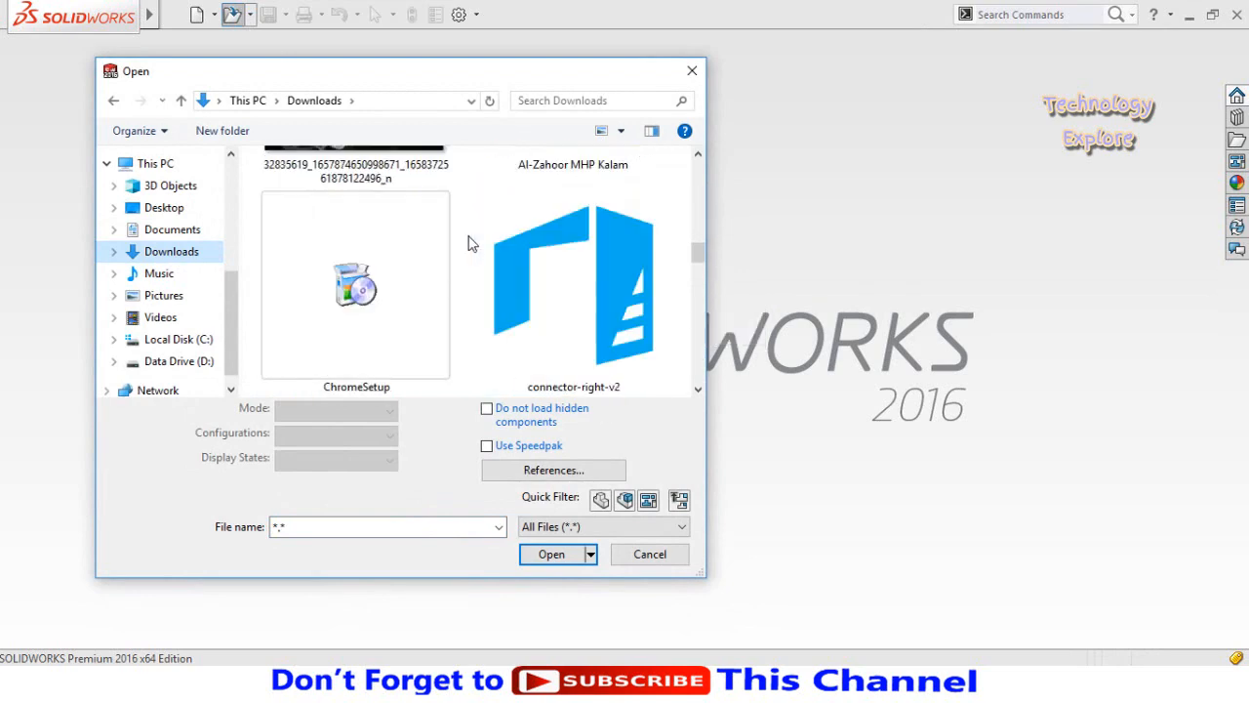
scroll("down", 3)
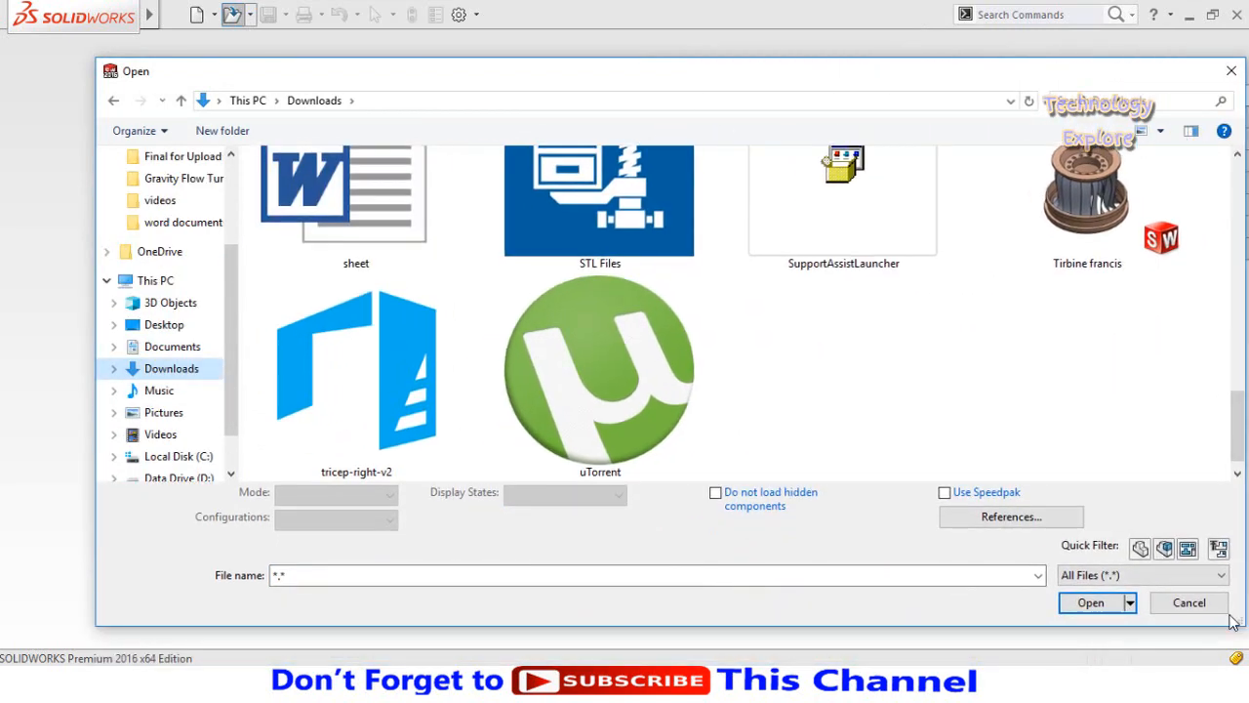
Open the Tirbine francis part and dismiss the educational-version warning
left_click(1087, 264)
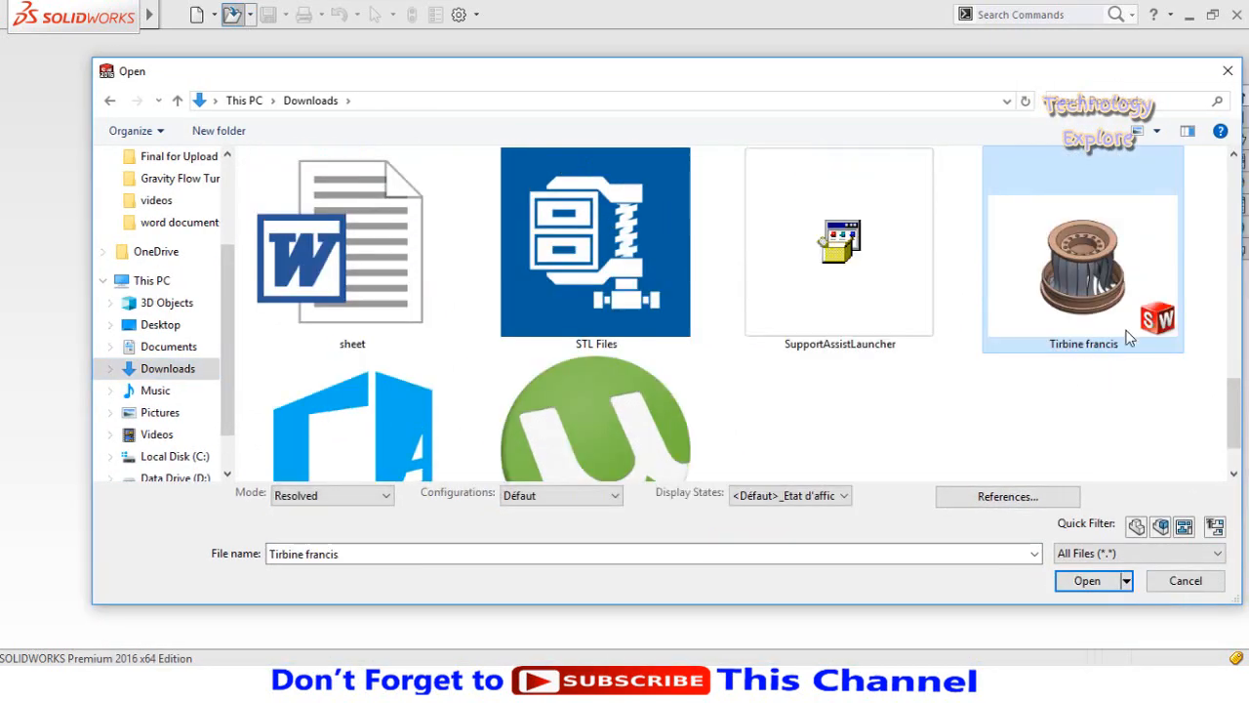
left_click(1087, 581)
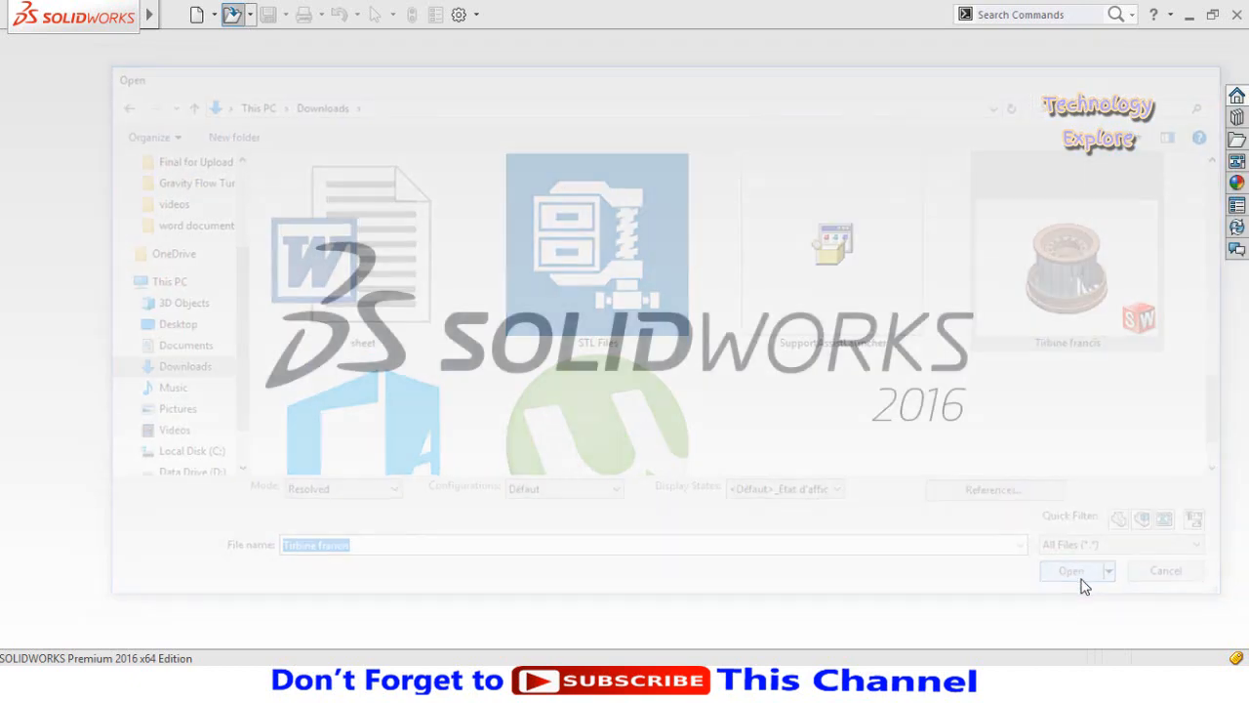
left_click(1070, 570)
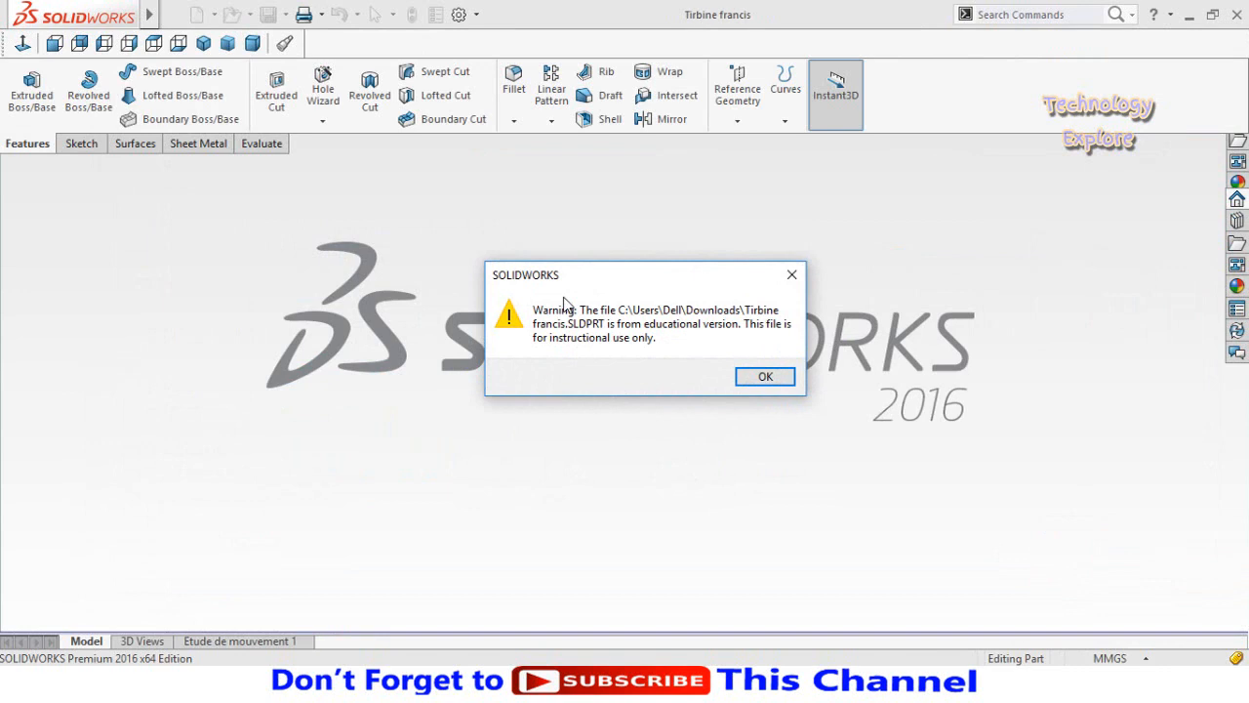
mouse_move(573, 306)
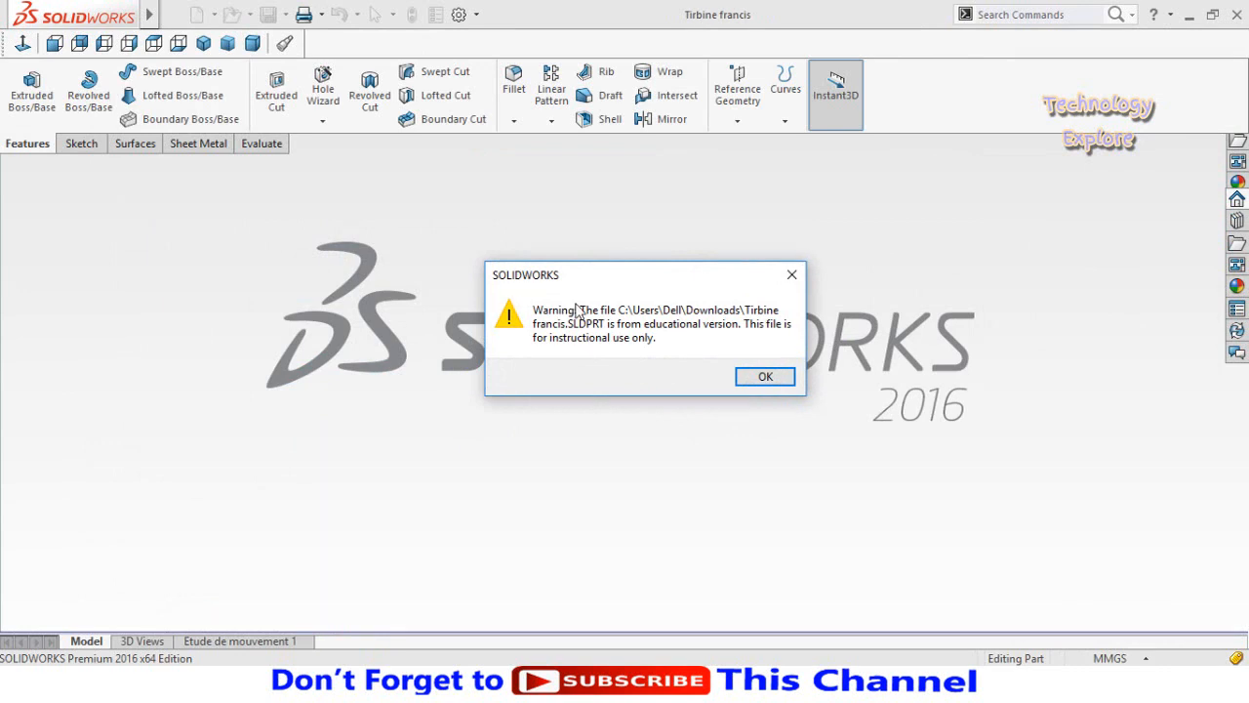
left_click(765, 377)
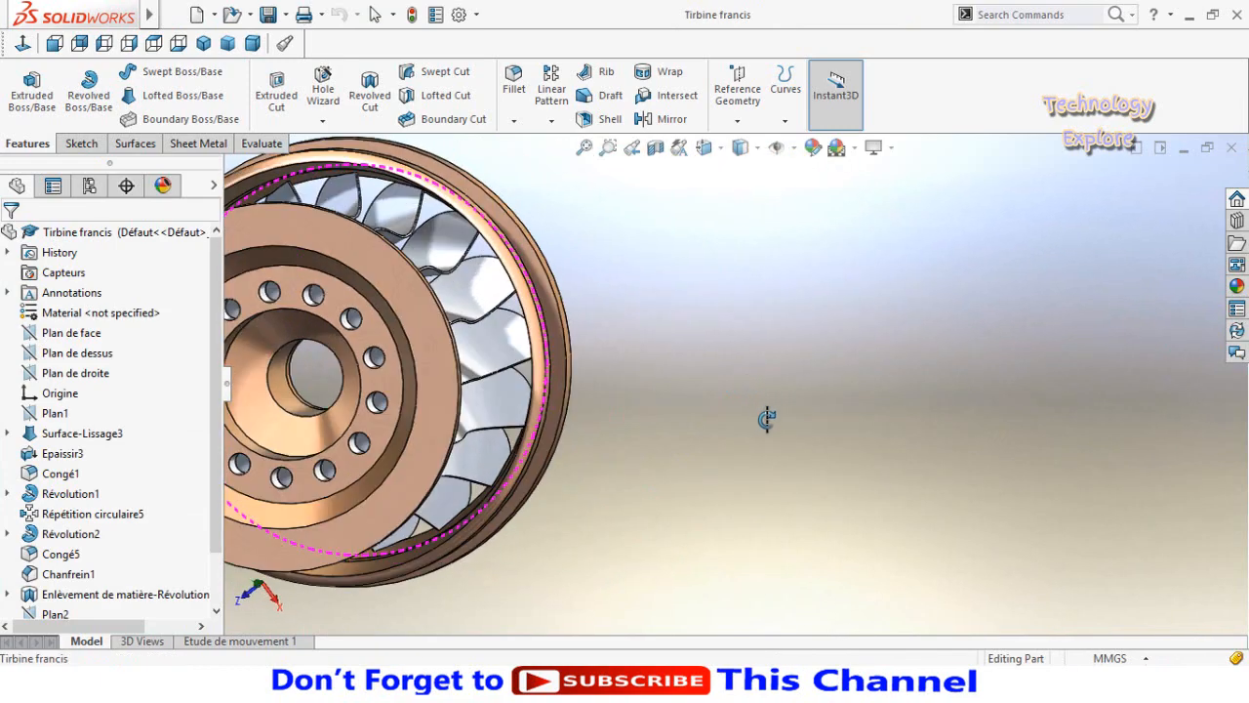
Rotate the Francis turbine model to inspect its rings and blades
left_click_drag(766, 420, 688, 424)
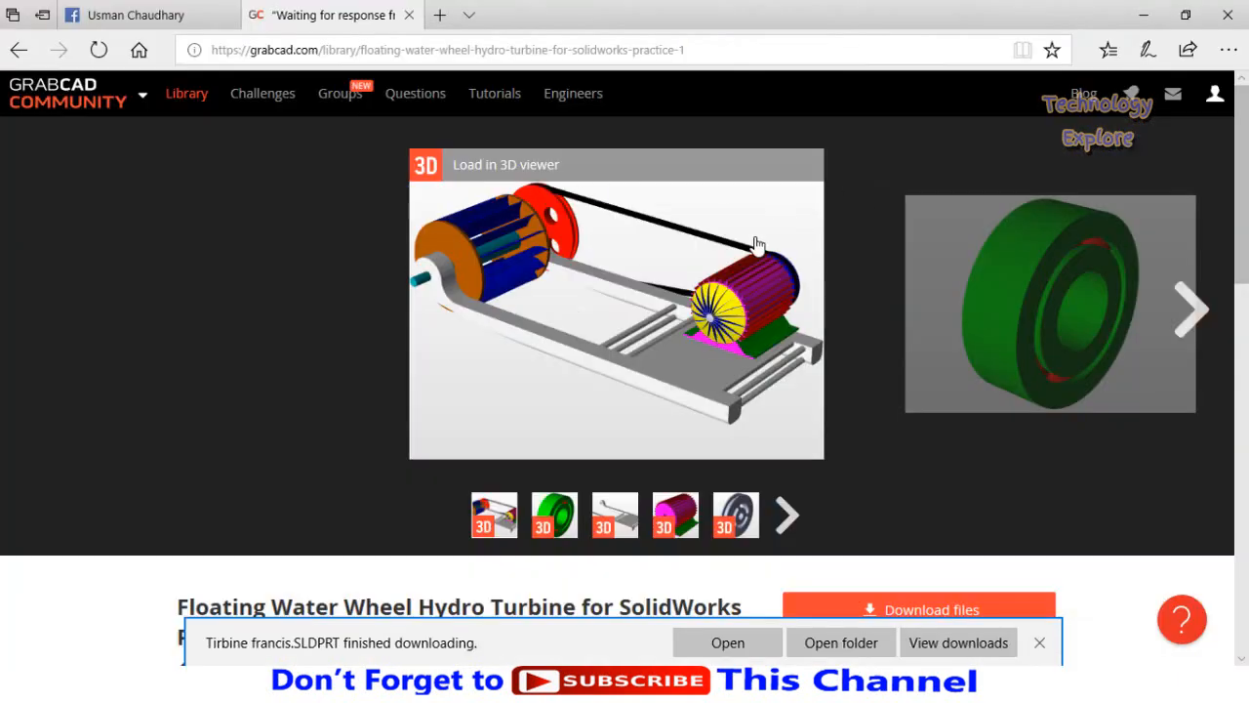
scroll("down", 3)
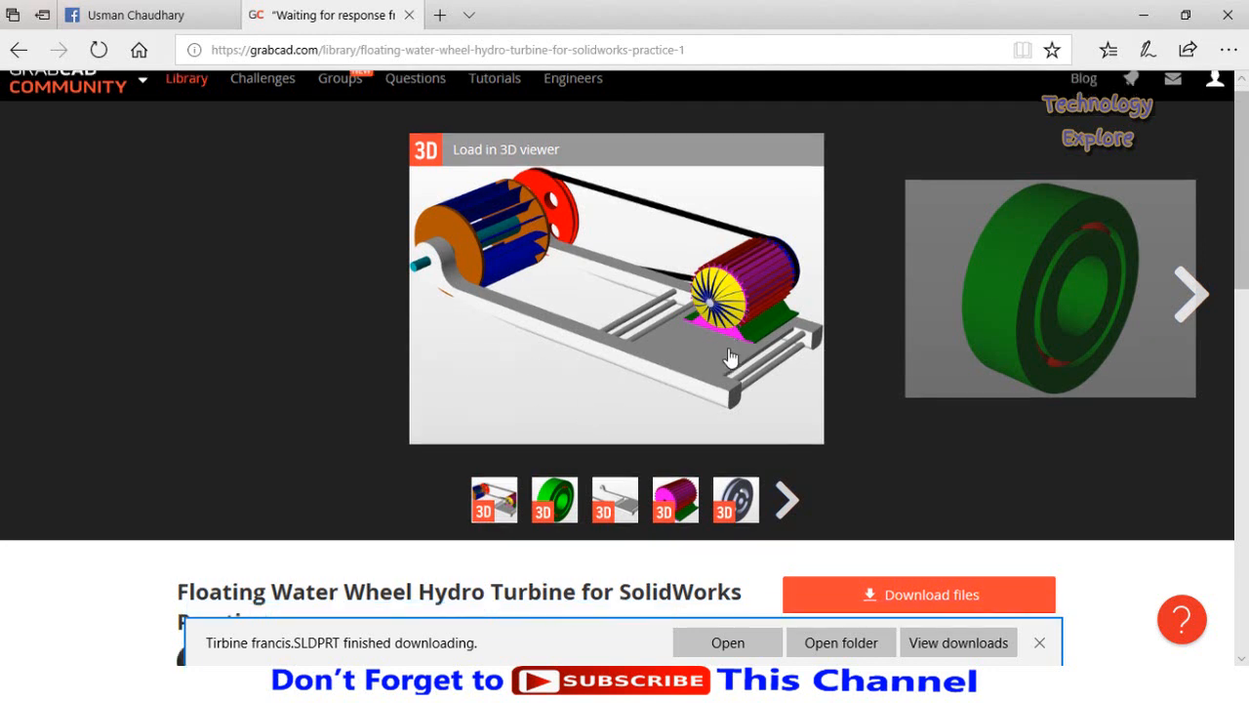
scroll("down", 3)
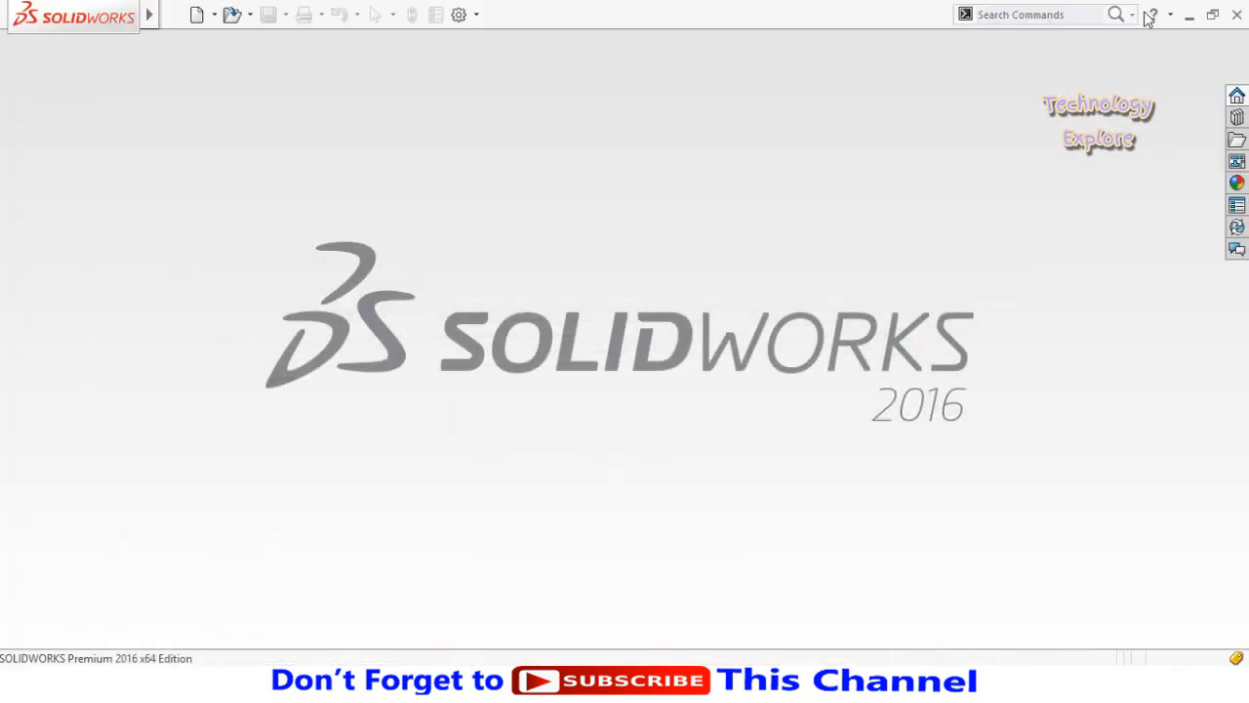
mouse_move(232, 14)
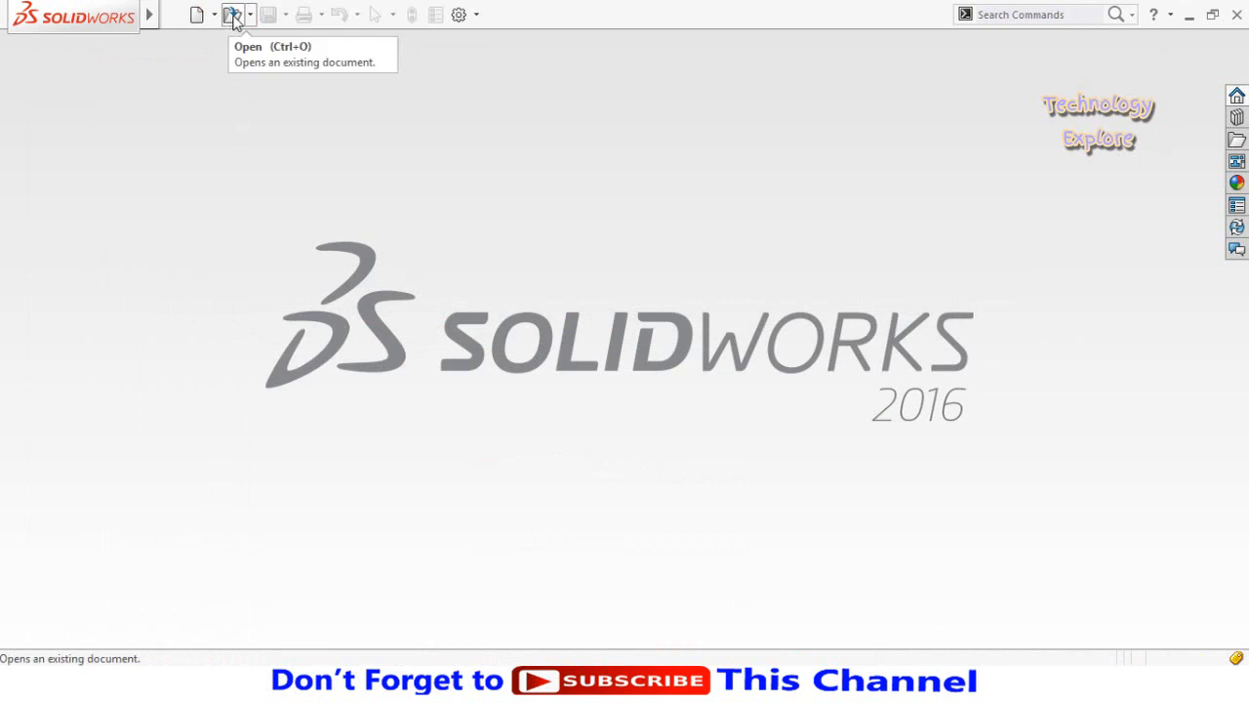
Open the Assem1 assembly from the Desktop's Foating Turbine folder
left_click(232, 13)
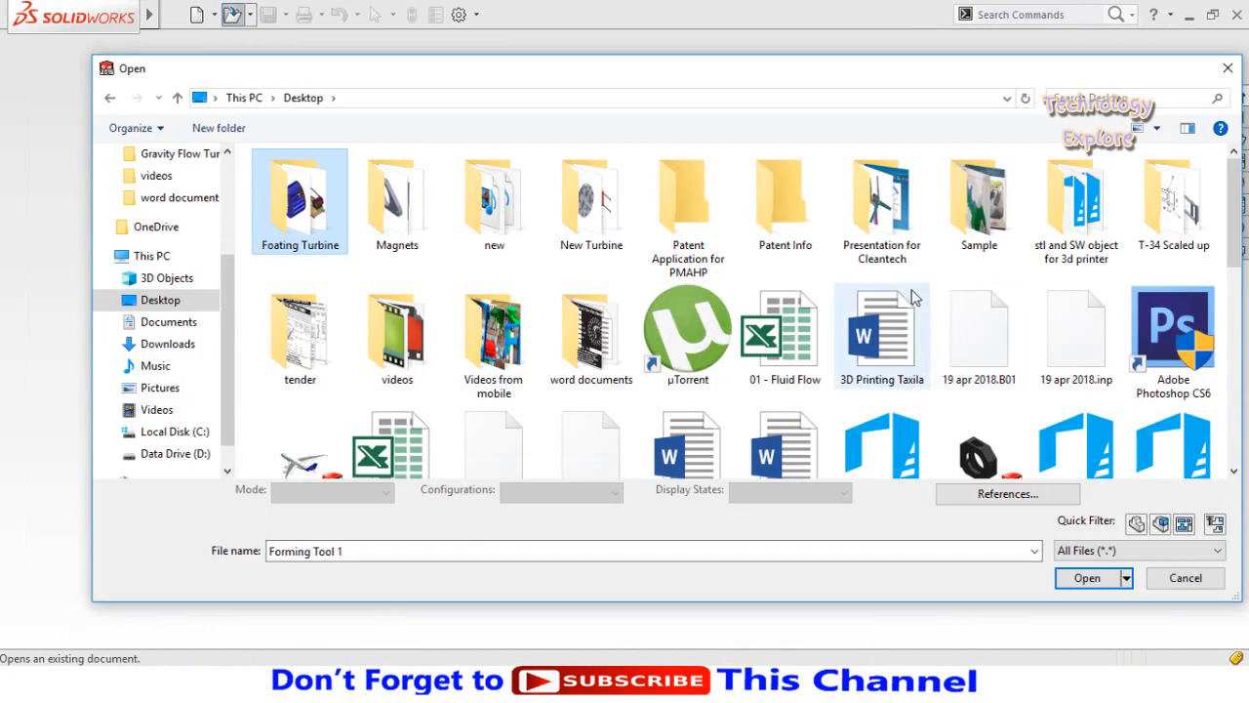
double_click(299, 200)
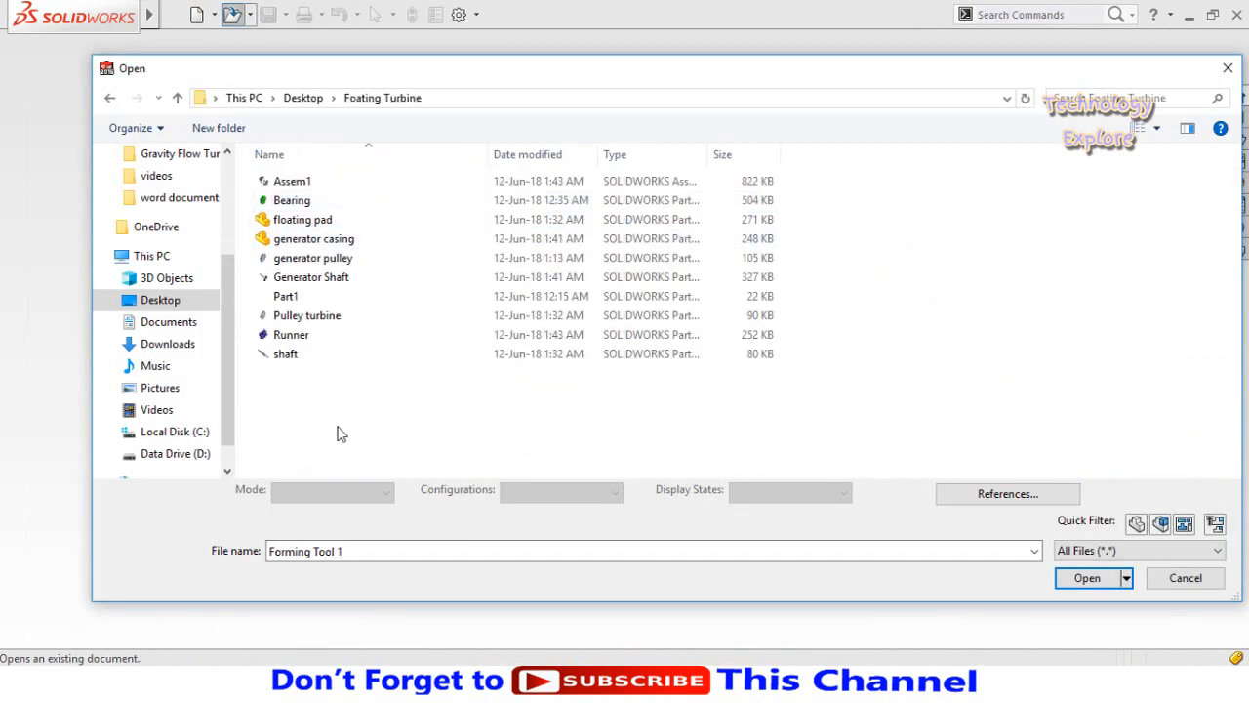
left_click(312, 258)
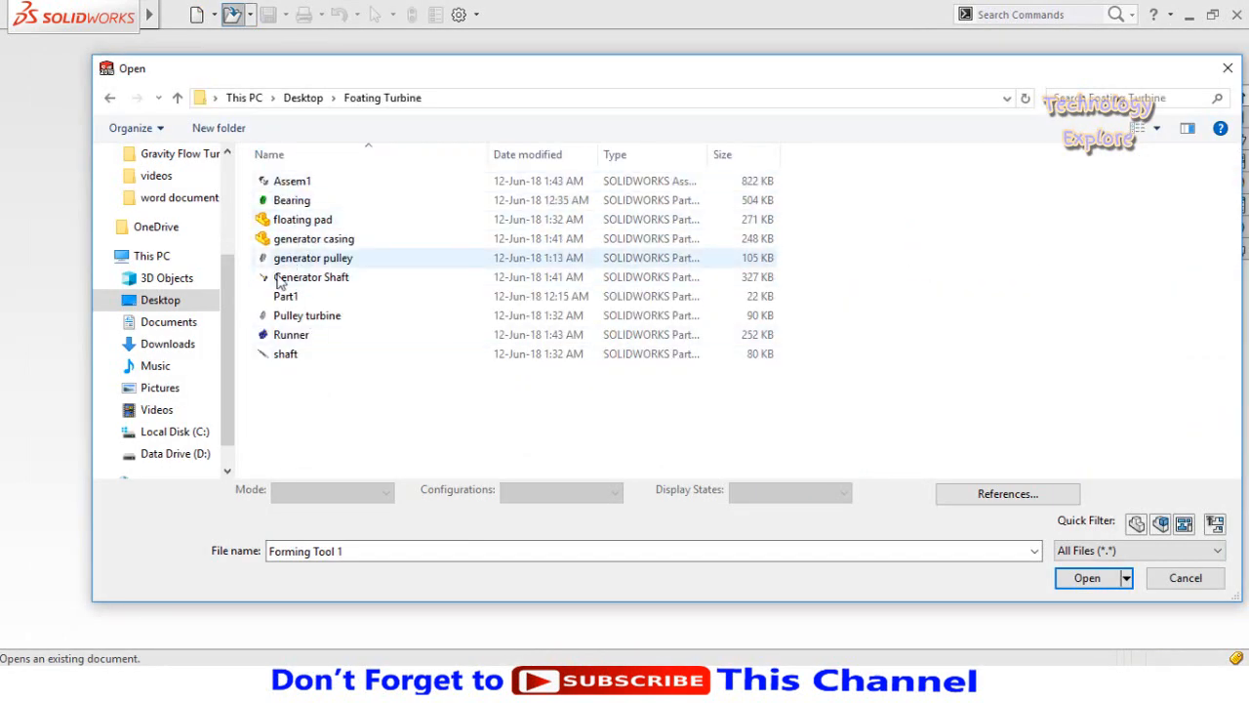
left_click(292, 180)
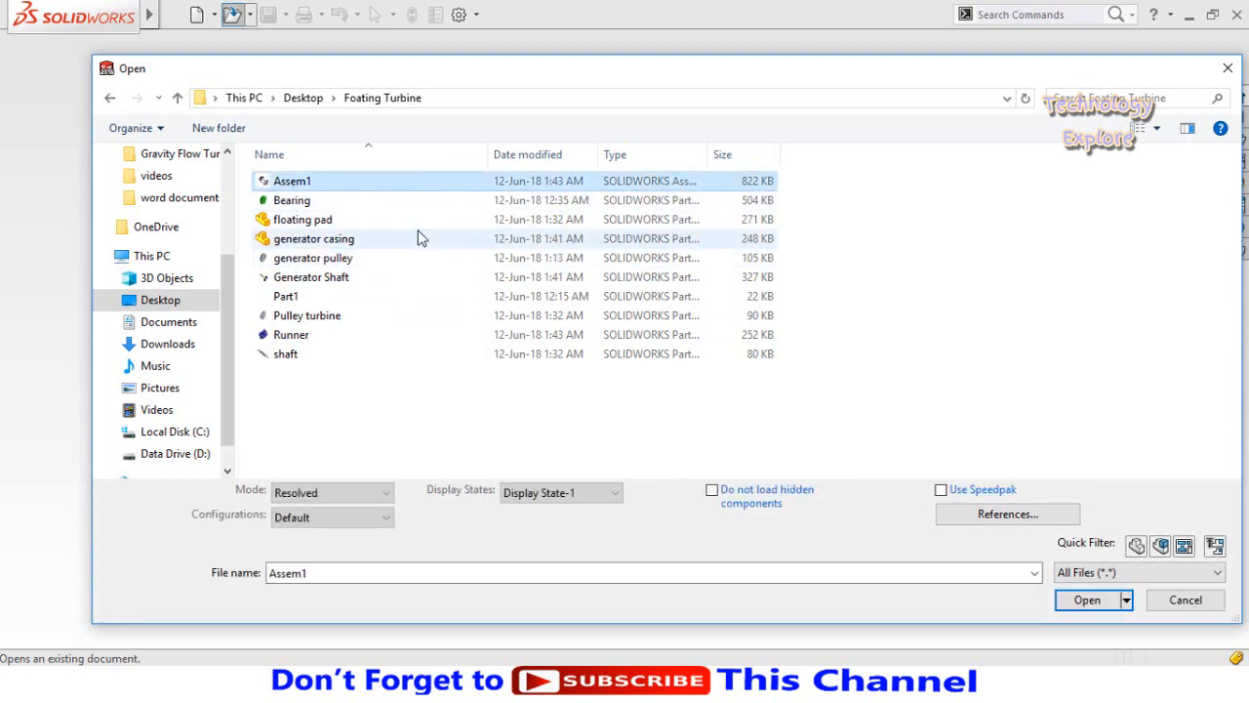
mouse_move(281, 205)
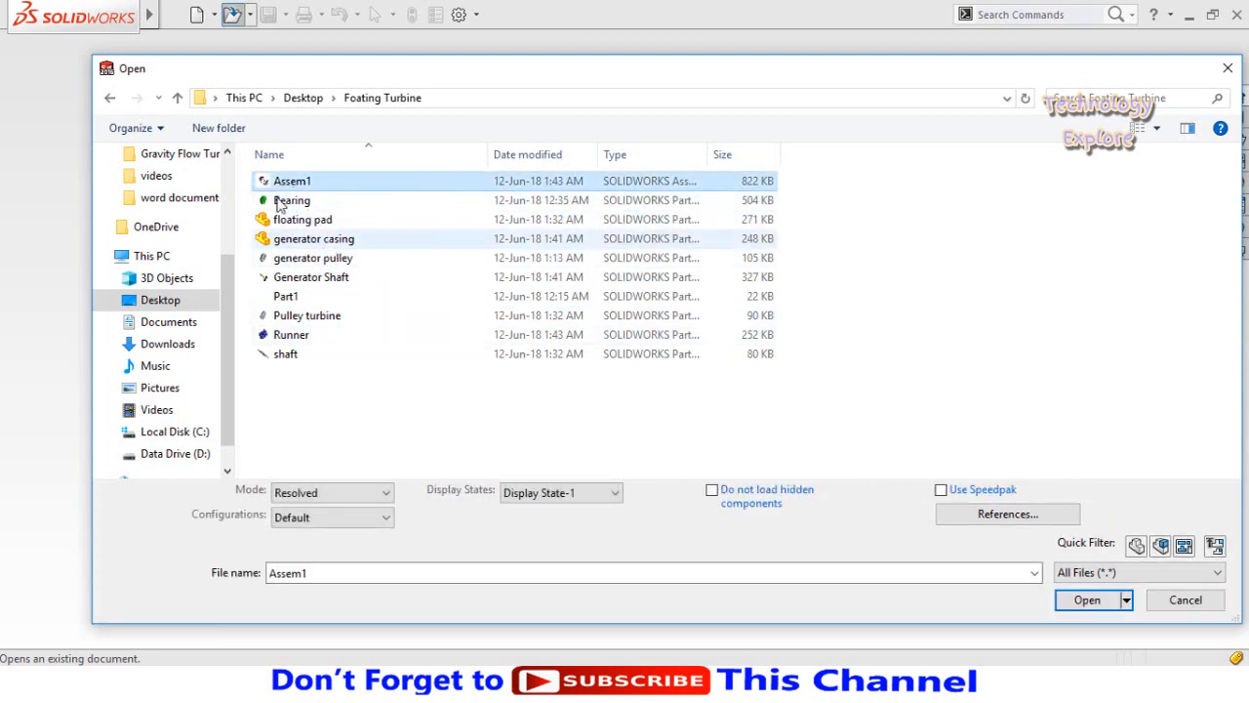
left_click(1087, 599)
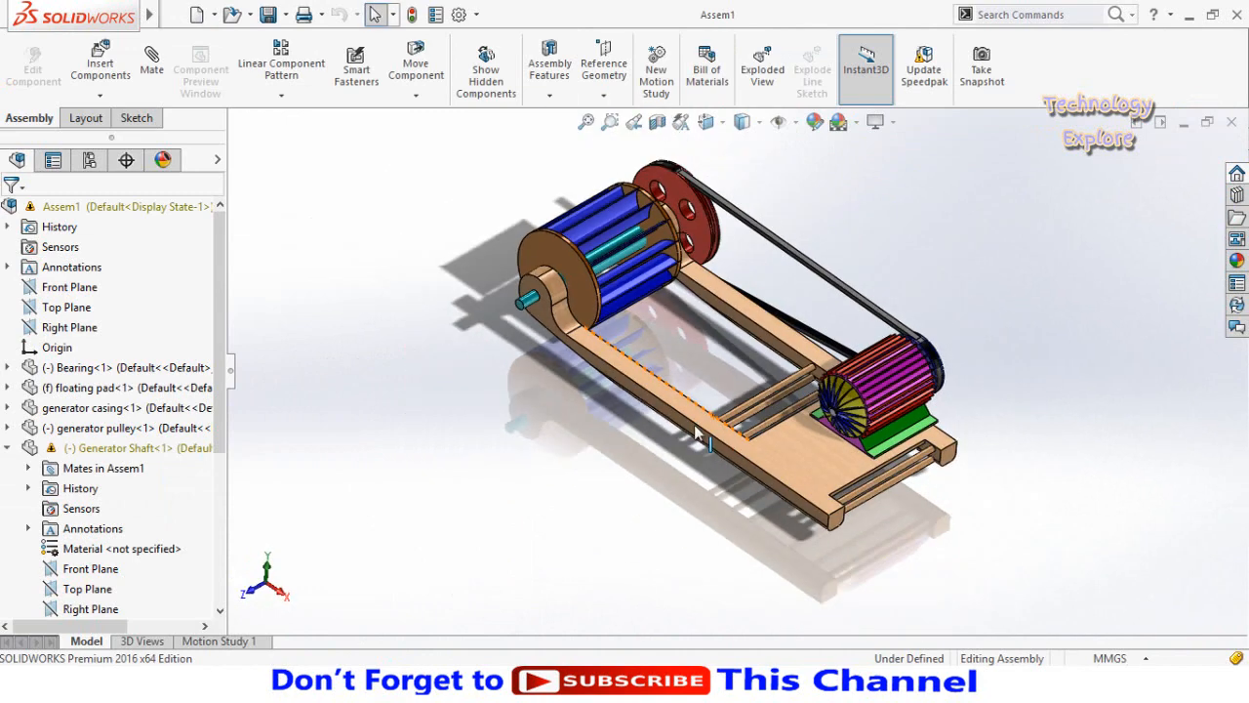
Open the floating pad part by itself and orbit to another side
left_click(108, 387)
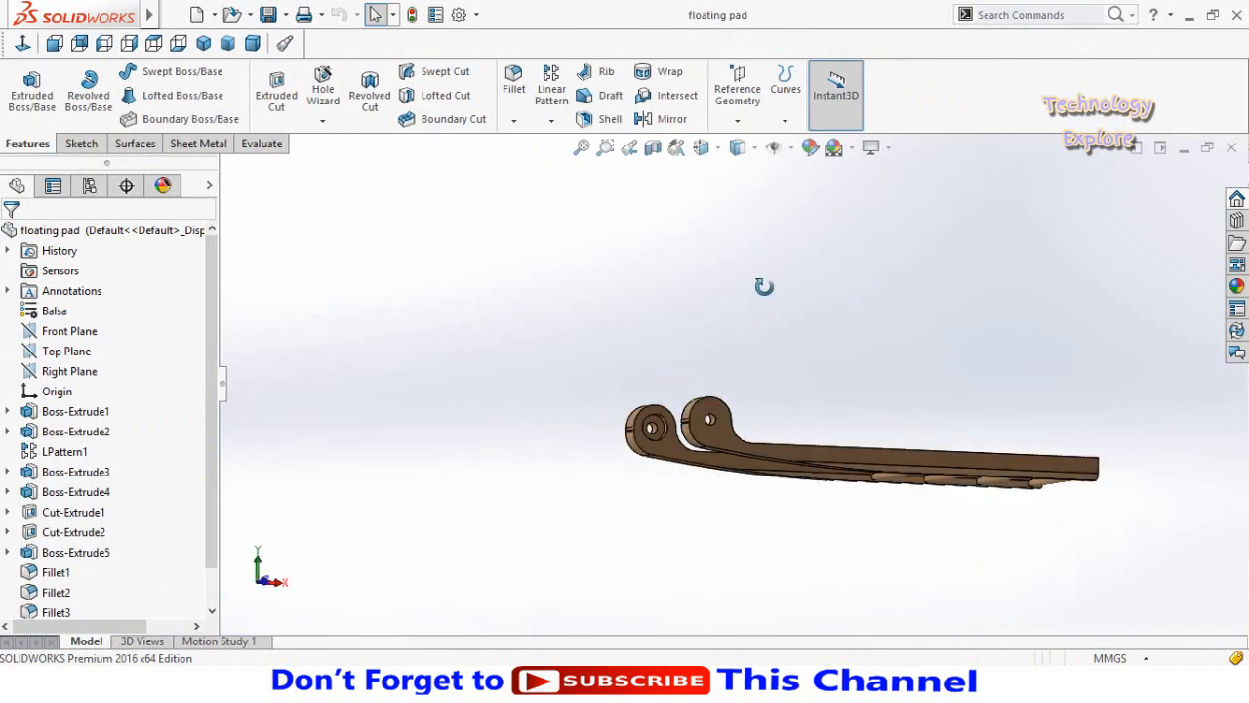
left_click_drag(764, 286, 686, 369)
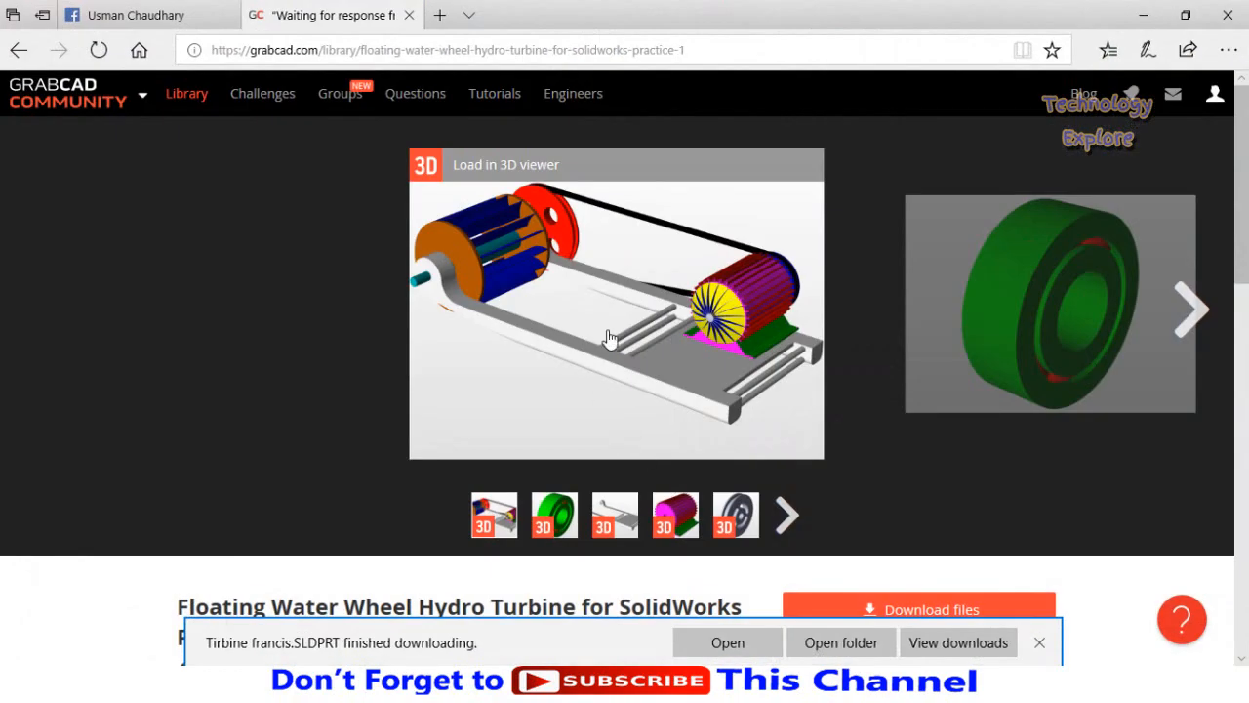
Scroll through the model's files and comments, click the comment box, then scroll back up
scroll("down", 3)
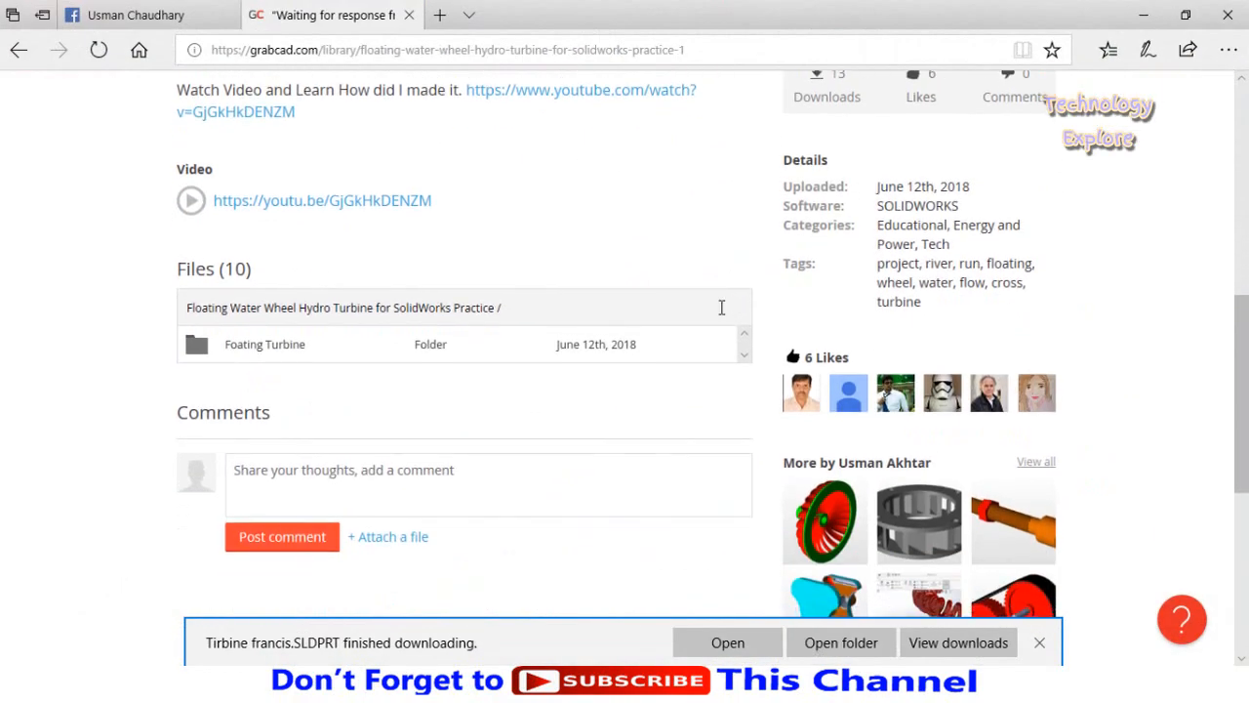
scroll("down", 3)
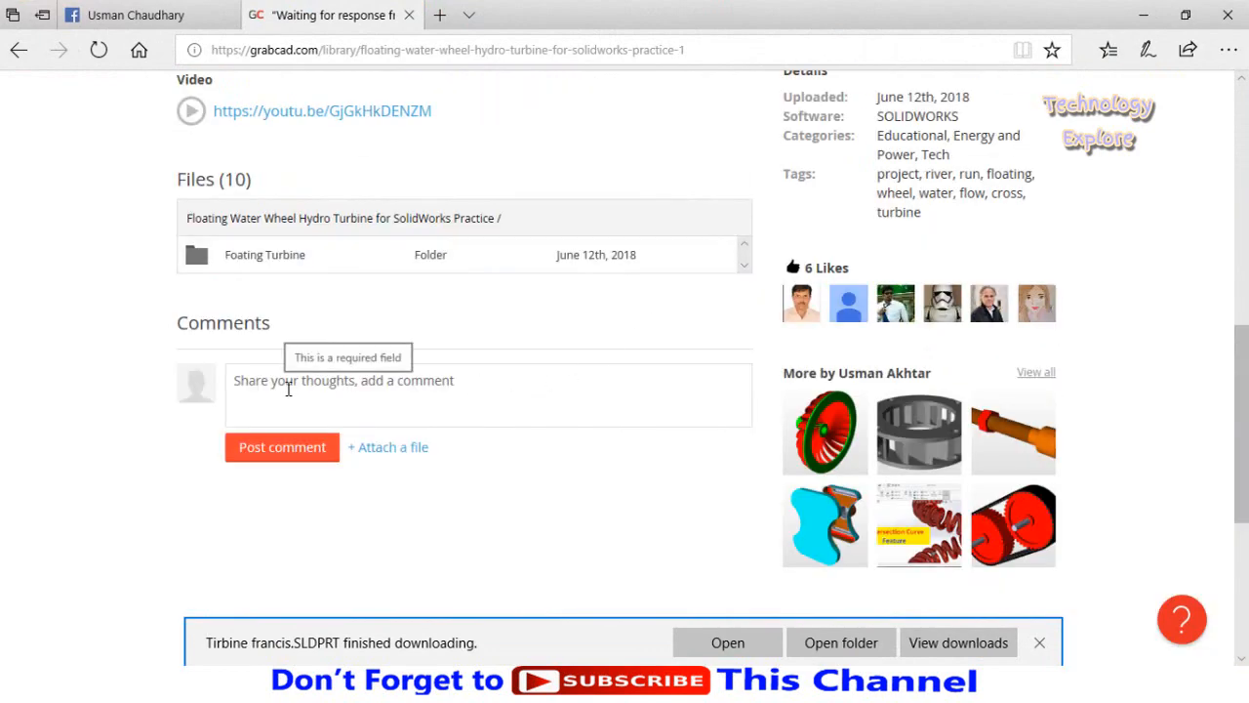
left_click(391, 395)
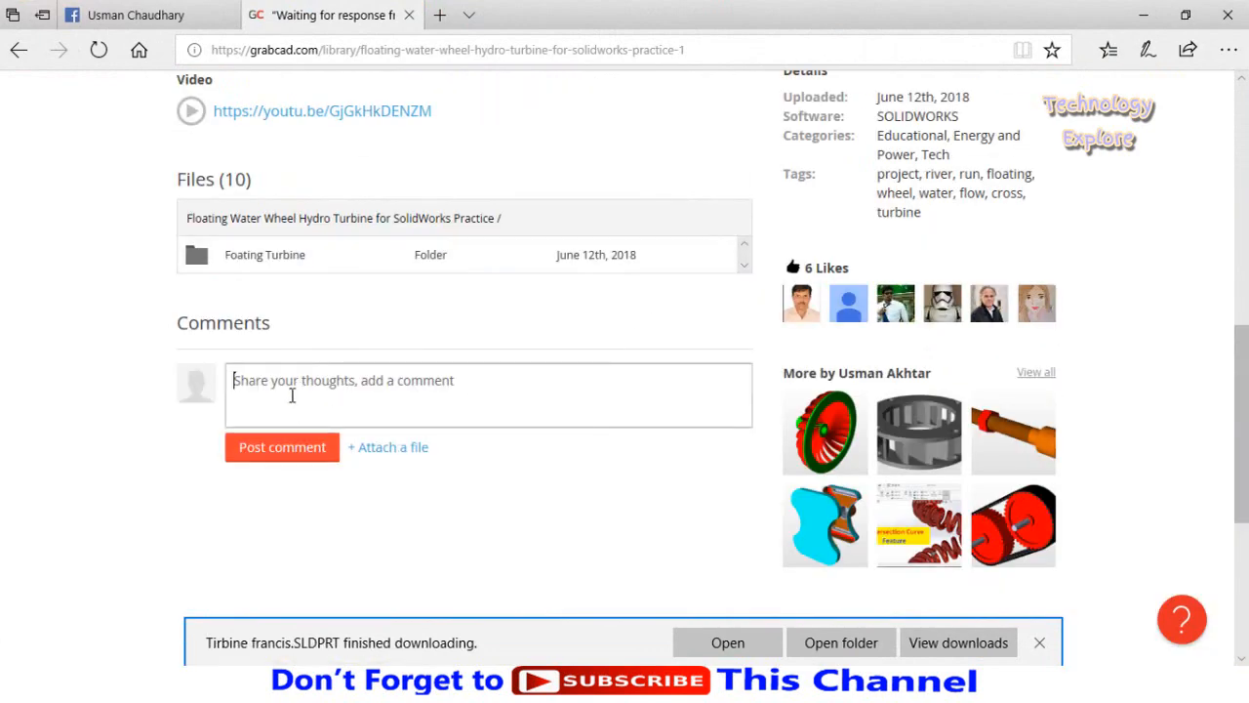
scroll("up", 3)
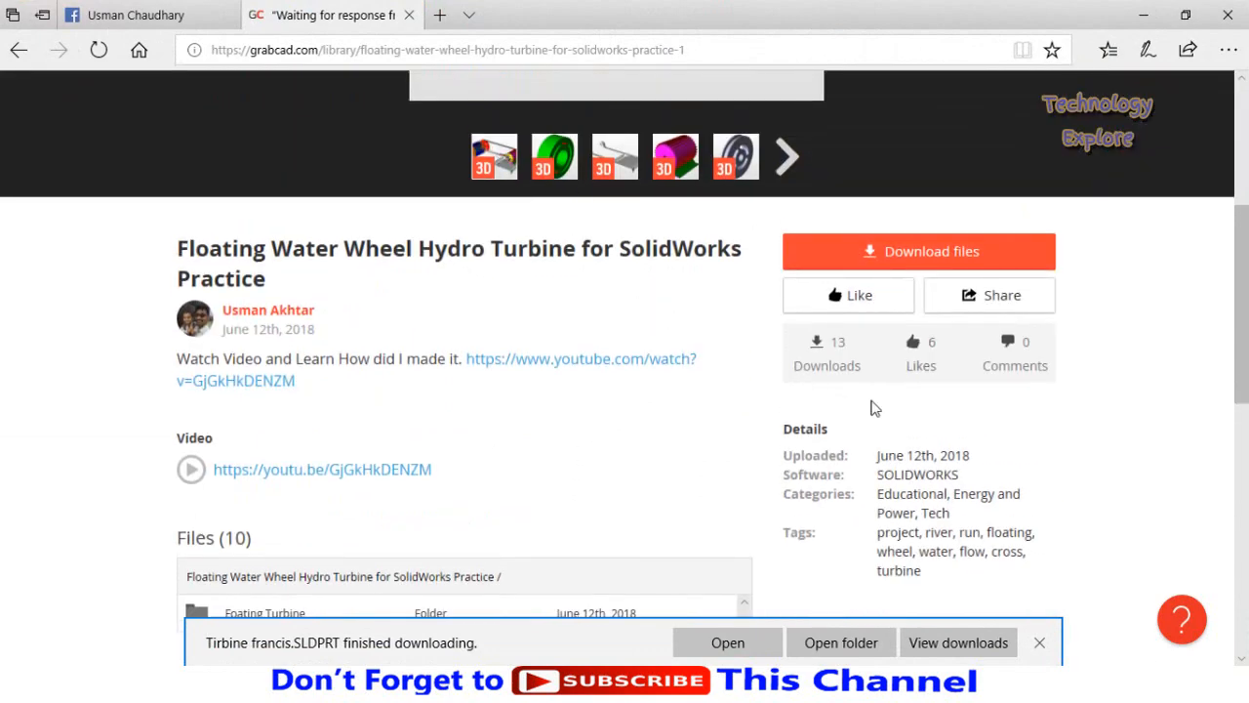
mouse_move(988, 295)
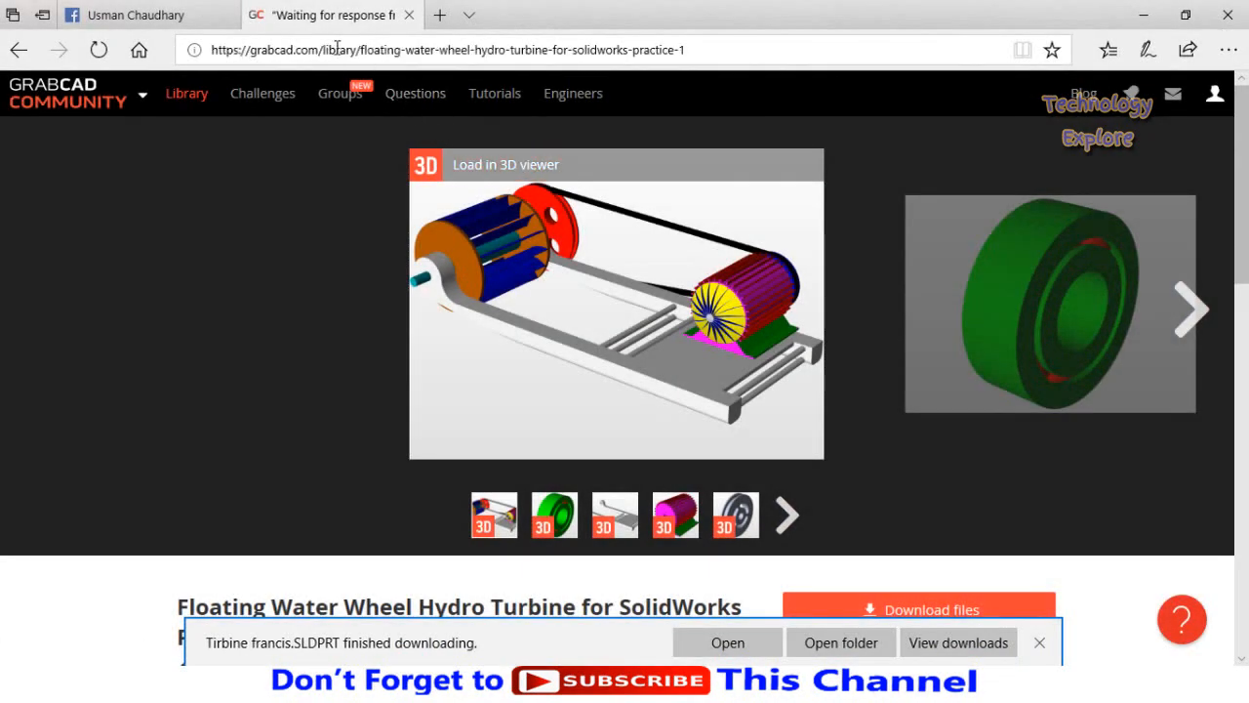
mouse_move(495, 92)
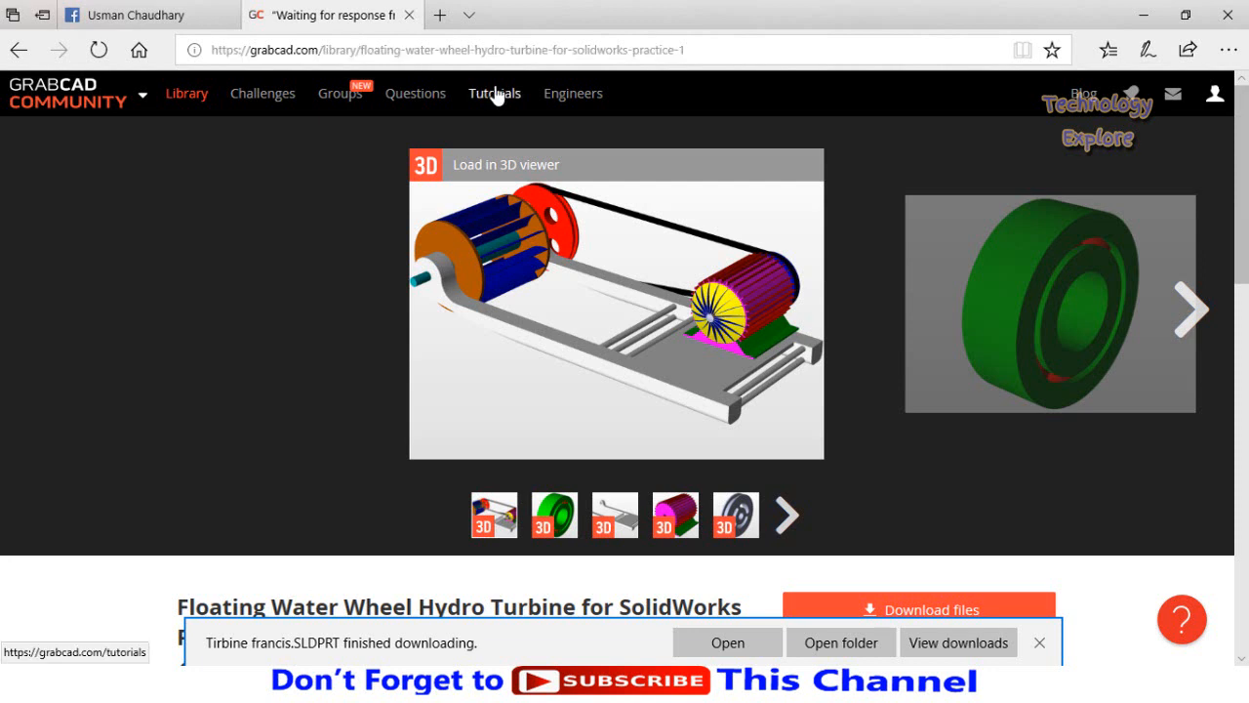
mouse_move(502, 103)
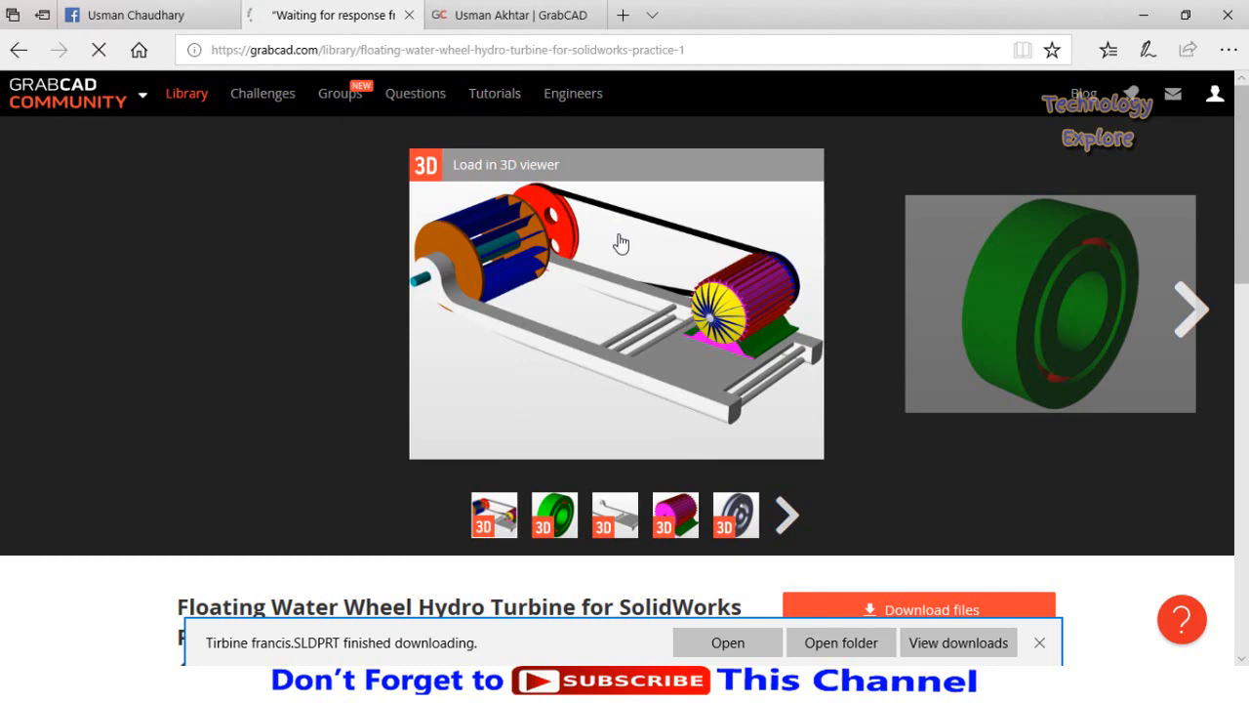
Open GrabCAD Community Tutorials and scroll through tutorials like 3D printing jigs
left_click(495, 93)
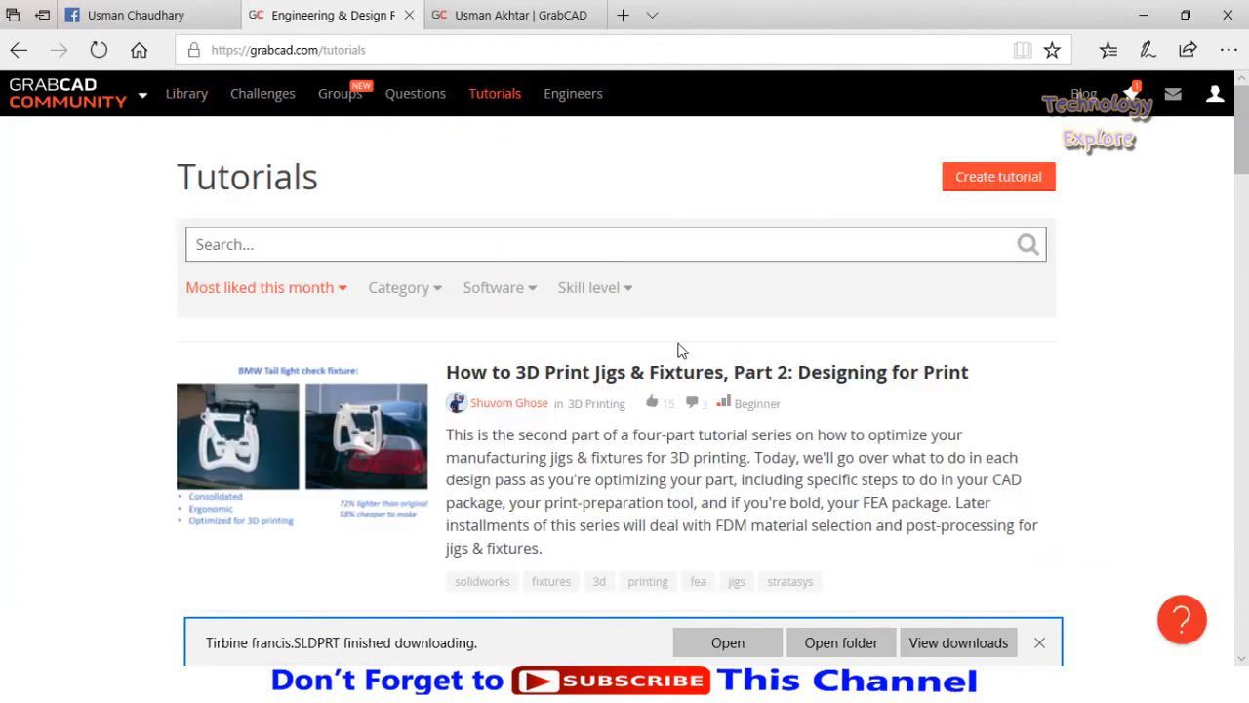
scroll("down", 3)
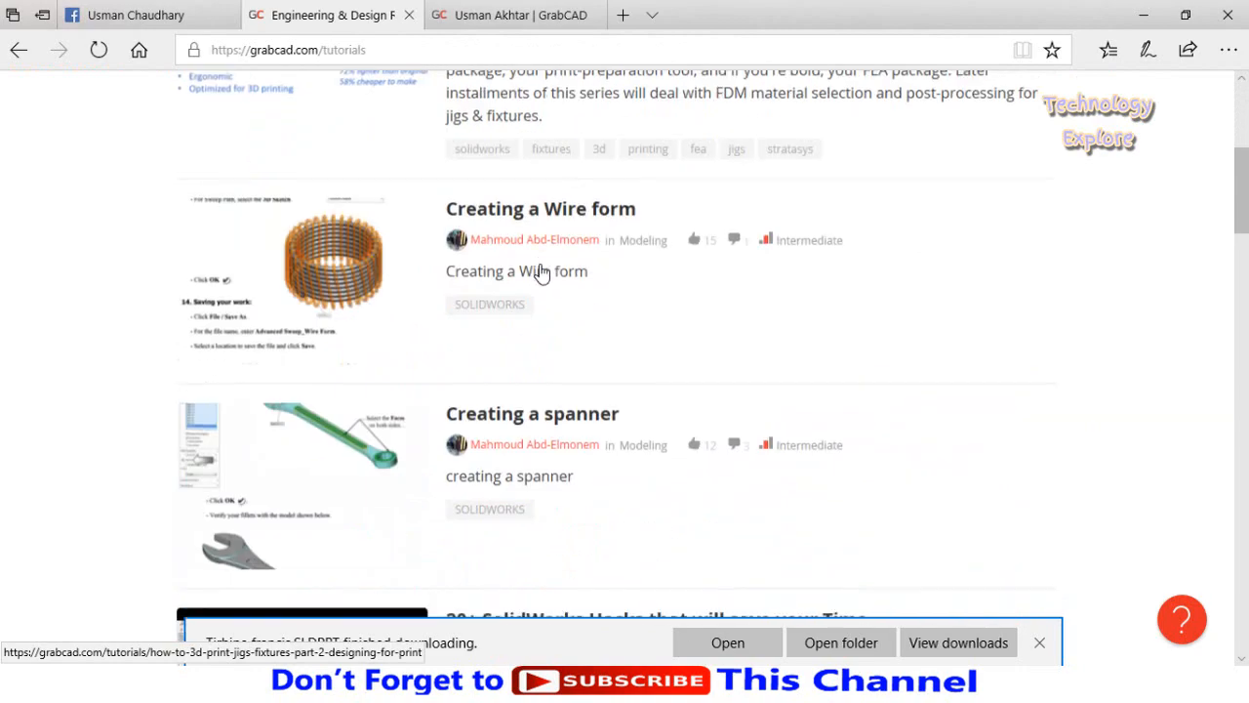
scroll("down", 3)
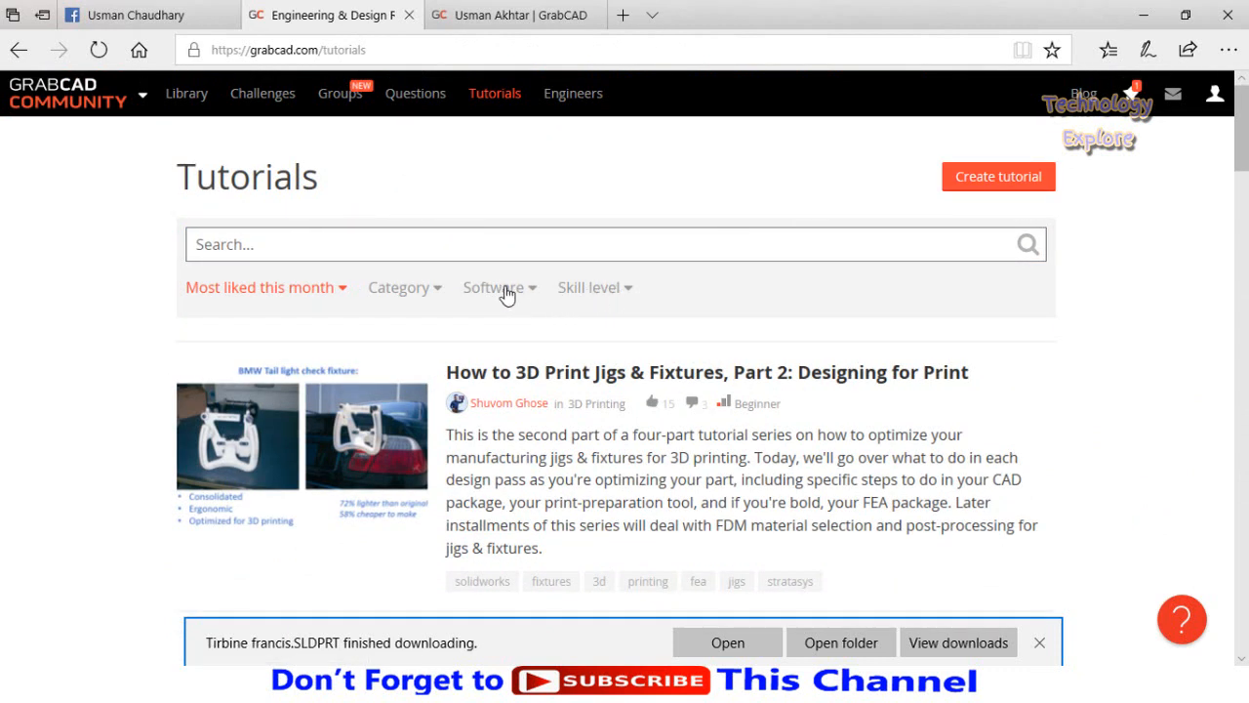
mouse_move(453, 200)
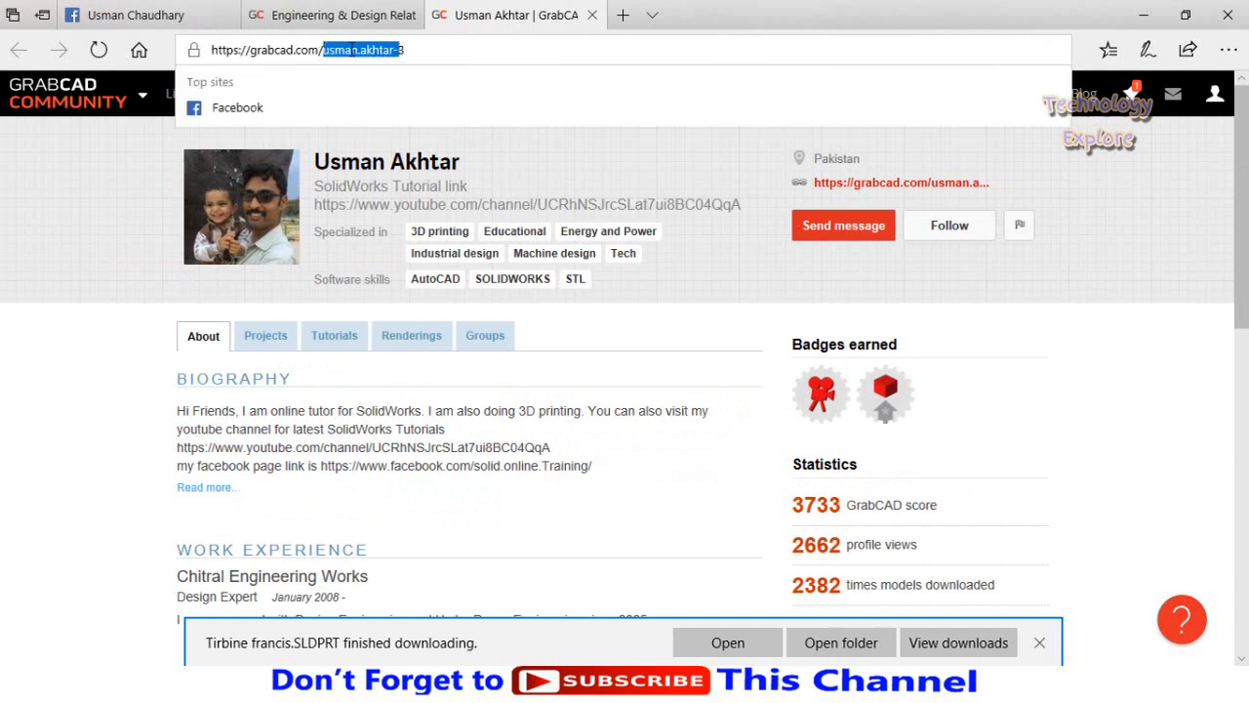
View the author's profile, dismissing address-bar suggestions and scrolling to the 3733 score
left_click(366, 50)
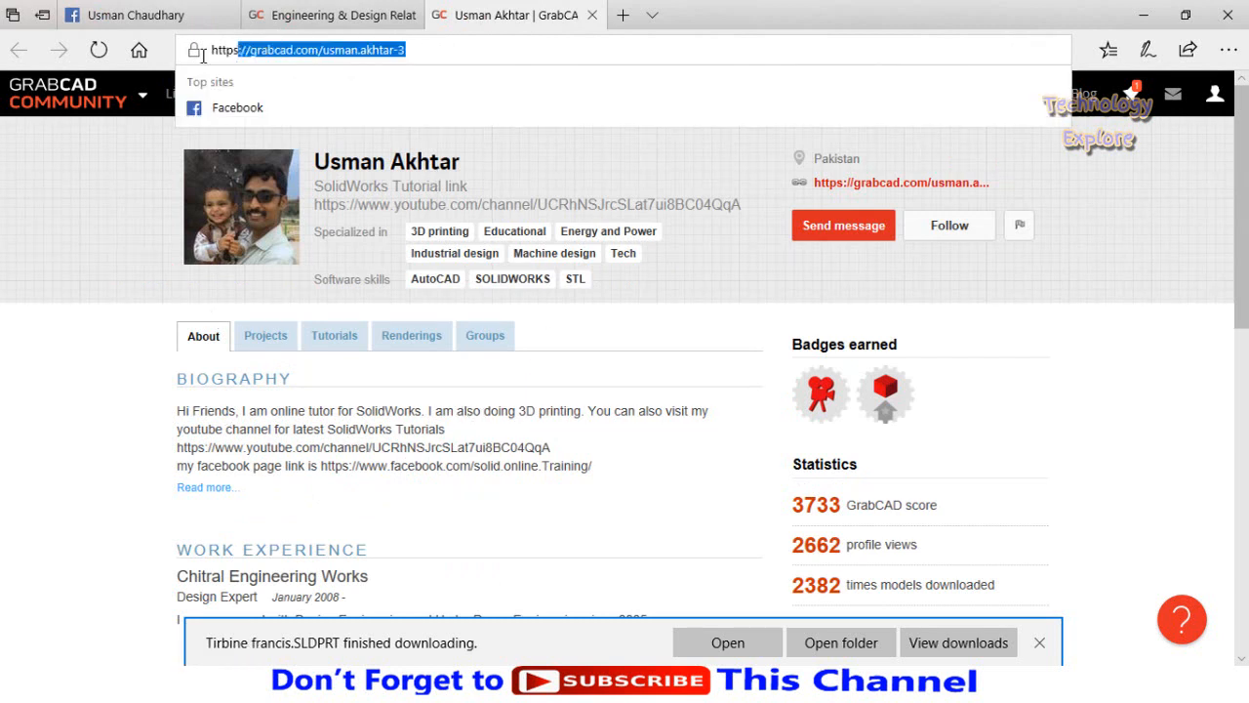
left_click(551, 382)
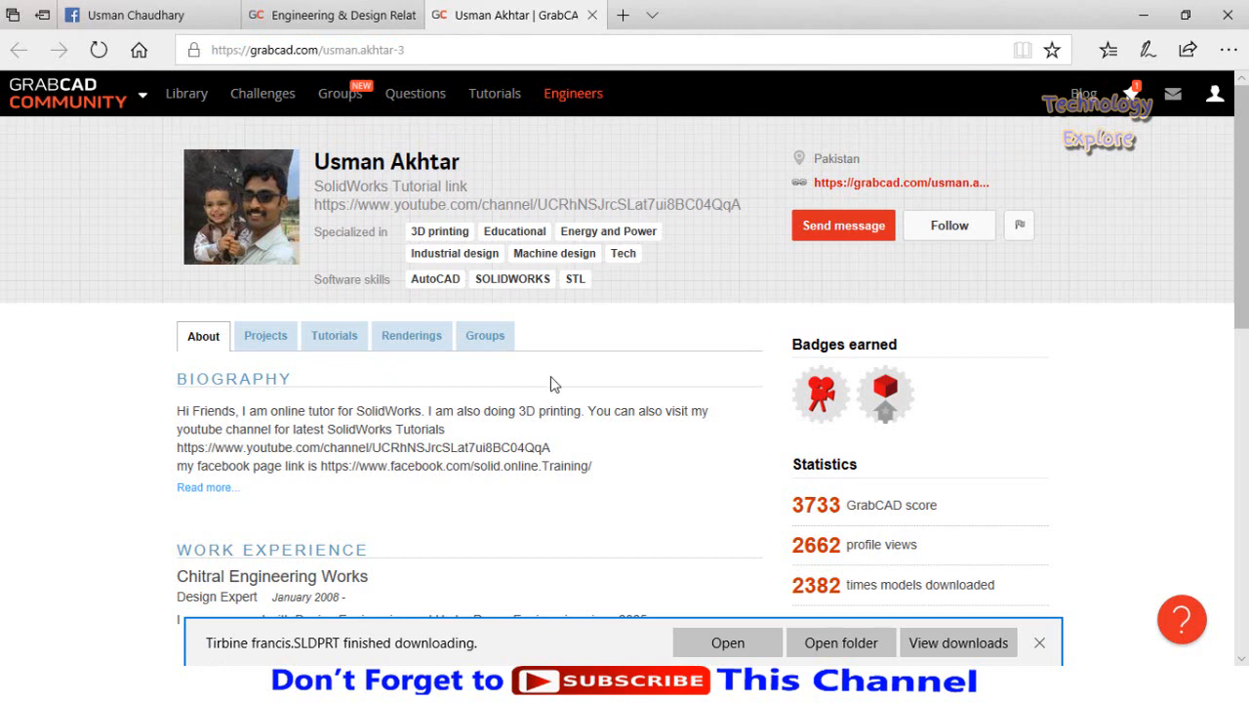
scroll("down", 3)
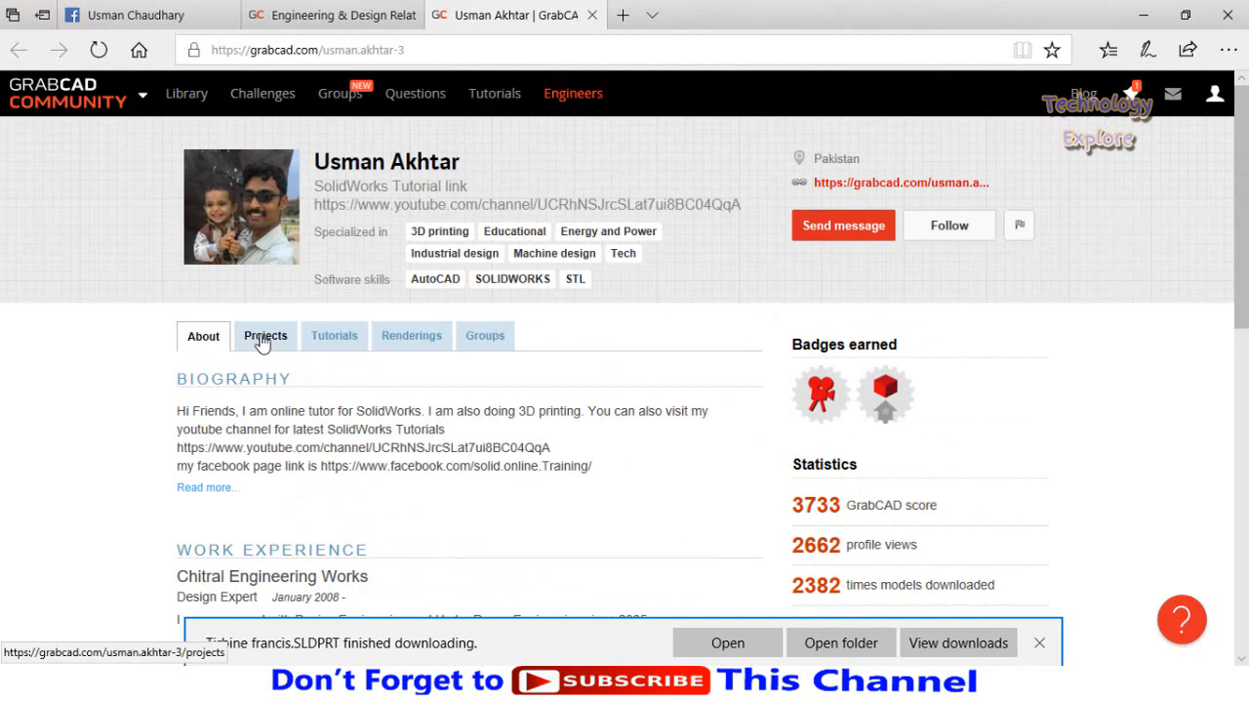
Browse the author's Projects, including the Globoidal Cam Indexer and Heat Sink of CPU
left_click(264, 335)
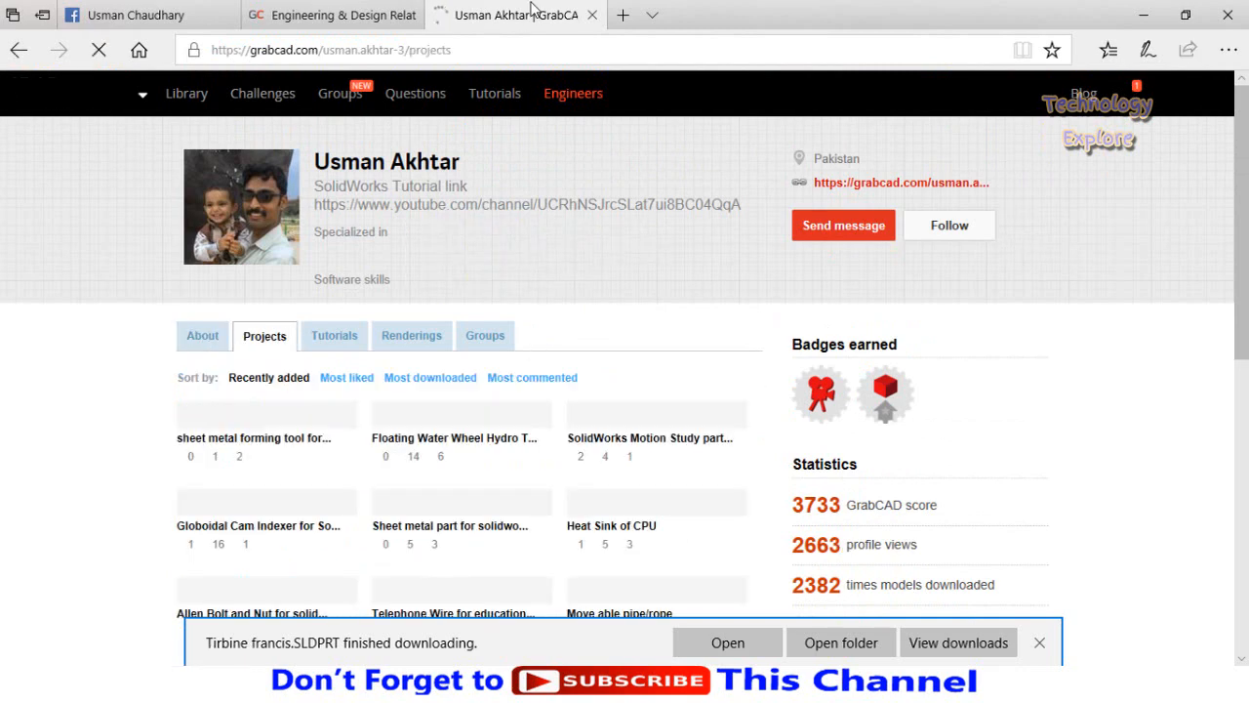
scroll("down", 3)
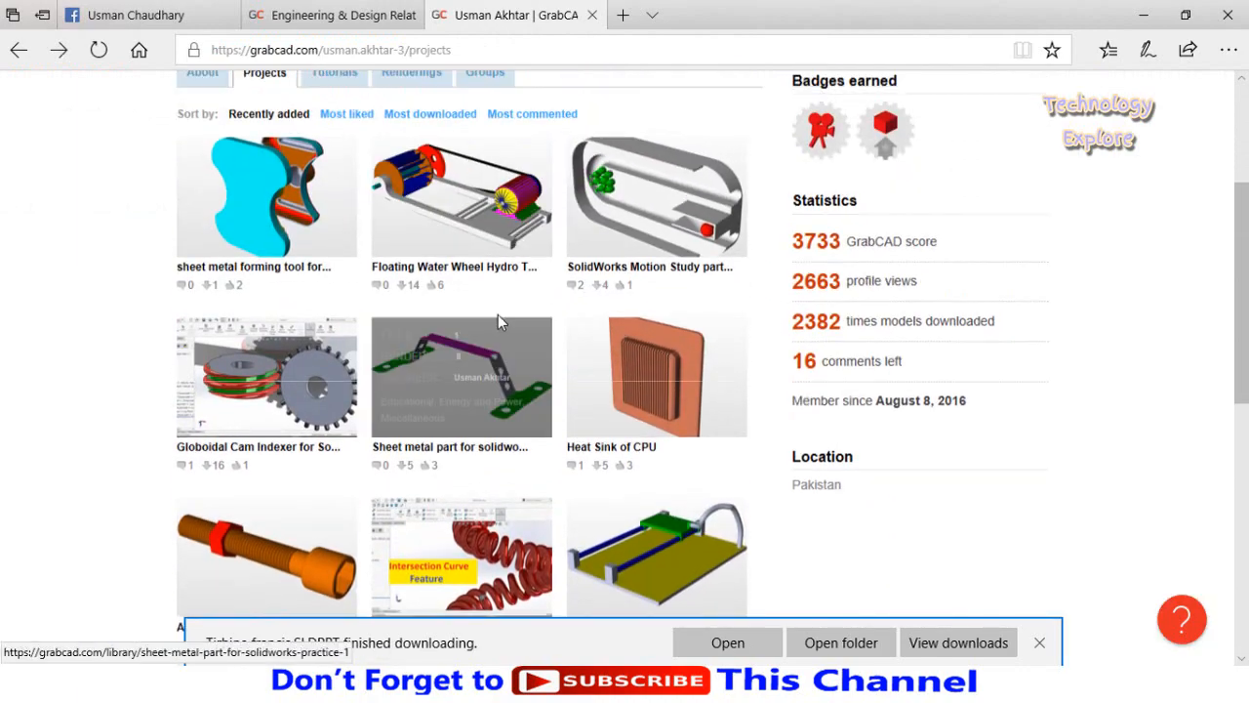
scroll("down", 3)
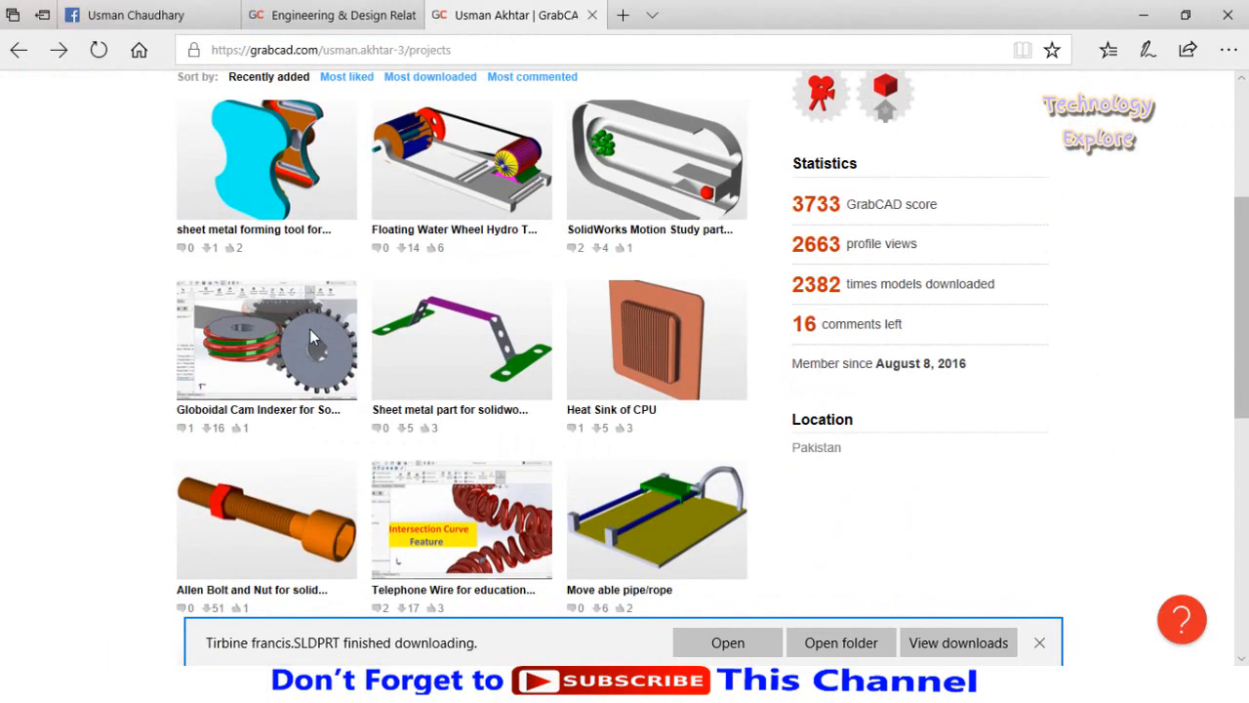
scroll("up", 3)
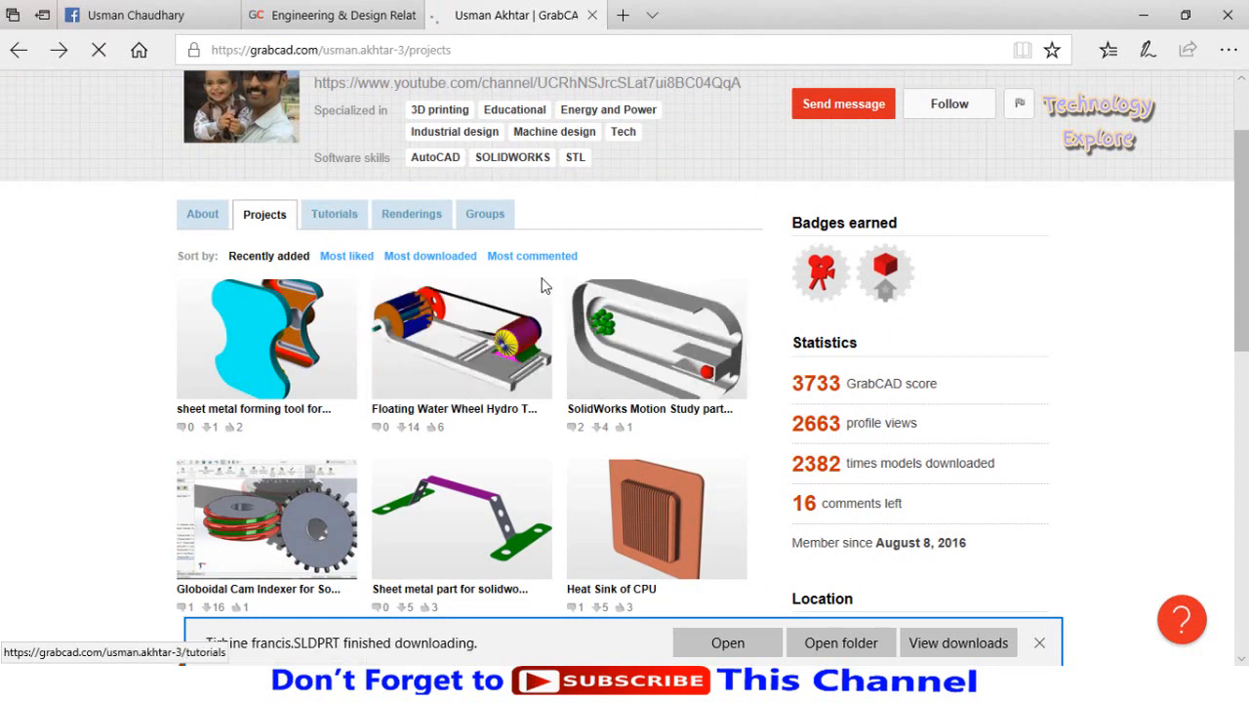
Browse the author's Tutorials, including Floating Water Wheel and Kaplan Turbine guides
left_click(334, 213)
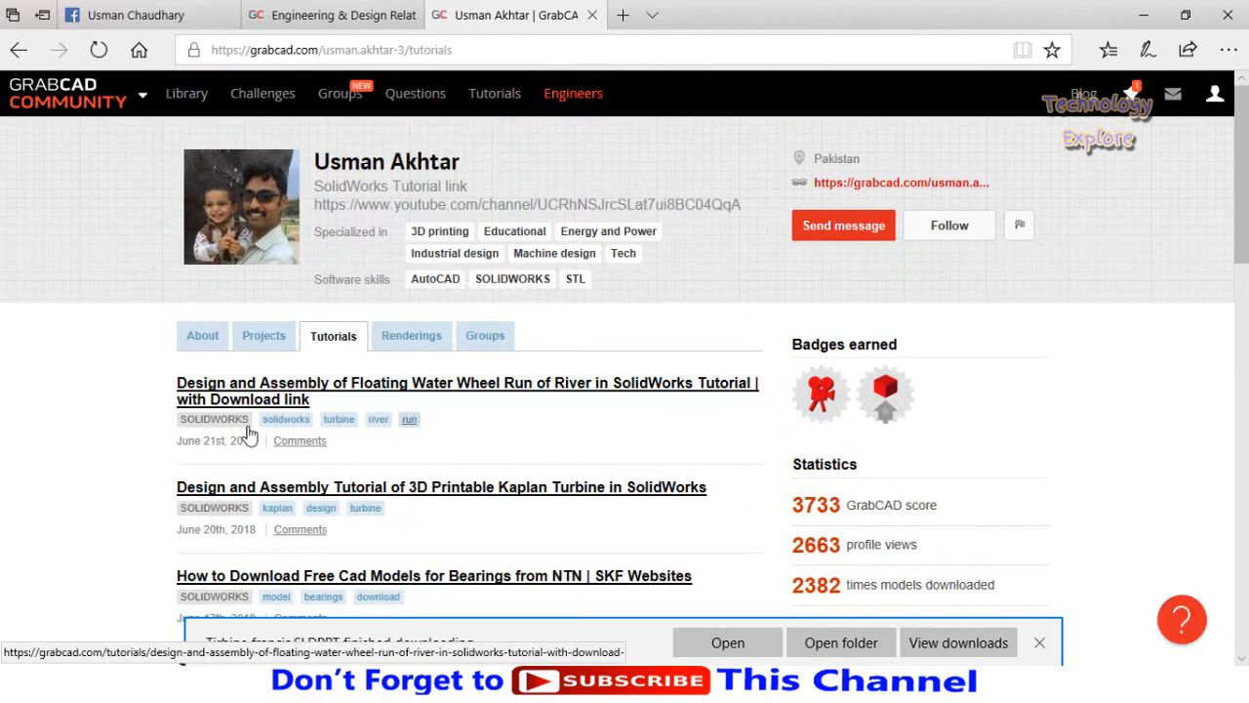
scroll("down", 3)
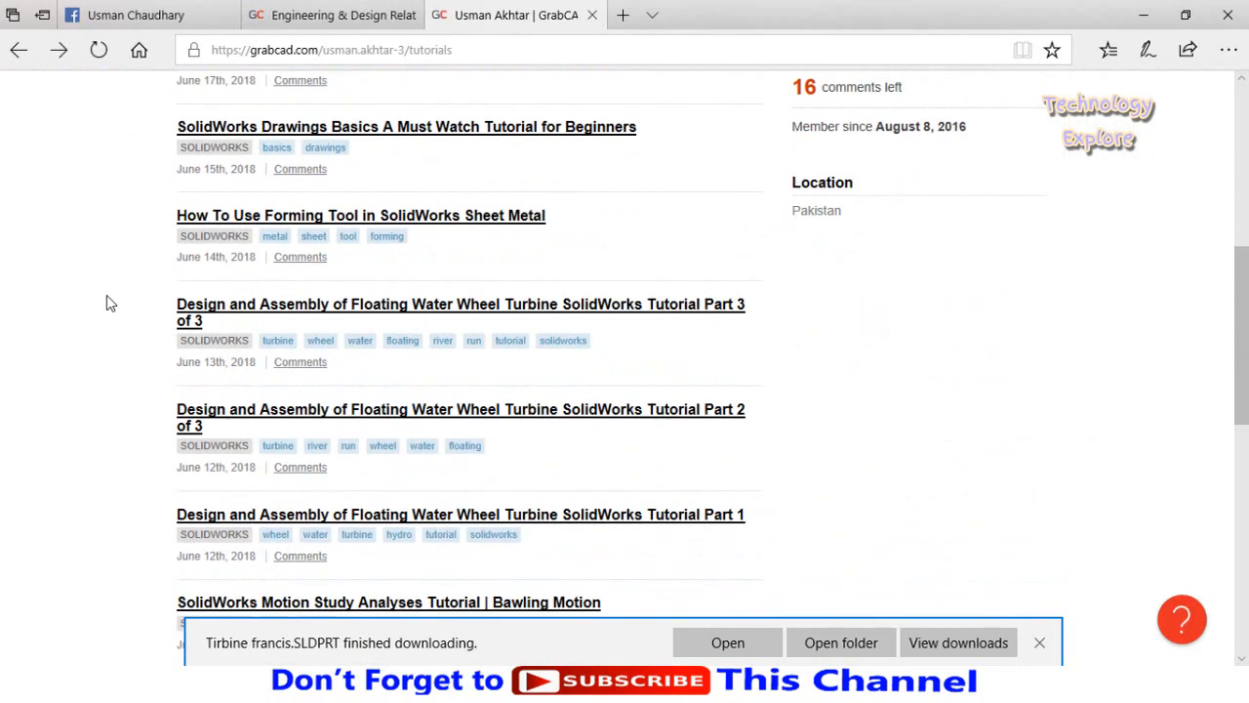
scroll("down", 3)
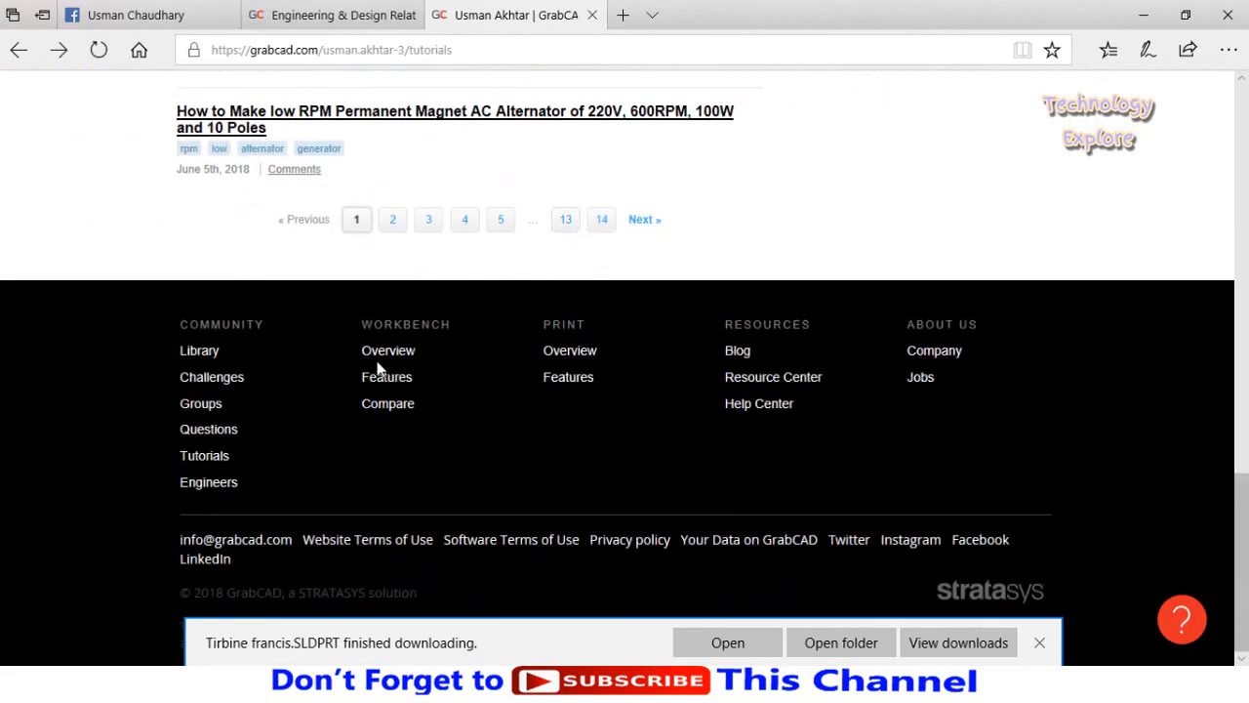
scroll("up", 3)
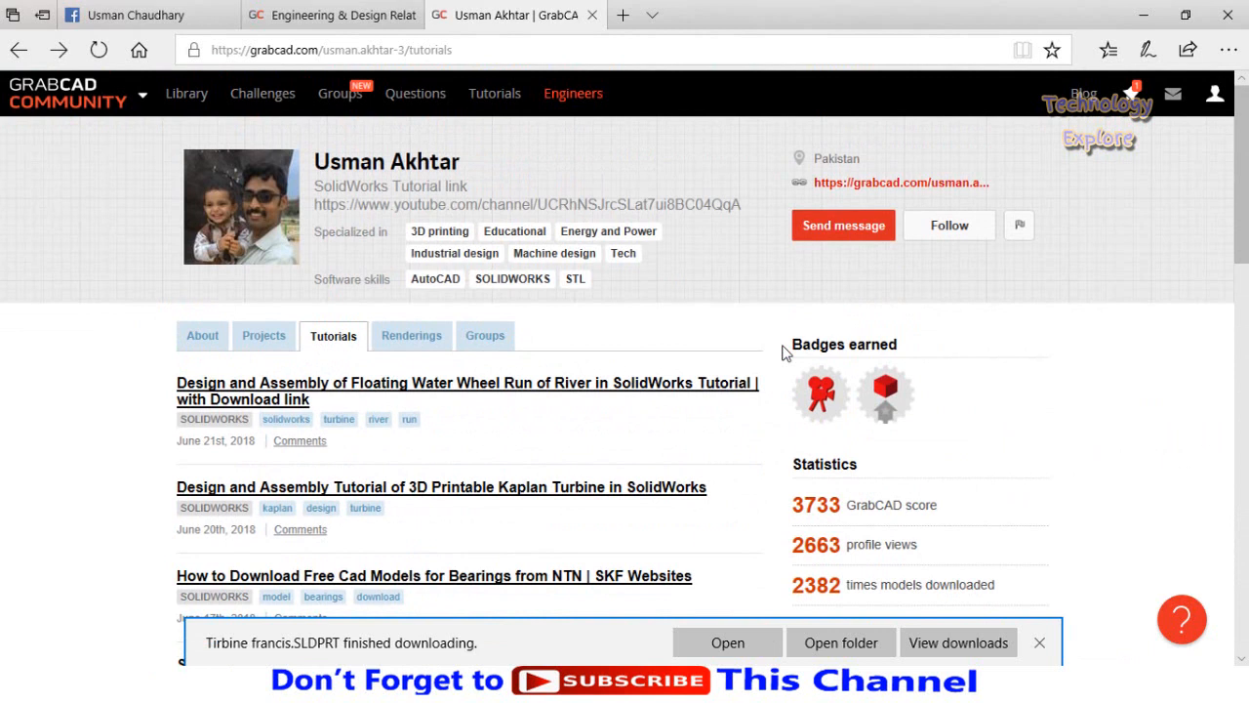
mouse_move(792, 352)
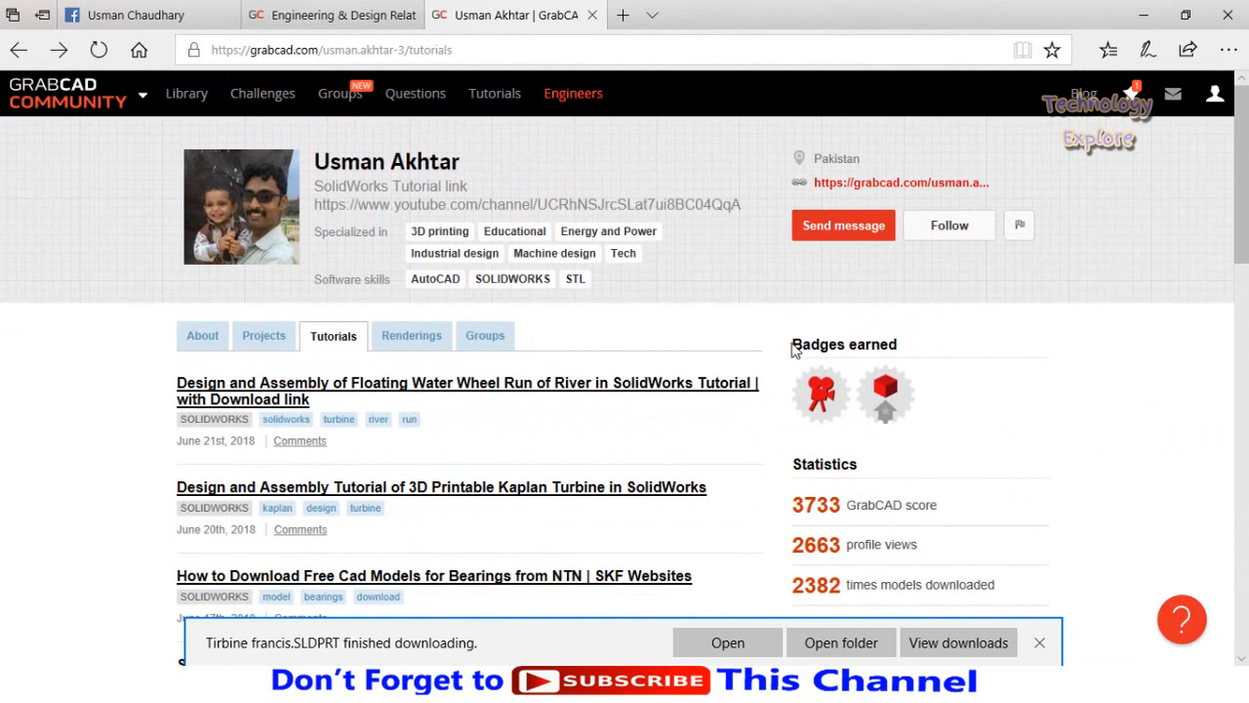
mouse_move(799, 352)
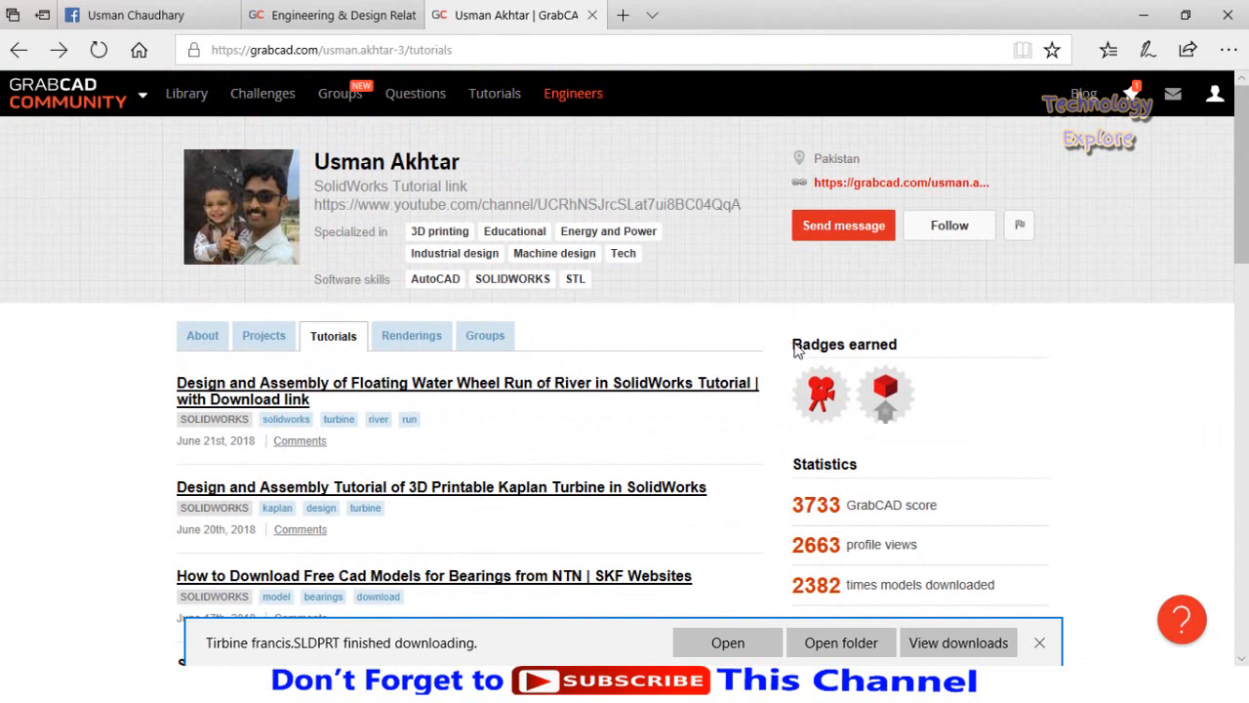